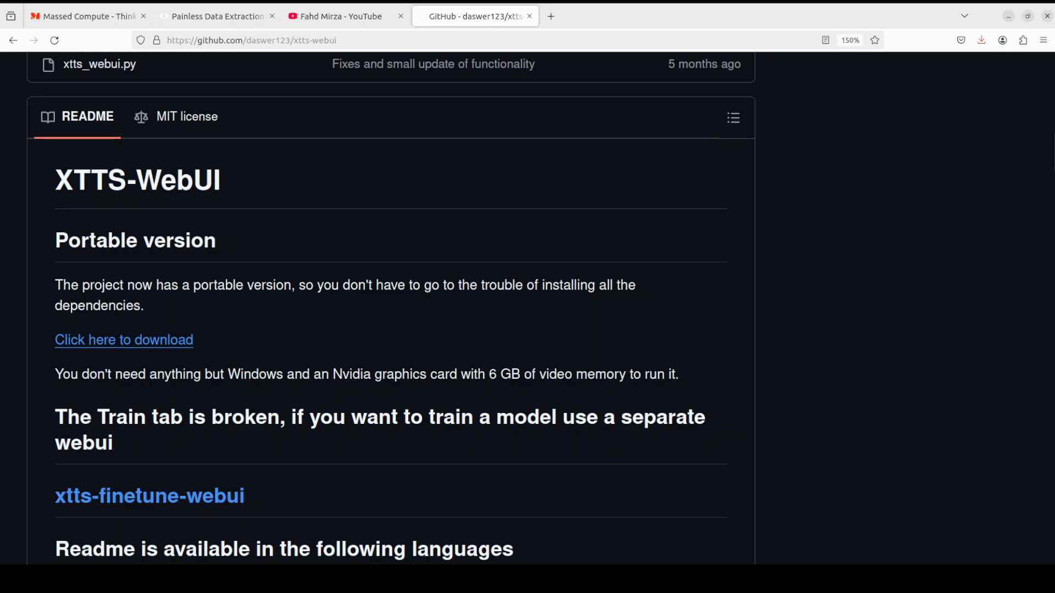
# Step: Switch from the XTTS-WebUI readme to the Massed Compute homepage
pyautogui.click(88, 16)
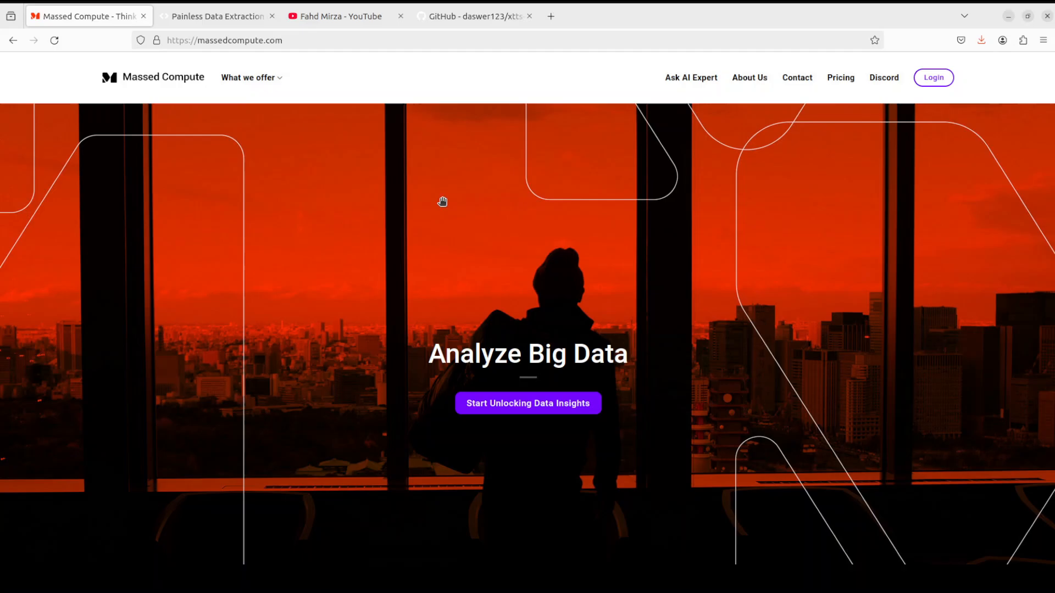
pyautogui.moveTo(436, 202)
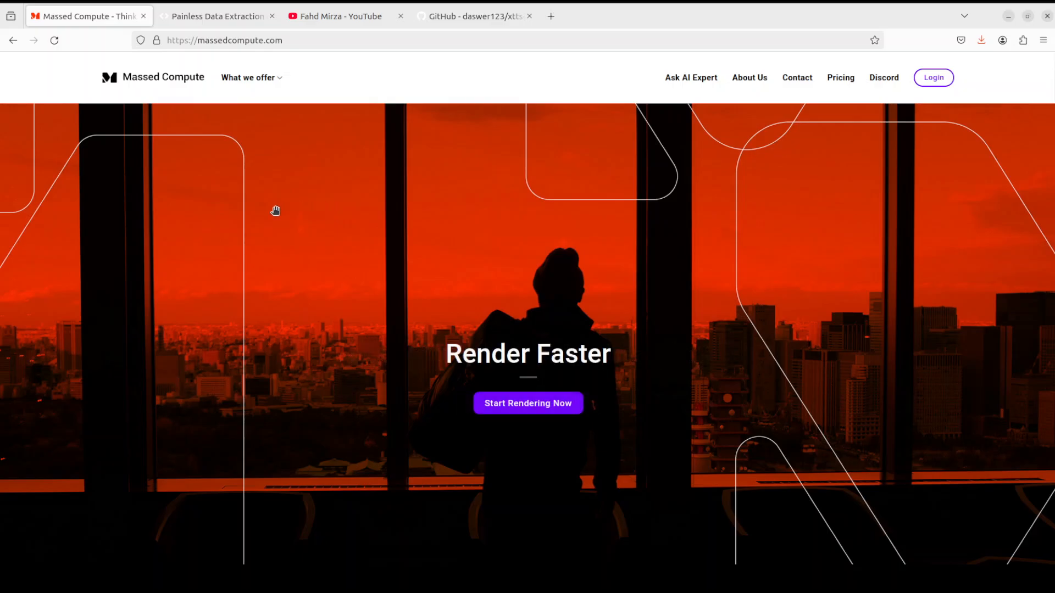
pyautogui.moveTo(290, 208)
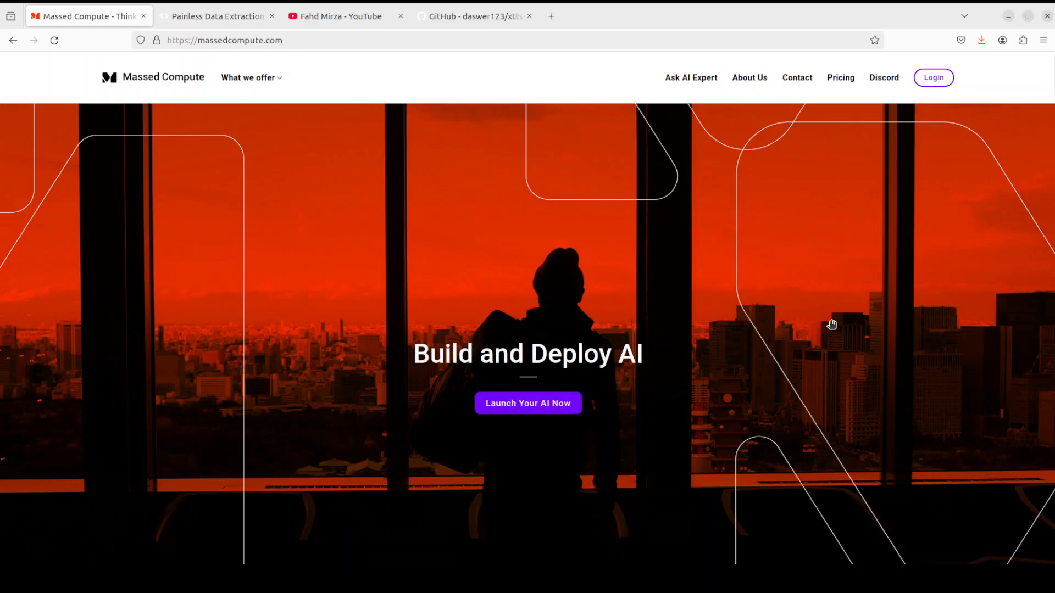
pyautogui.moveTo(822, 323)
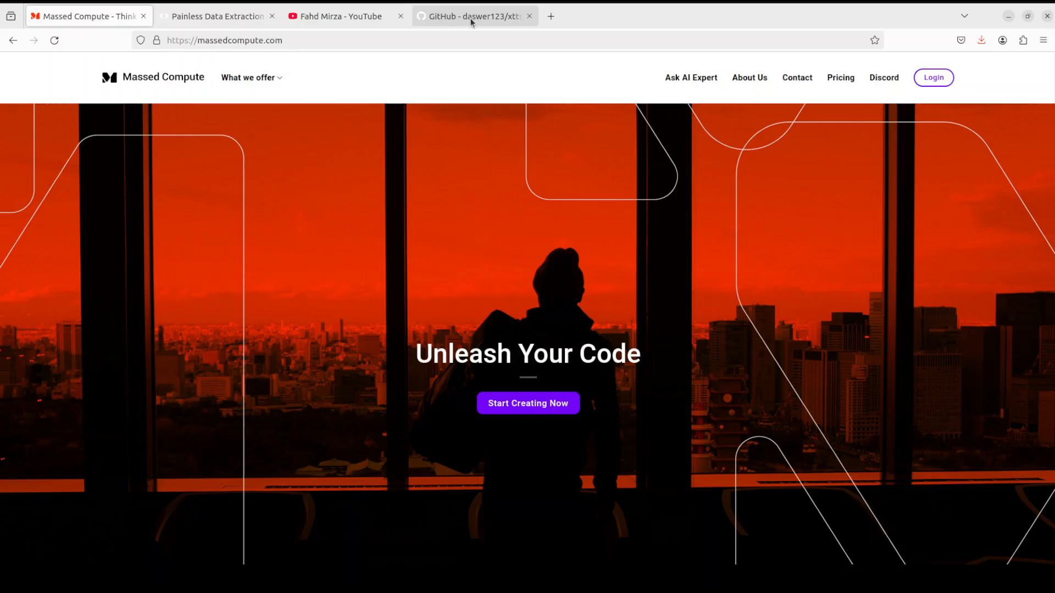
# Step: Show the RTX A6000 GPU details with nvidia-smi, then clear the terminal
pyautogui.click(475, 15)
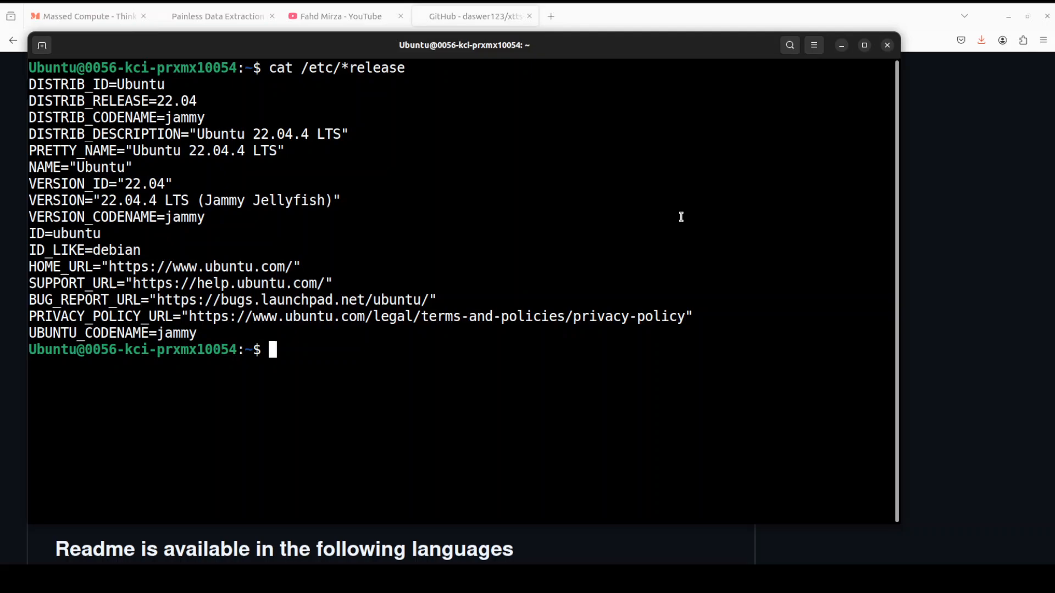
pyautogui.write('nvidia-smi')
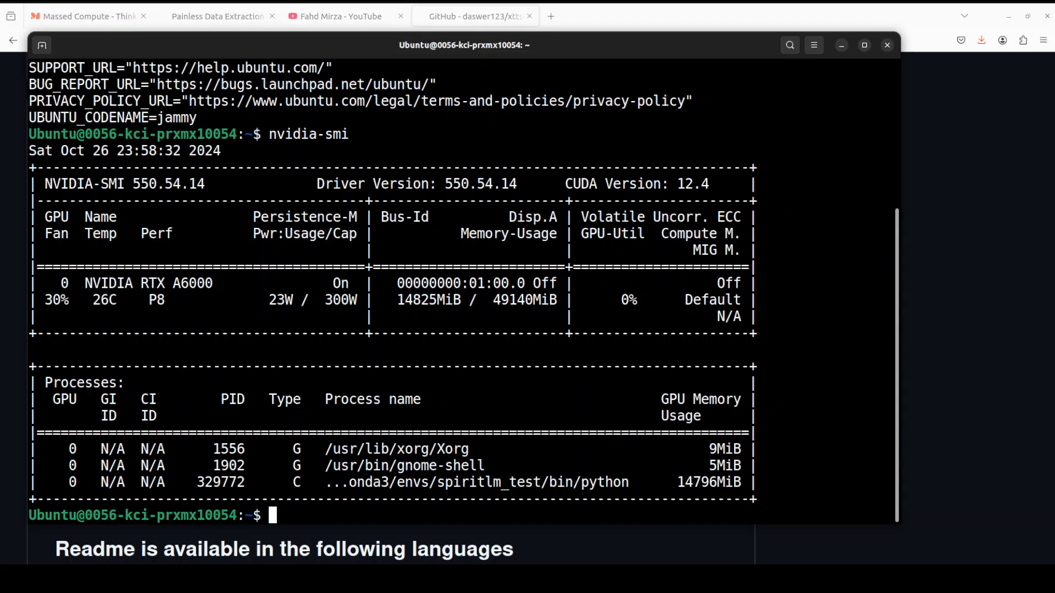
pyautogui.write('clear')
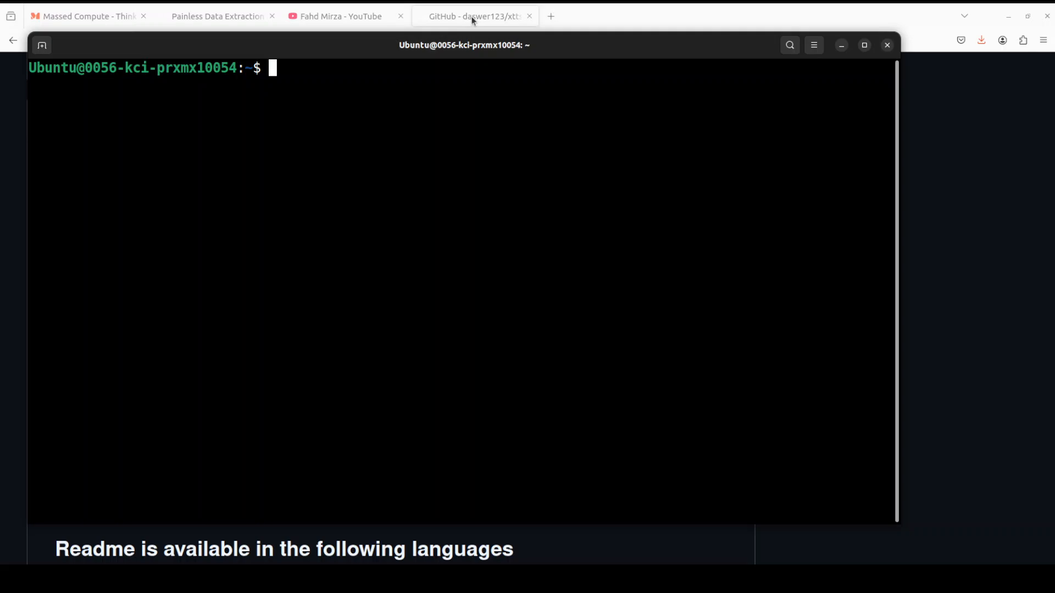
# Step: Save the portable XTTS-WebUI zip link into Downloads, where the 10.9 GB archive already sits
pyautogui.click(474, 16)
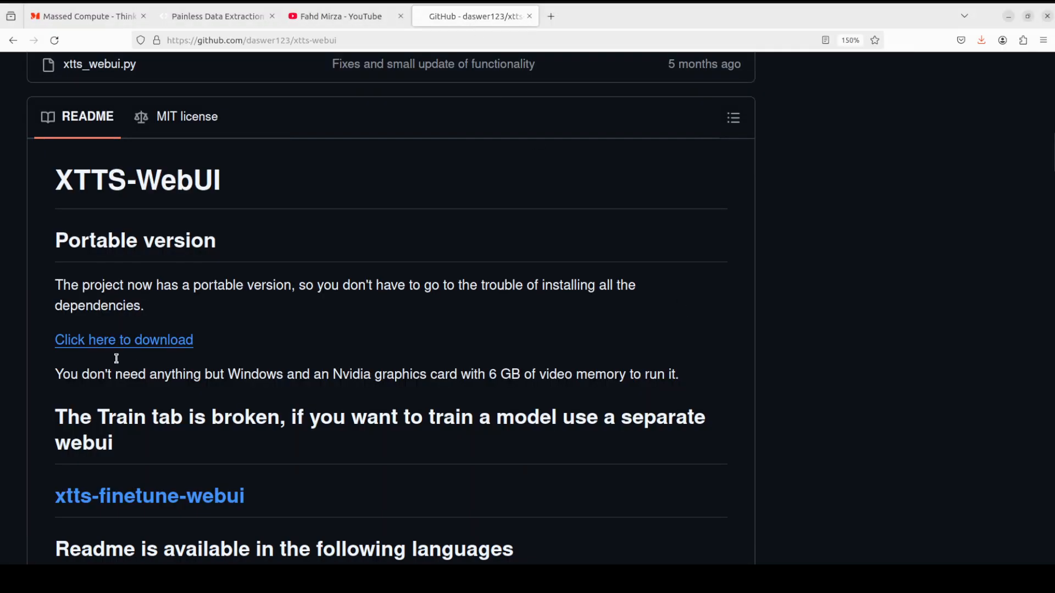
pyautogui.rightClick(123, 340)
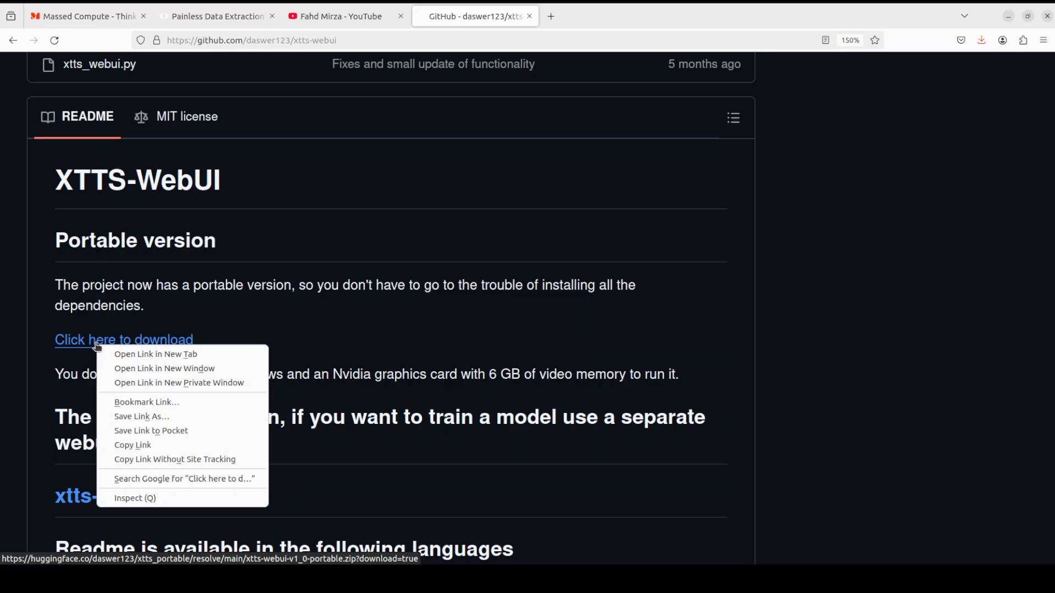
pyautogui.moveTo(169, 402)
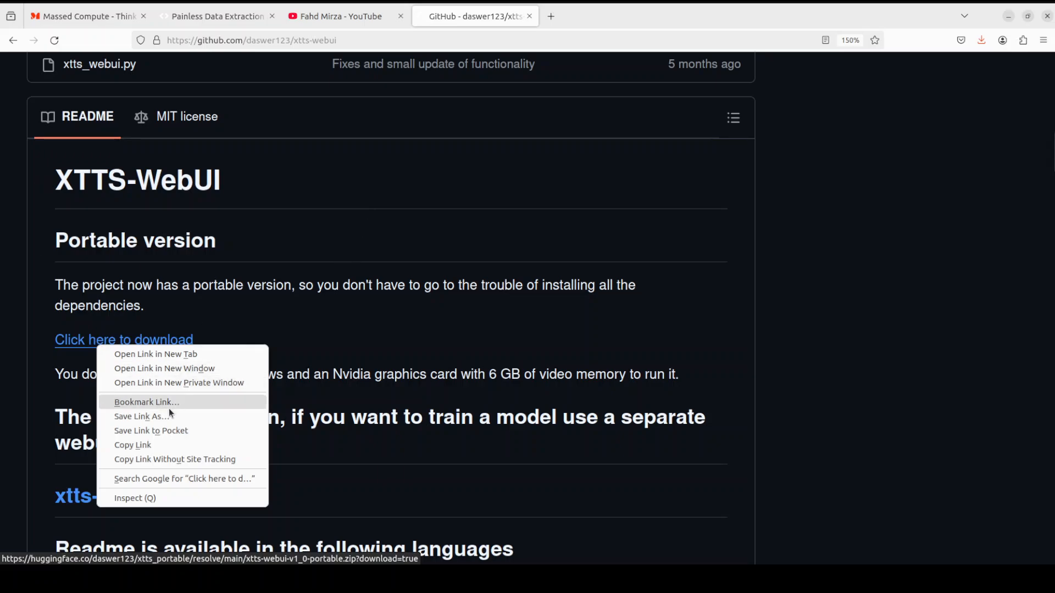
pyautogui.moveTo(142, 416)
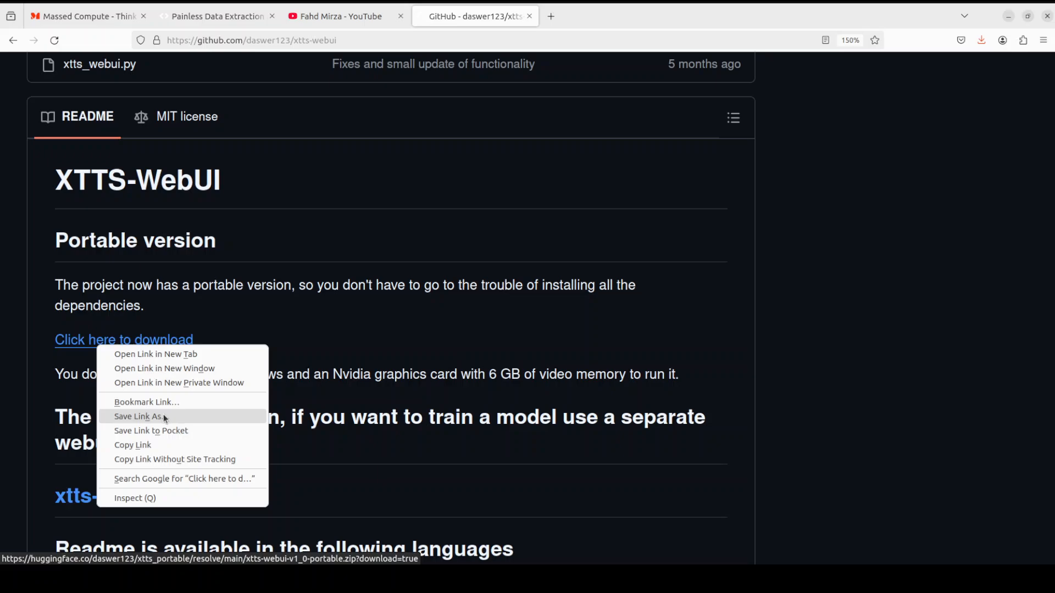
pyautogui.click(137, 416)
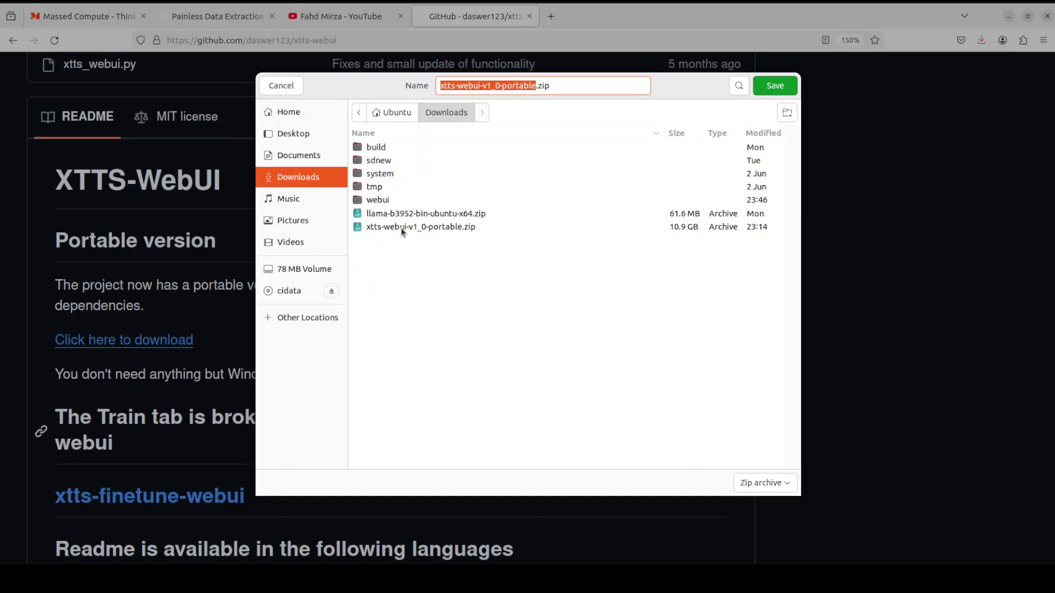
pyautogui.click(421, 226)
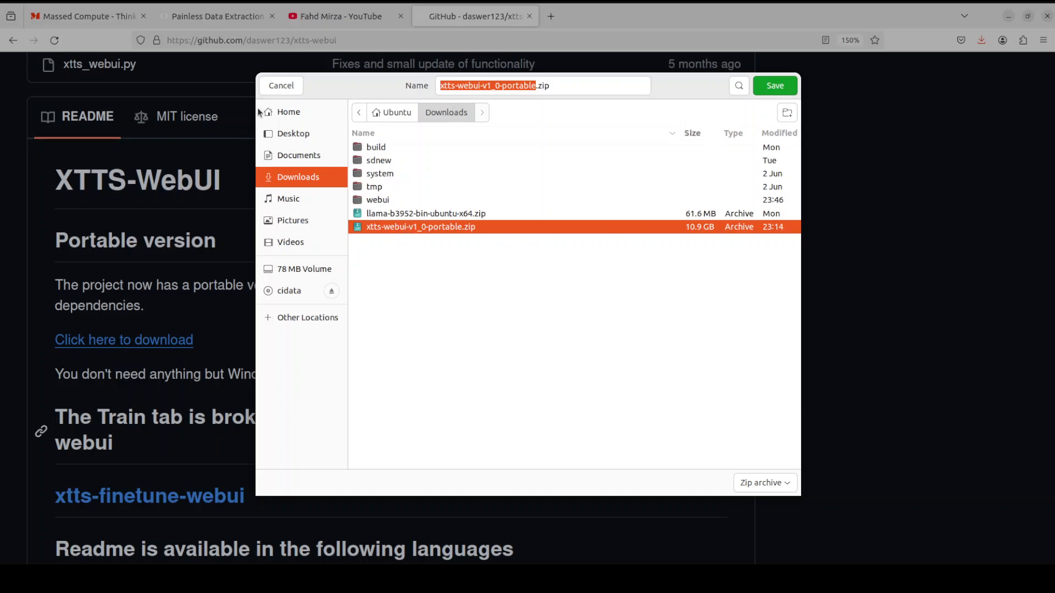
pyautogui.rightClick(421, 227)
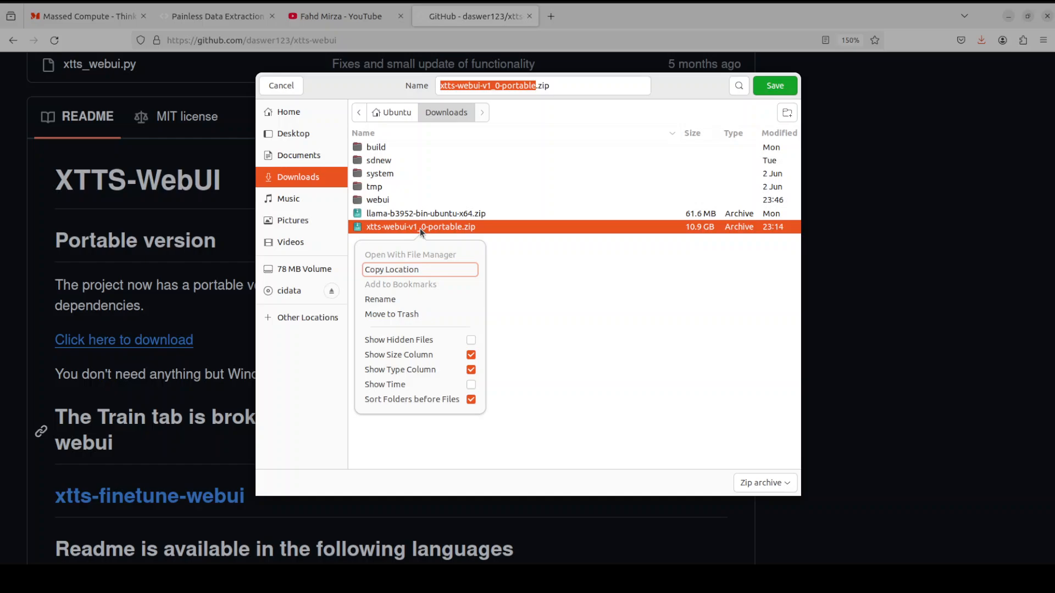
pyautogui.moveTo(448, 314)
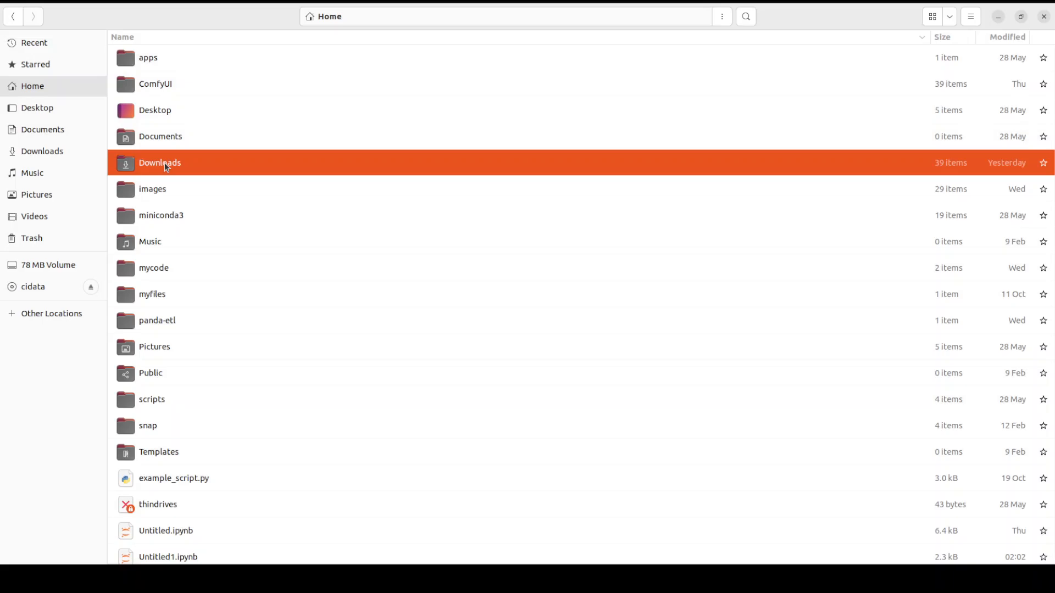
# Step: Browse into Downloads and the extracted webui folder listing app.py, install.sh and models
pyautogui.doubleClick(159, 162)
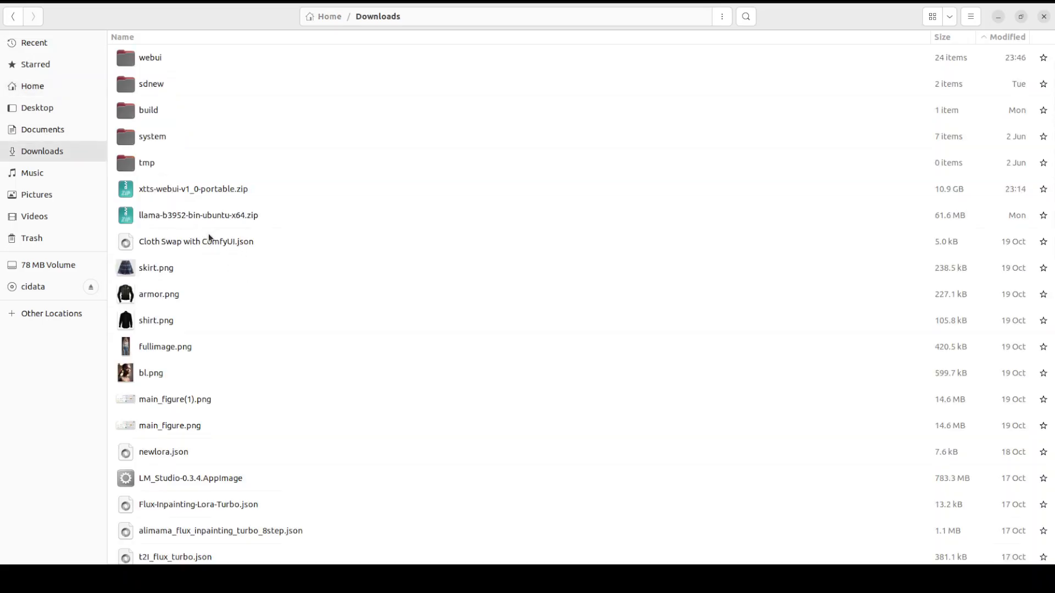
pyautogui.rightClick(194, 189)
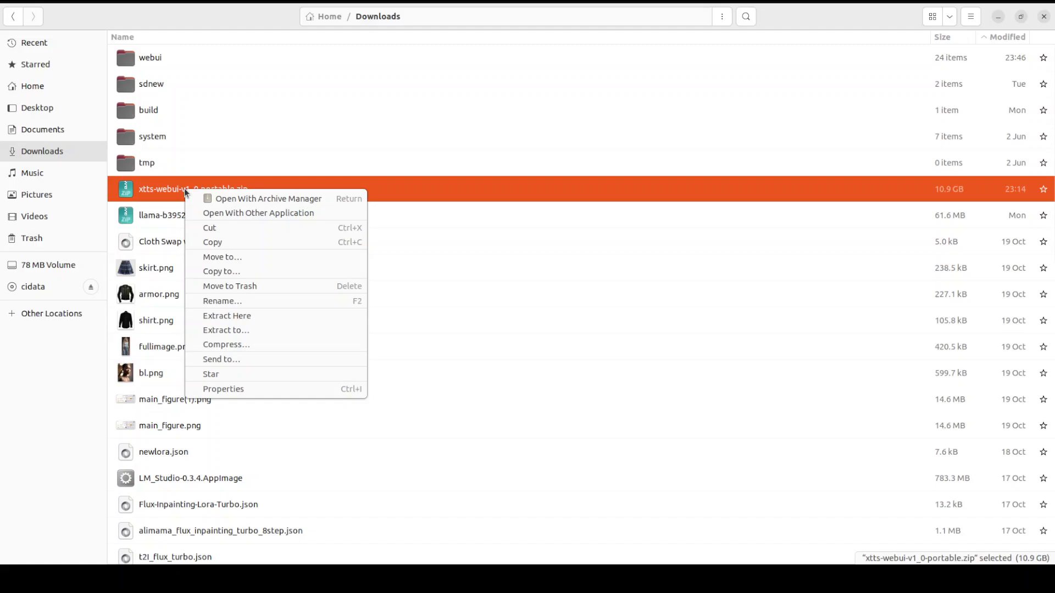
pyautogui.moveTo(256, 320)
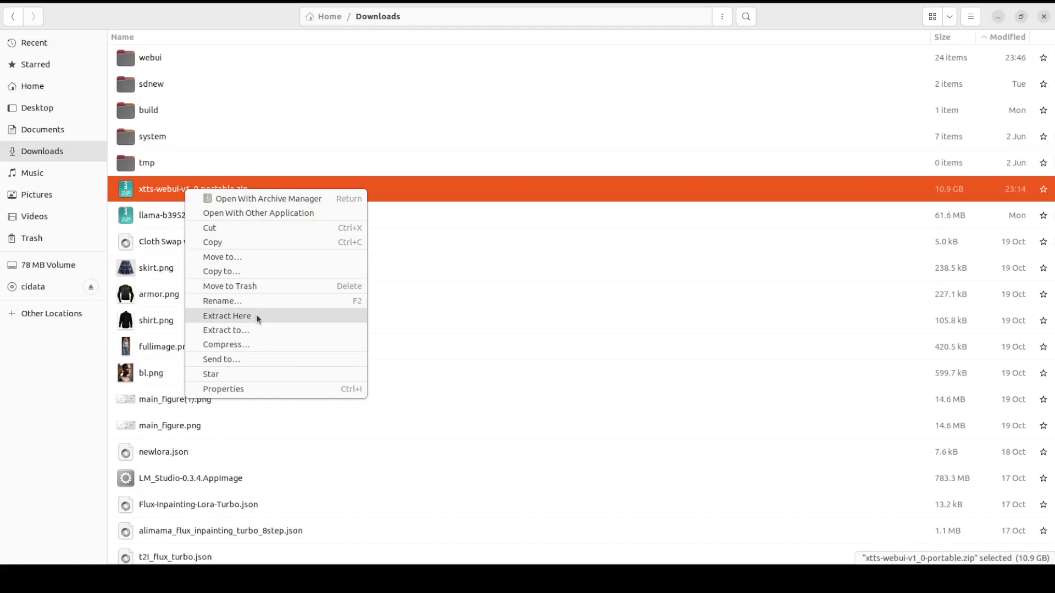
pyautogui.moveTo(310, 315)
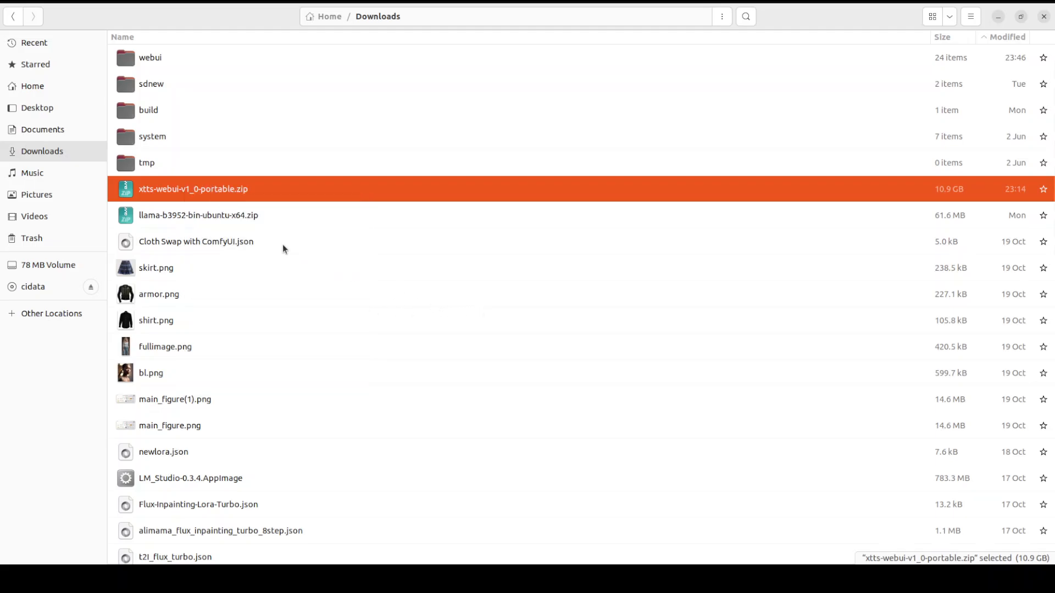
pyautogui.doubleClick(151, 57)
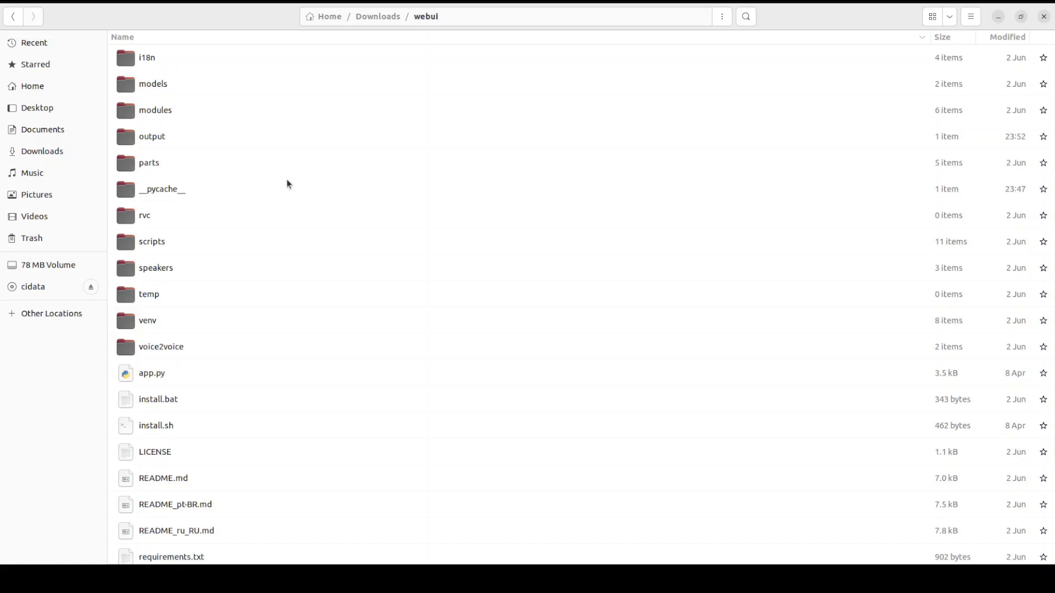
pyautogui.moveTo(360, 249)
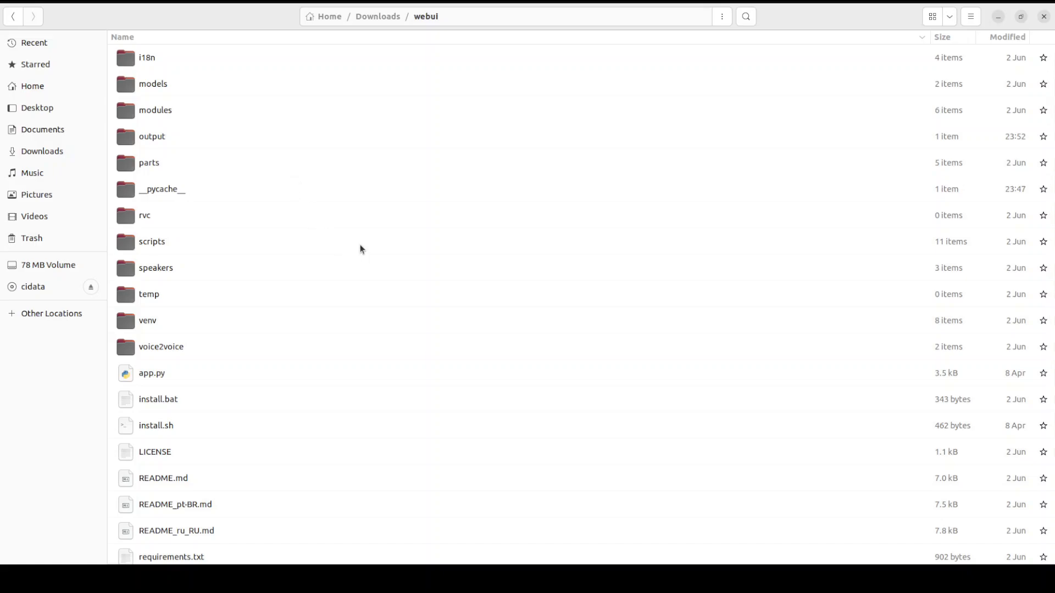
pyautogui.moveTo(54, 189)
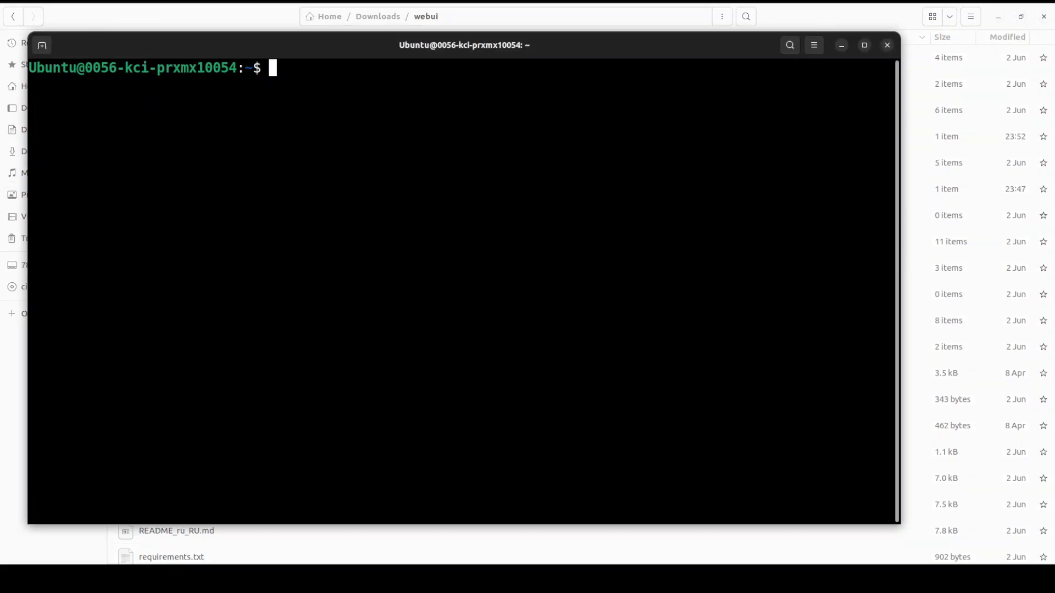
# Step: Move into Downloads/webui and create and activate a Python 3.10 conda environment ai1
pyautogui.write('cd')
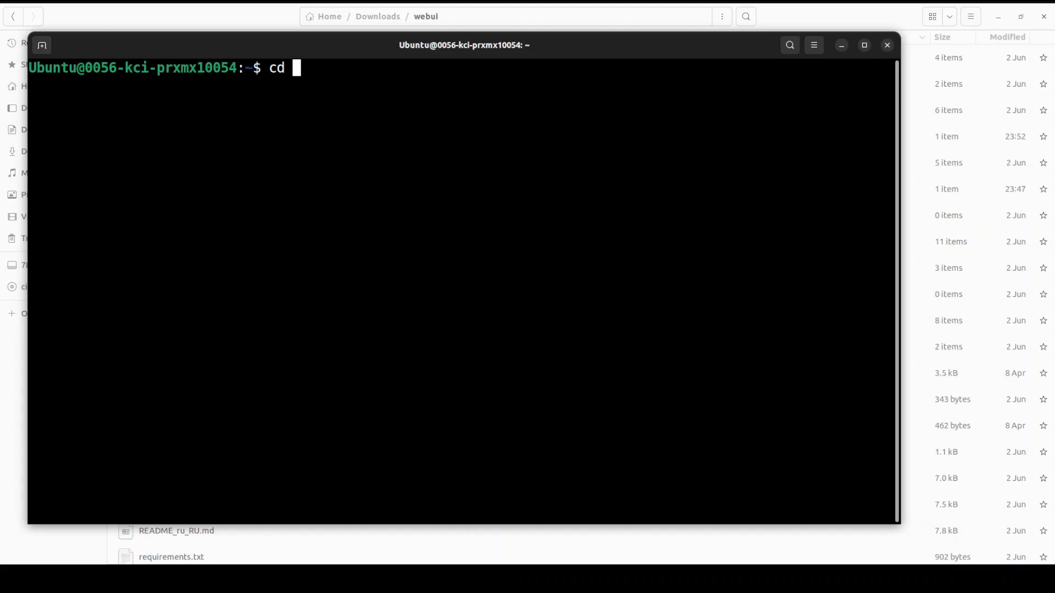
pyautogui.write('Downloads/webui/')
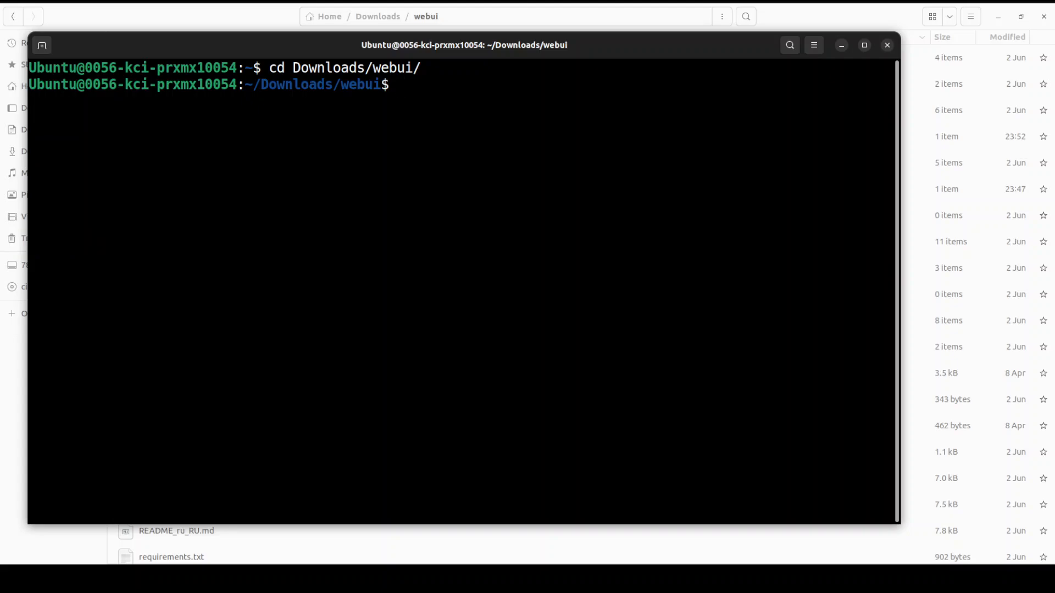
pyautogui.write('conda create -n ai1 python=3.10 -y && conda activate ai1')
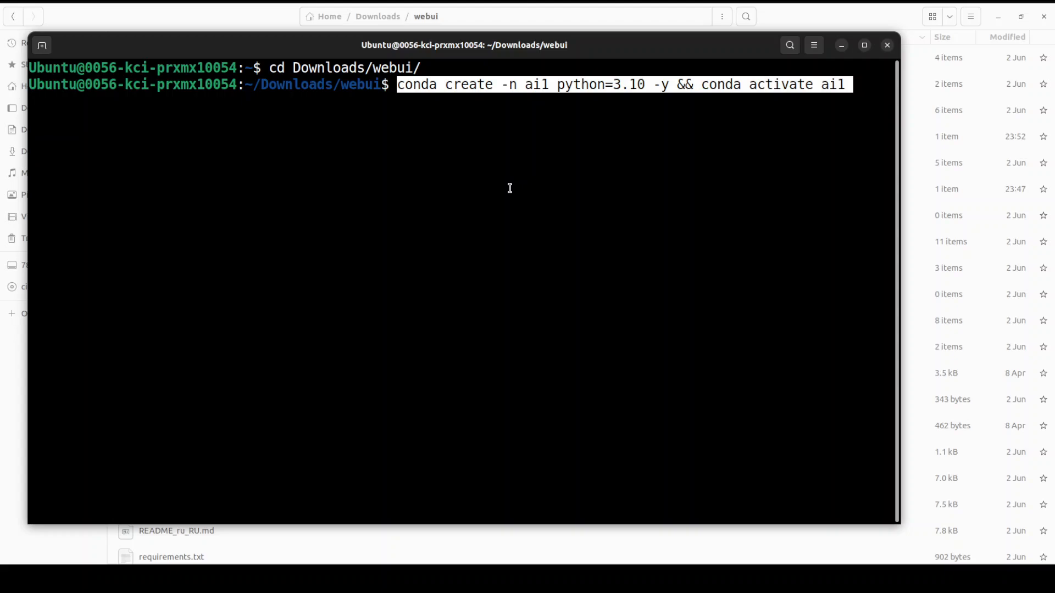
pyautogui.press('Return')
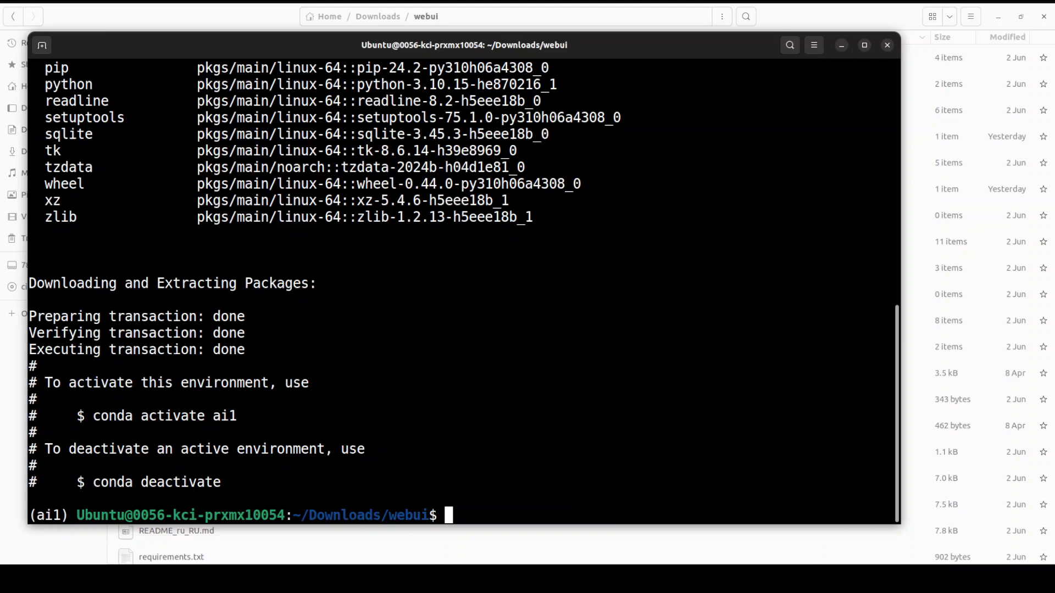
# Step: Install gcc_linux-64, gxx_linux-64 and CUDA from the nvidia channel into ai1
pyautogui.rightClick(465, 265)
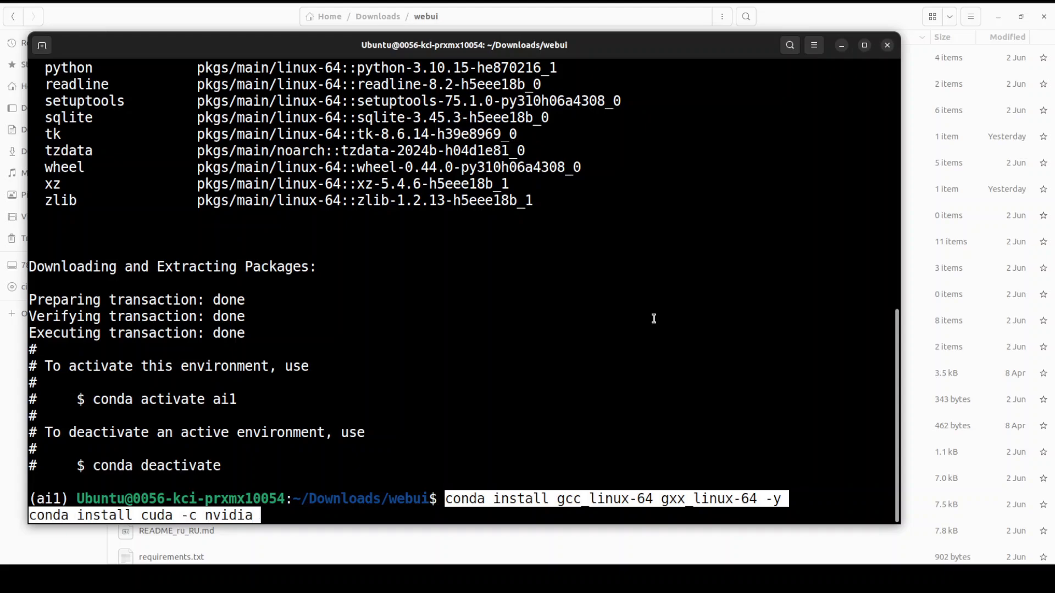
pyautogui.press('Return')
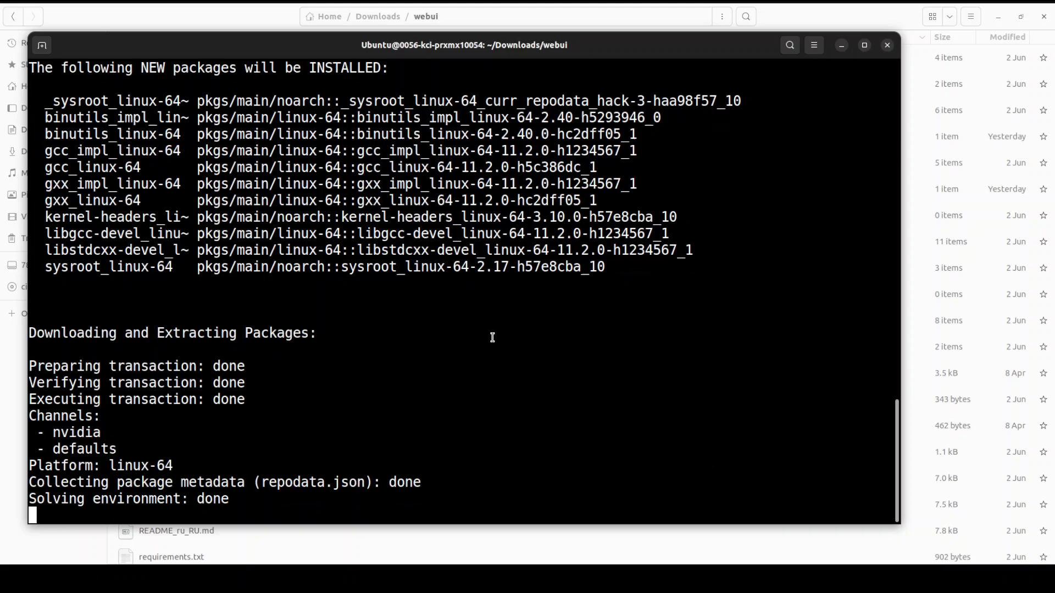
pyautogui.write('y]/n)? y')
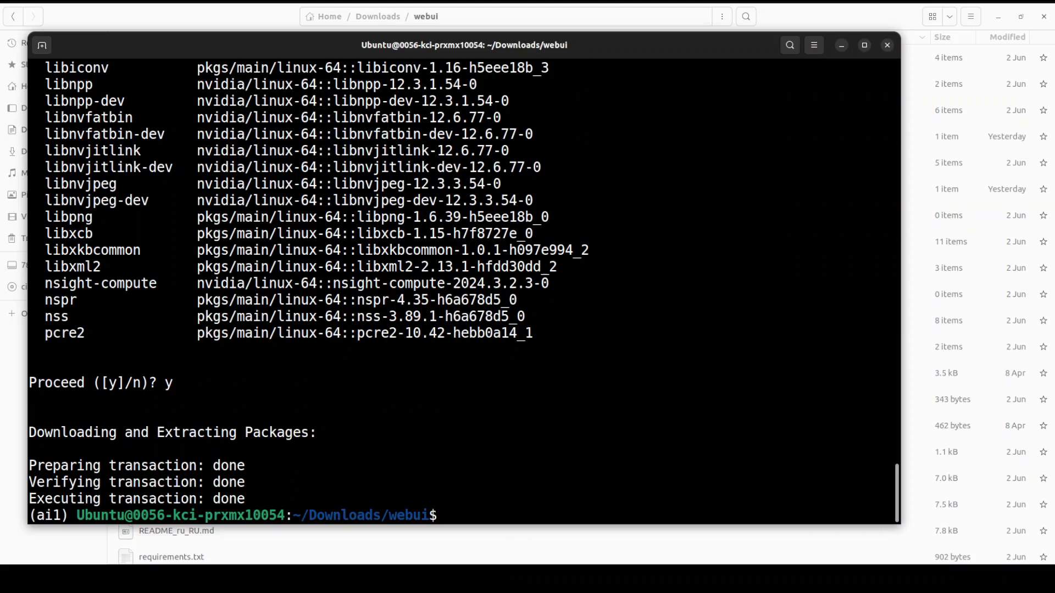
pyautogui.moveTo(558, 418)
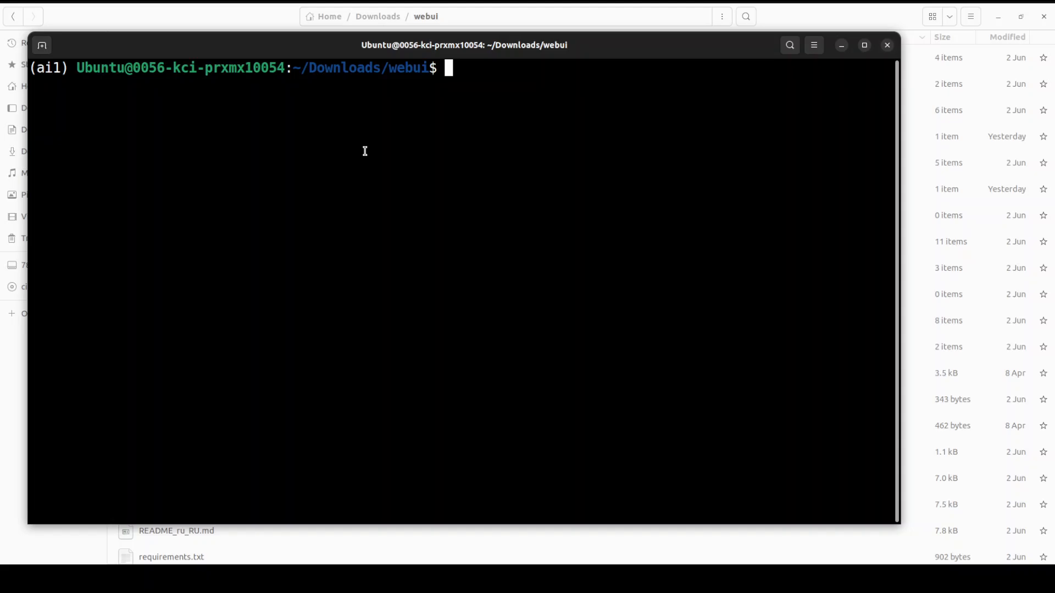
# Step: Install requirements.txt and then gradio 4.43.0 into the ai1 environment
pyautogui.write('pip install -r requirements.txt')
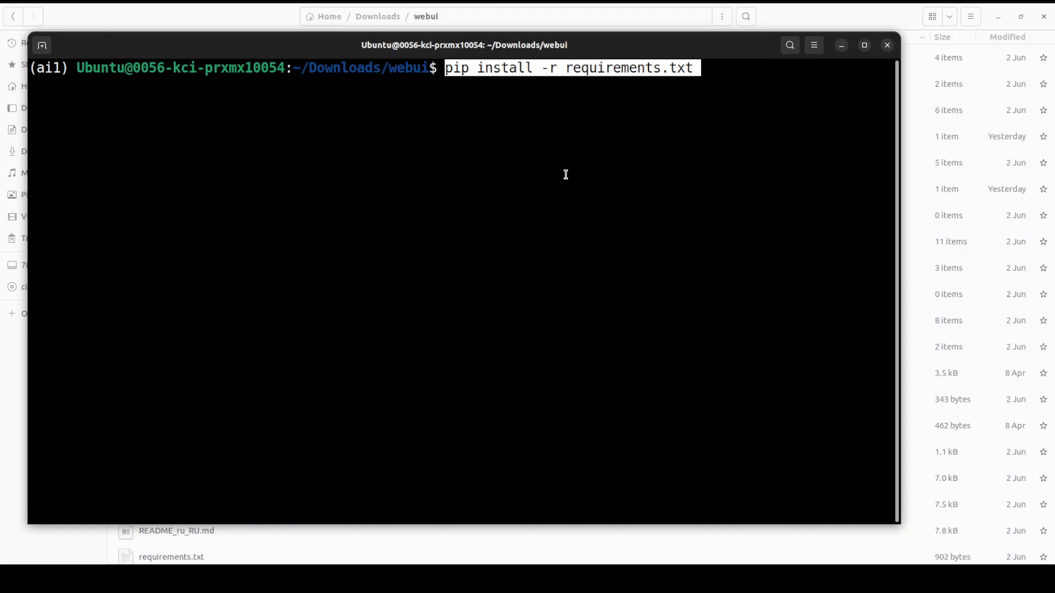
pyautogui.press('Return')
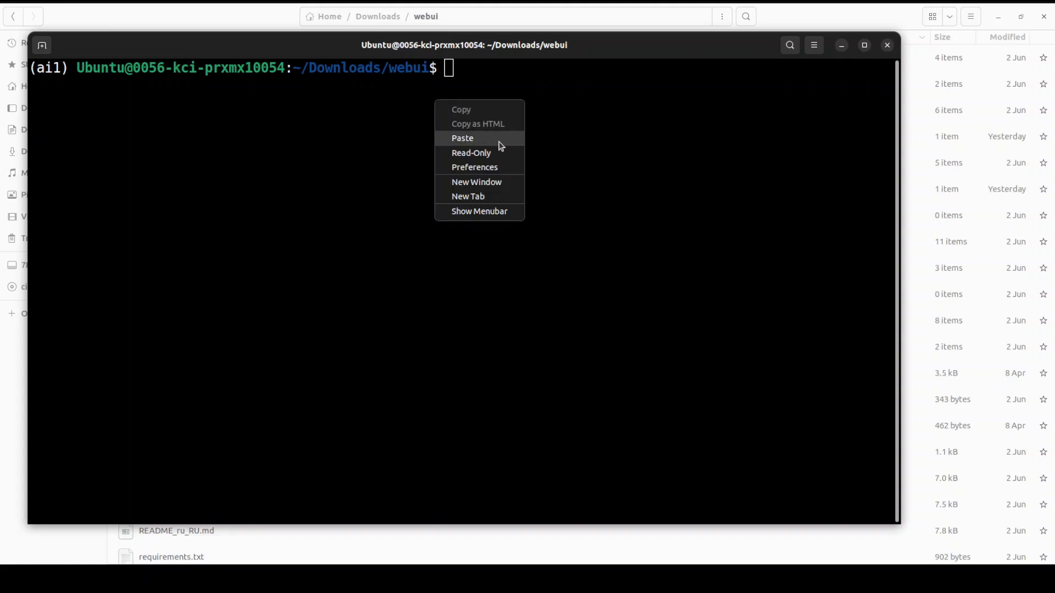
pyautogui.click(462, 138)
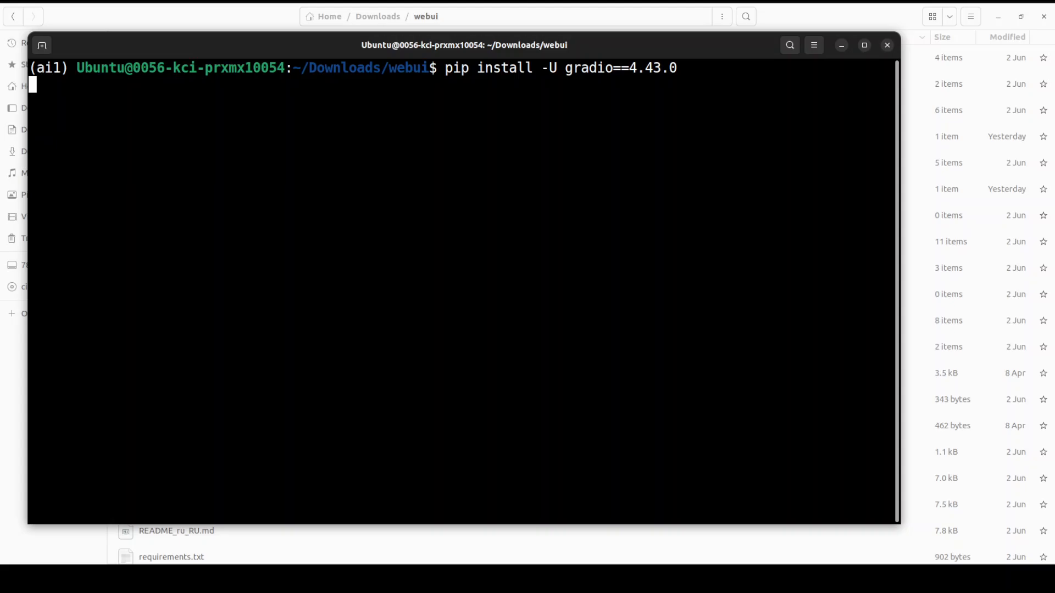
pyautogui.press('Return')
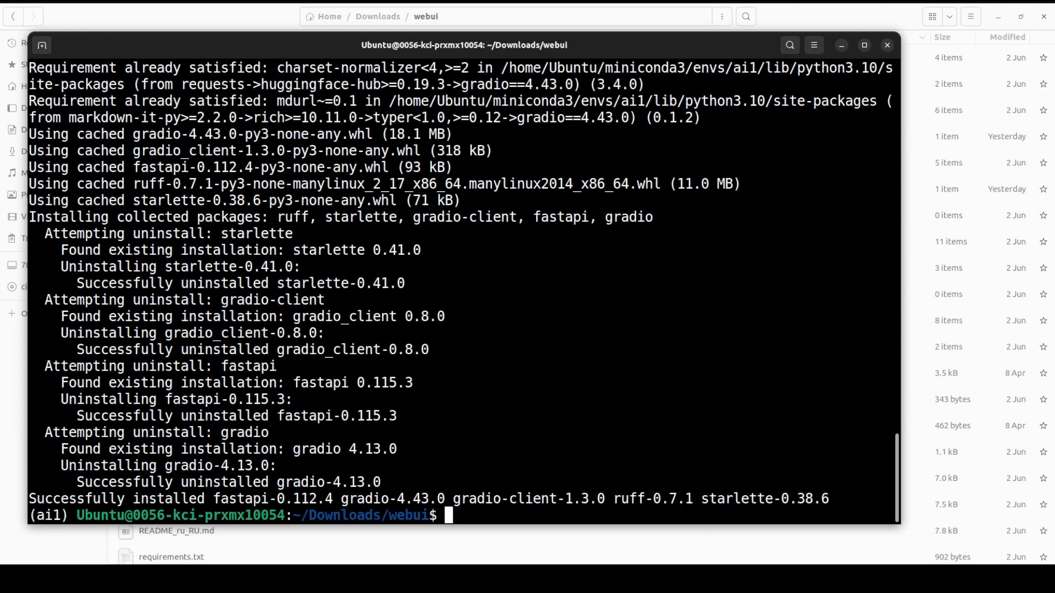
pyautogui.moveTo(602, 274)
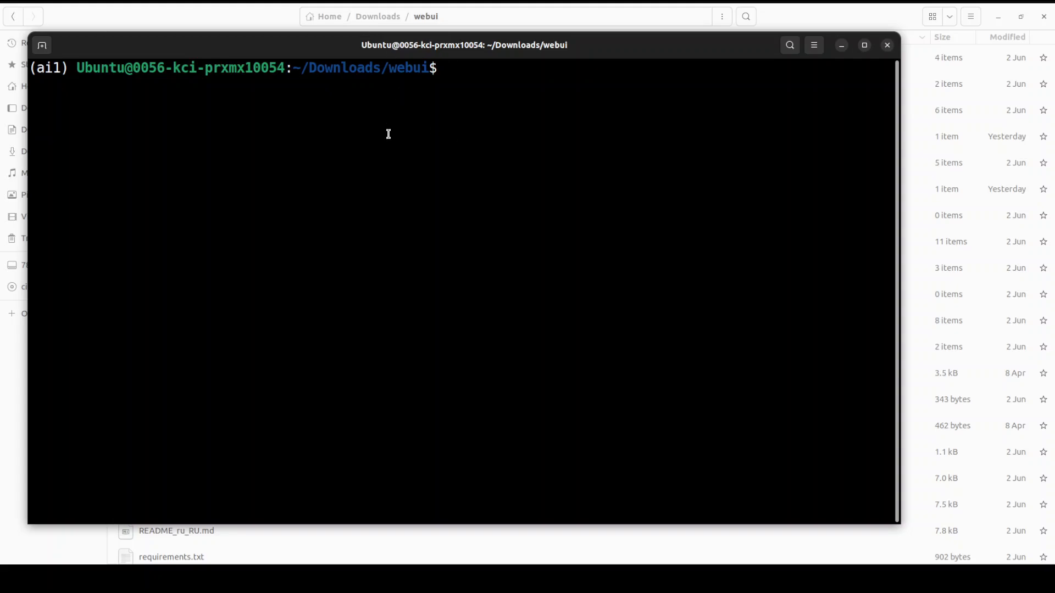
# Step: Launch python app.py so the XTTS web app serves at 127.0.0.1:8010
pyautogui.write('python app.py')
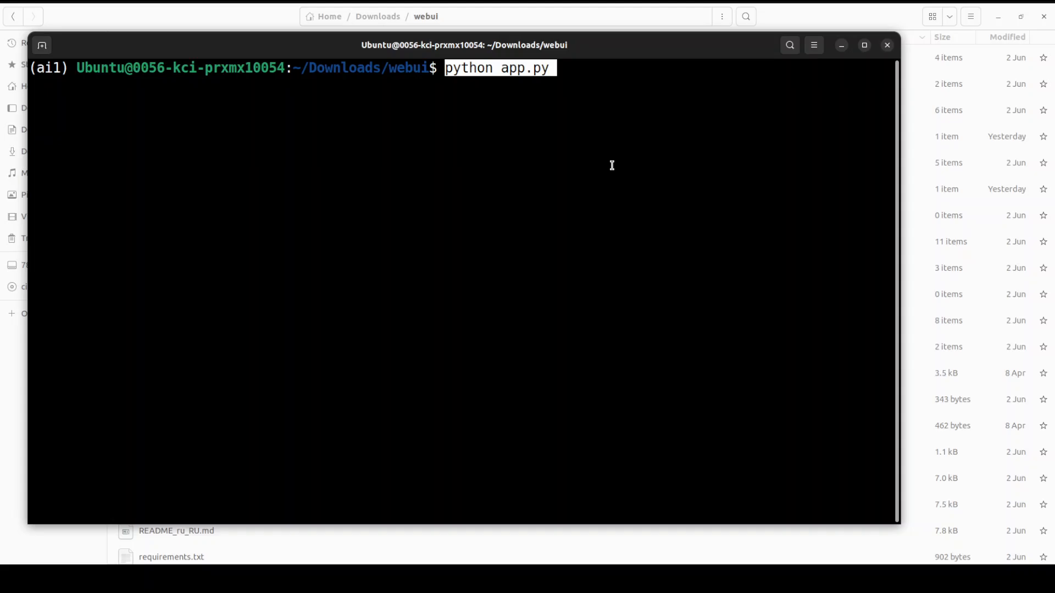
pyautogui.press('Return')
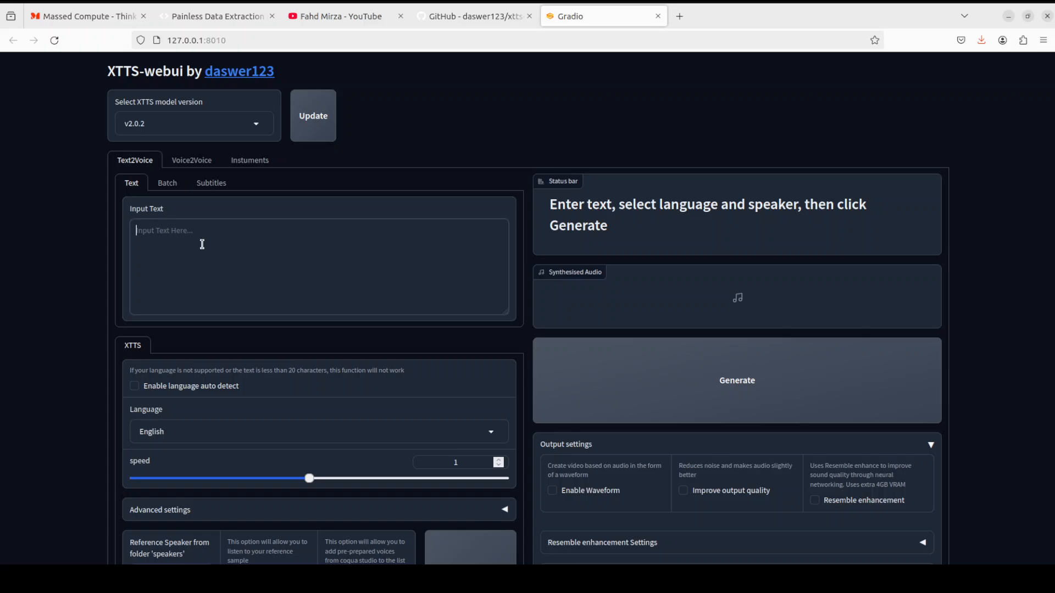
# Step: Generate English speech for "Hello, how is it going mate" with the male speaker
pyautogui.write('Hello, how is it going mate')
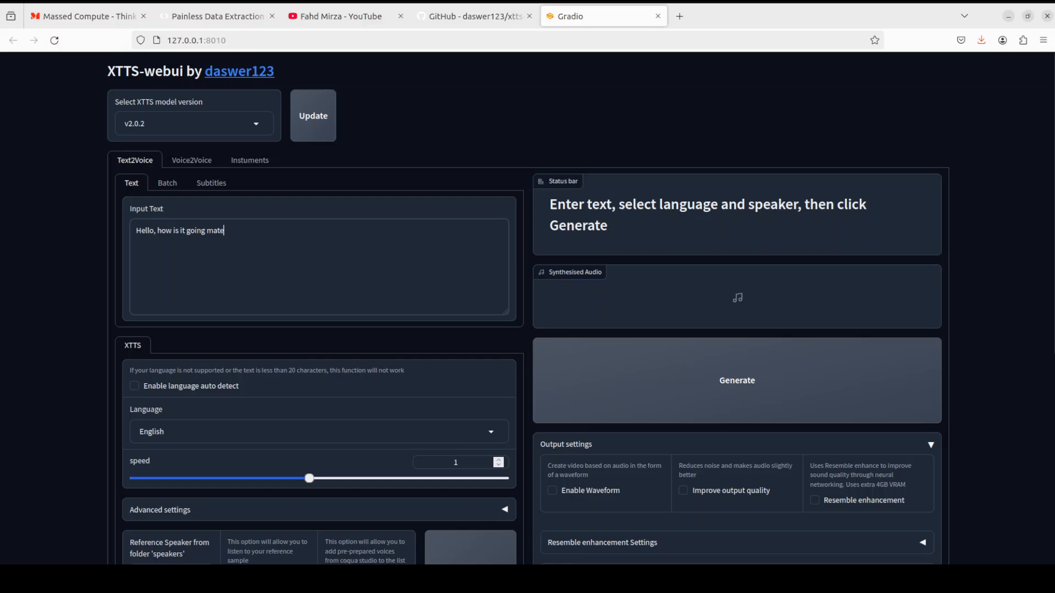
pyautogui.scroll(-3)
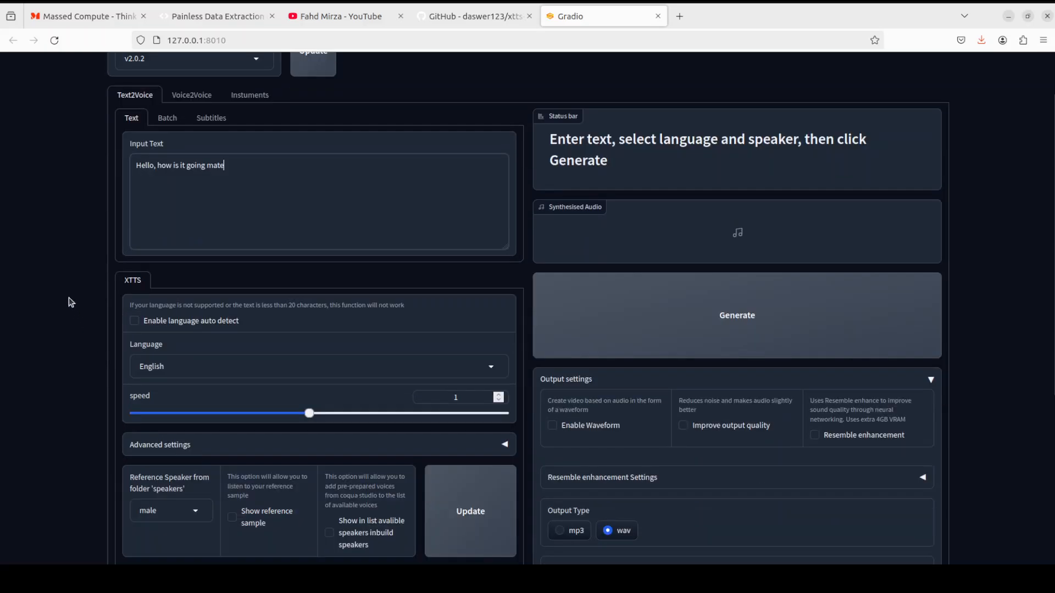
pyautogui.scroll(-3)
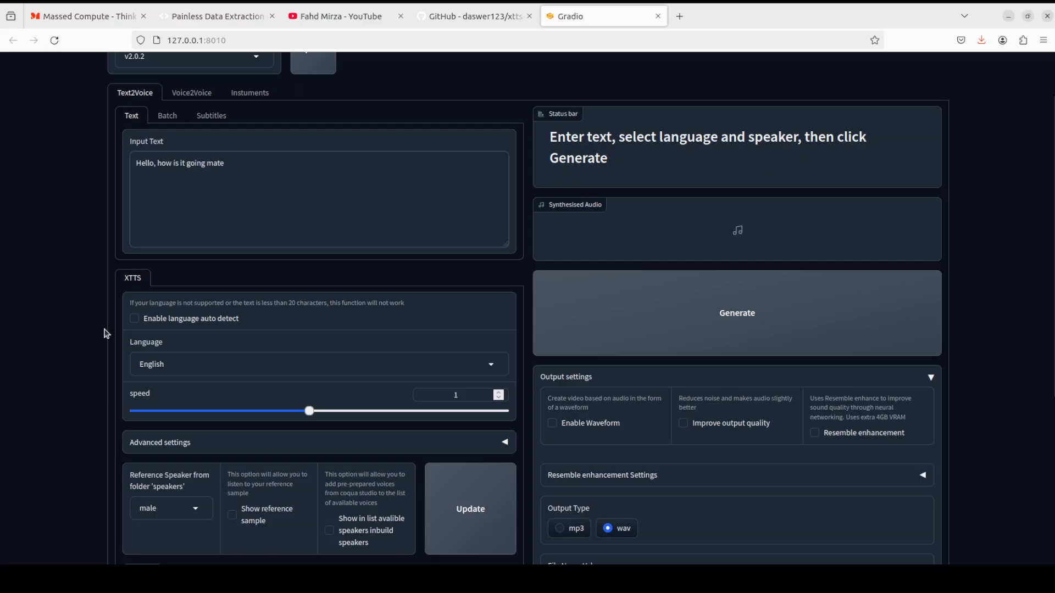
pyautogui.scroll(-3)
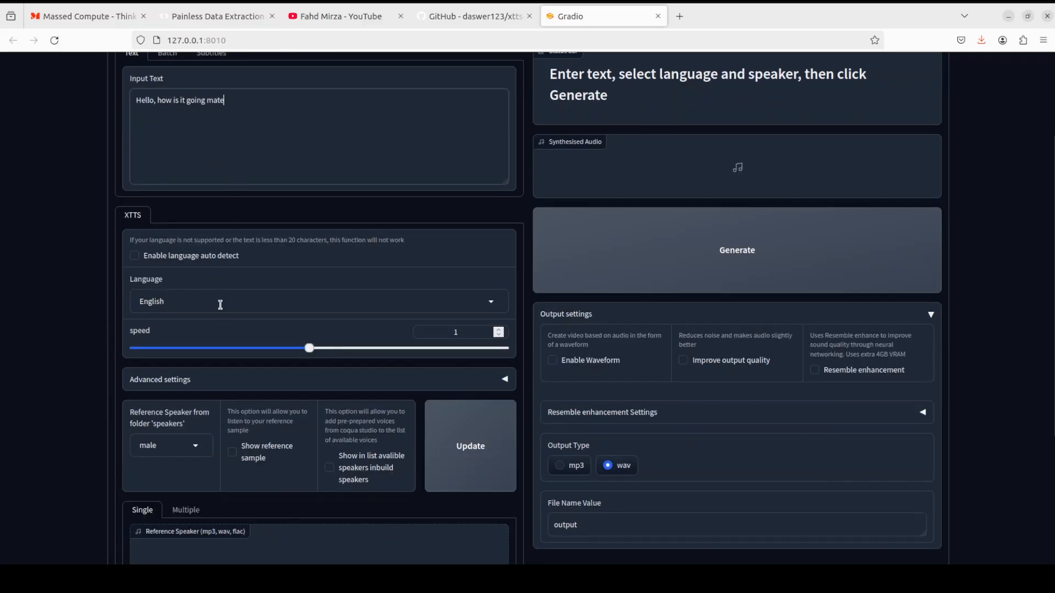
pyautogui.click(316, 301)
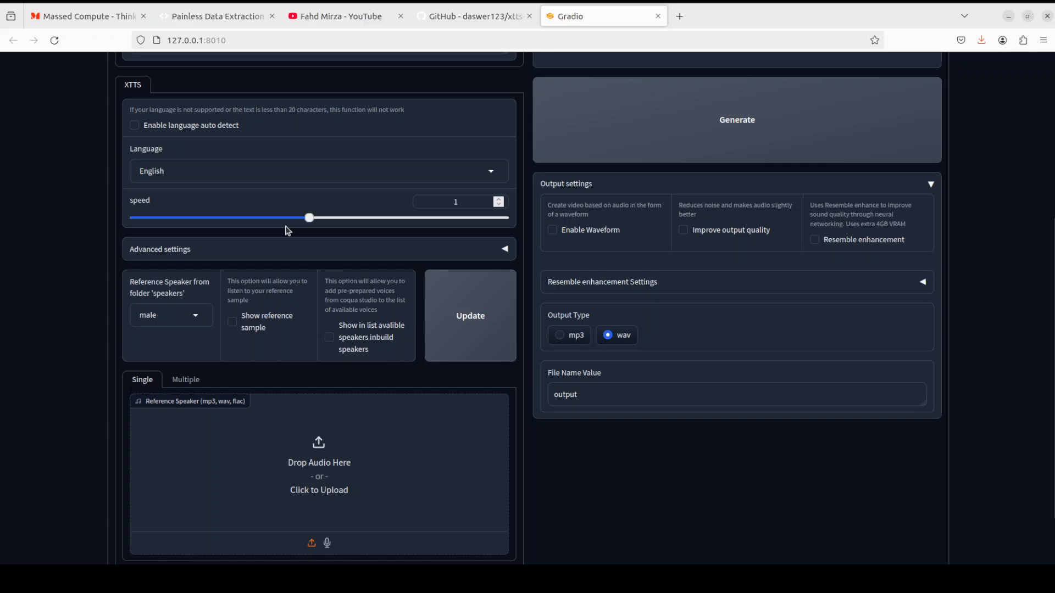
pyautogui.moveTo(164, 321)
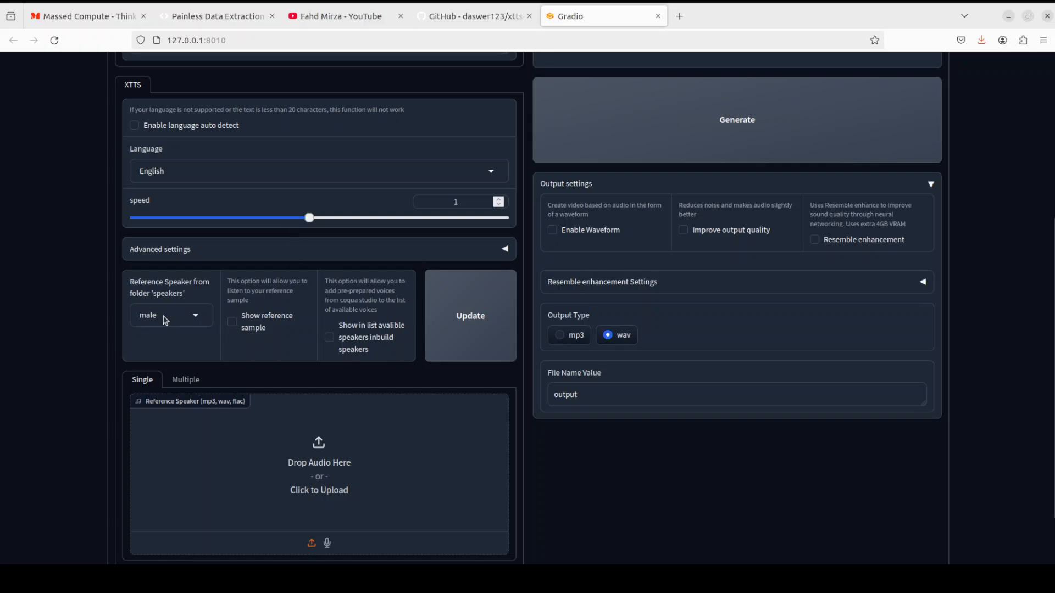
pyautogui.click(172, 316)
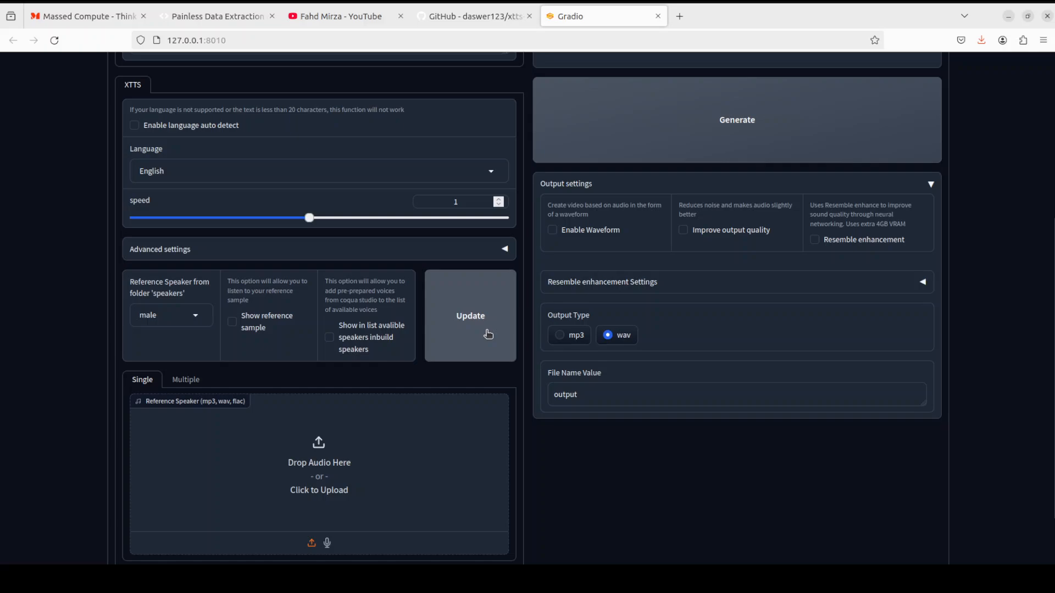
pyautogui.moveTo(324, 486)
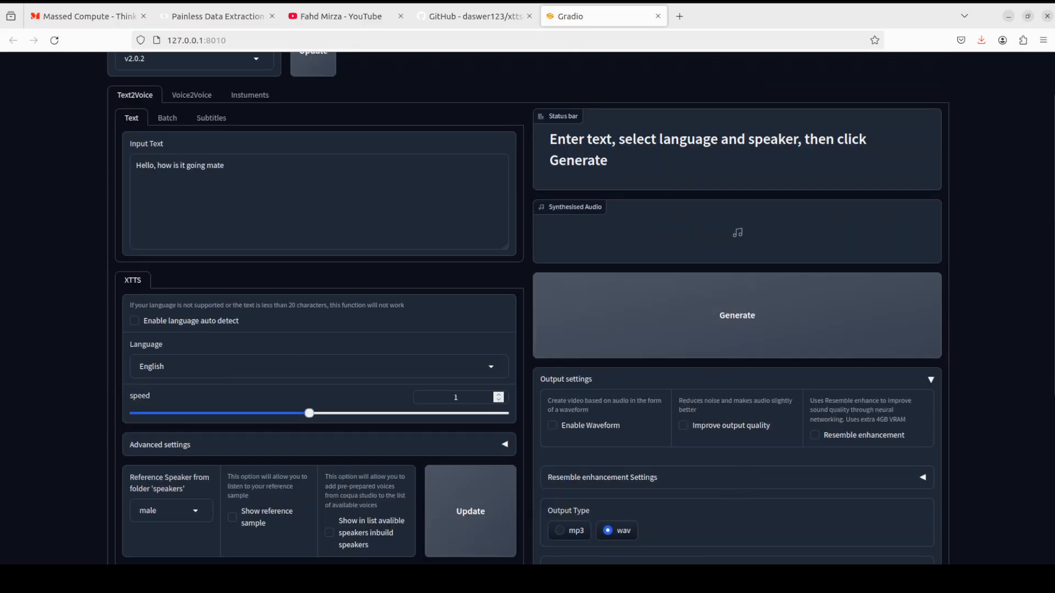
pyautogui.click(736, 315)
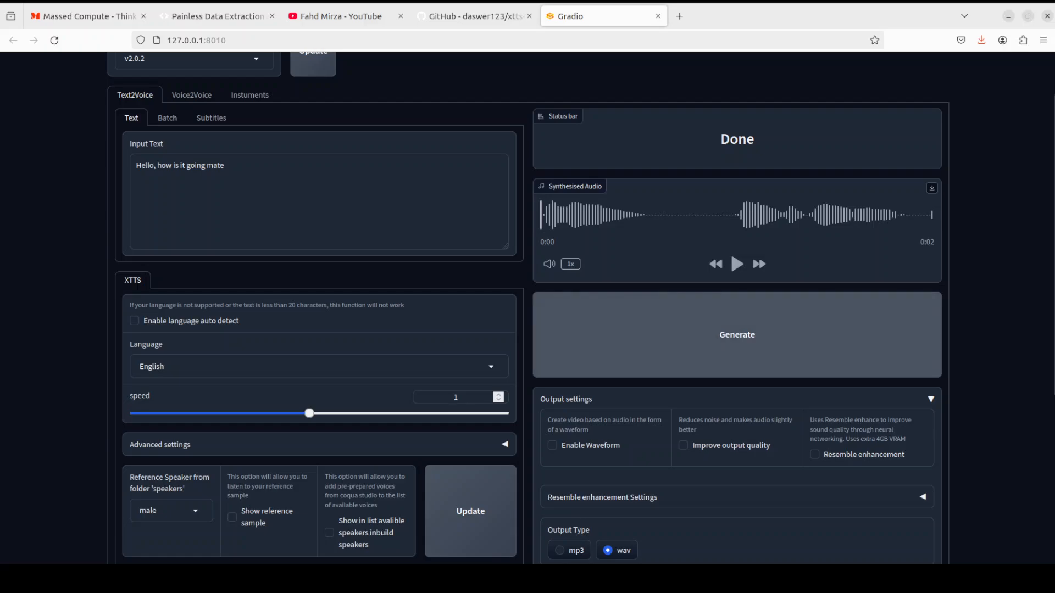
# Step: Play the synthesised English audio and enable automatic language detection
pyautogui.click(736, 264)
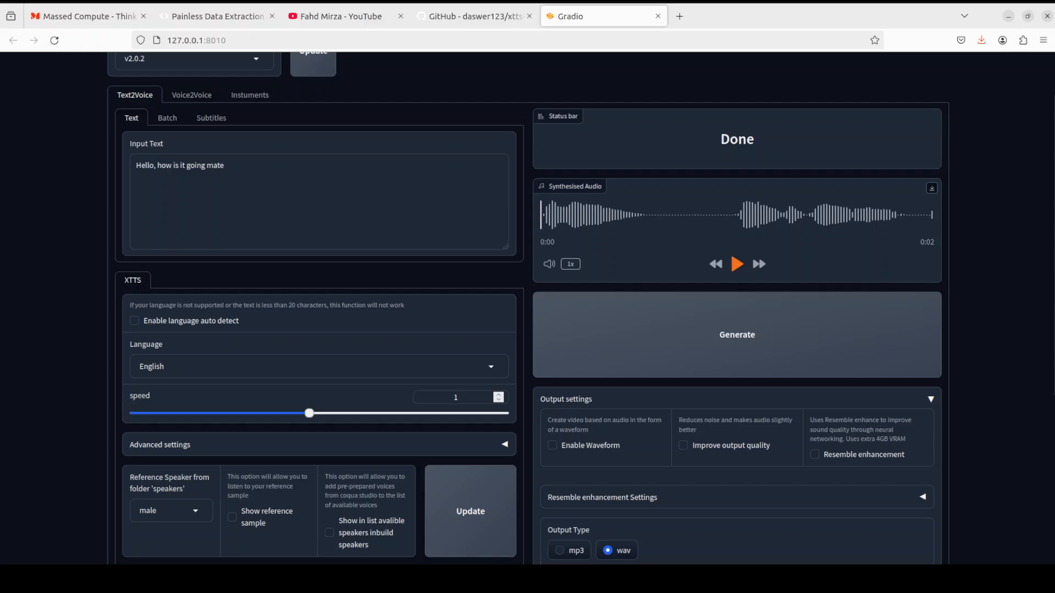
pyautogui.click(736, 264)
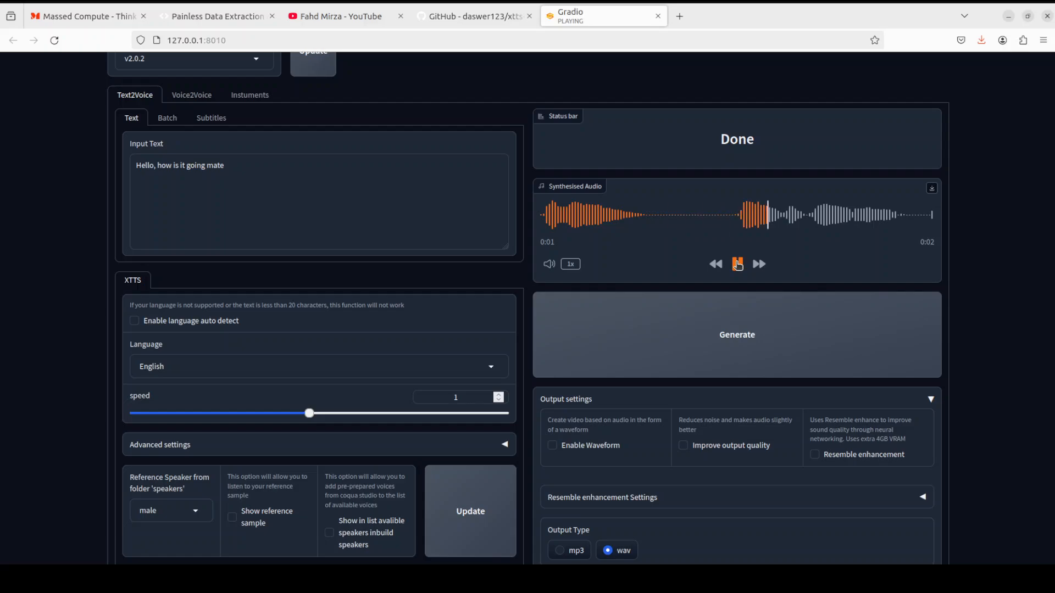
pyautogui.click(736, 264)
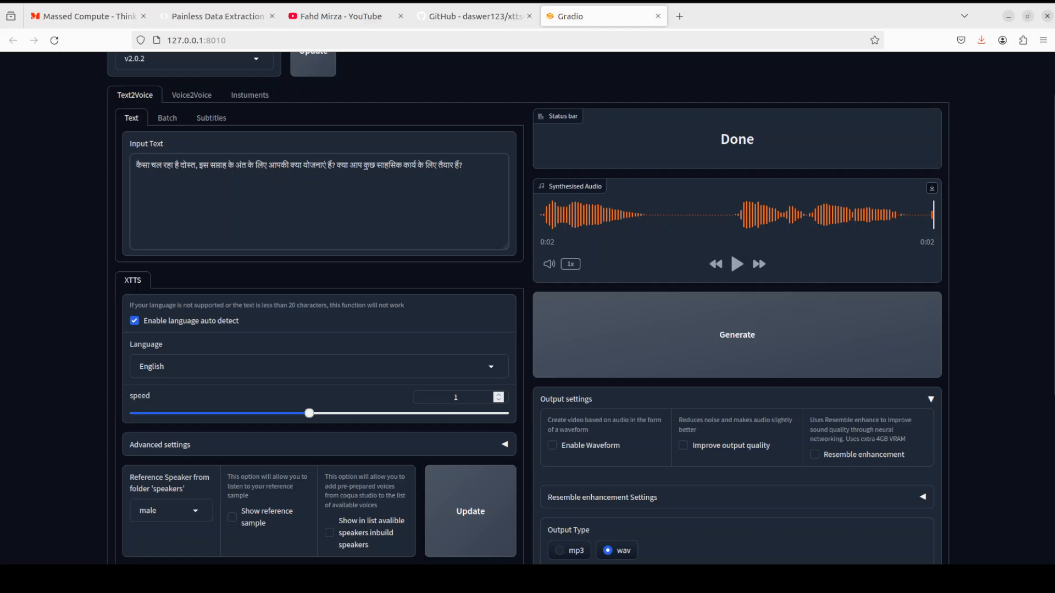
# Step: Generate speech for the pasted Hindi sentence with auto-detect, then switch to the AgentQL tab
pyautogui.click(131, 190)
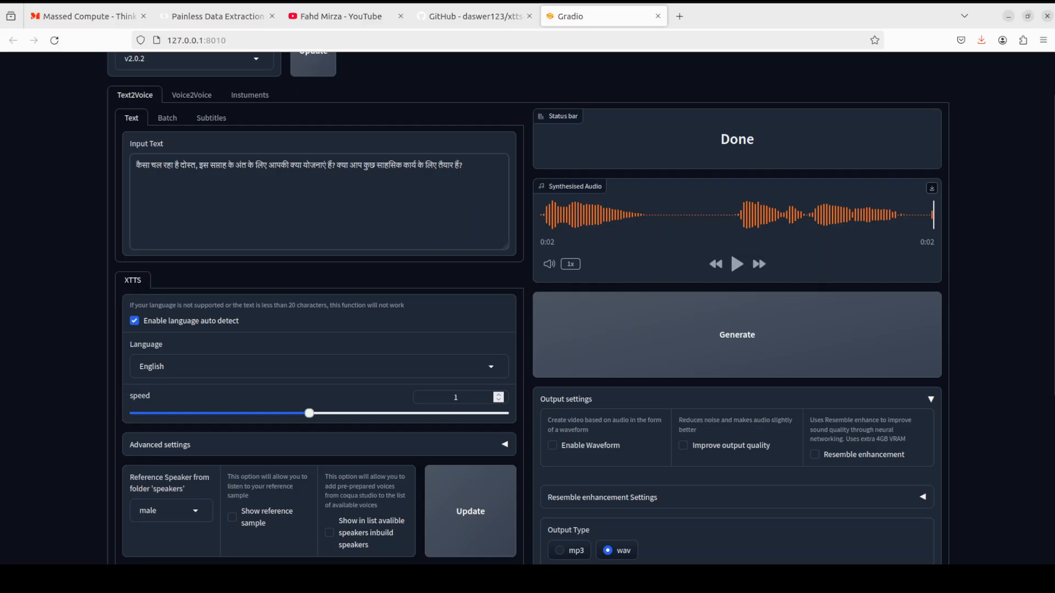
pyautogui.scroll(-3)
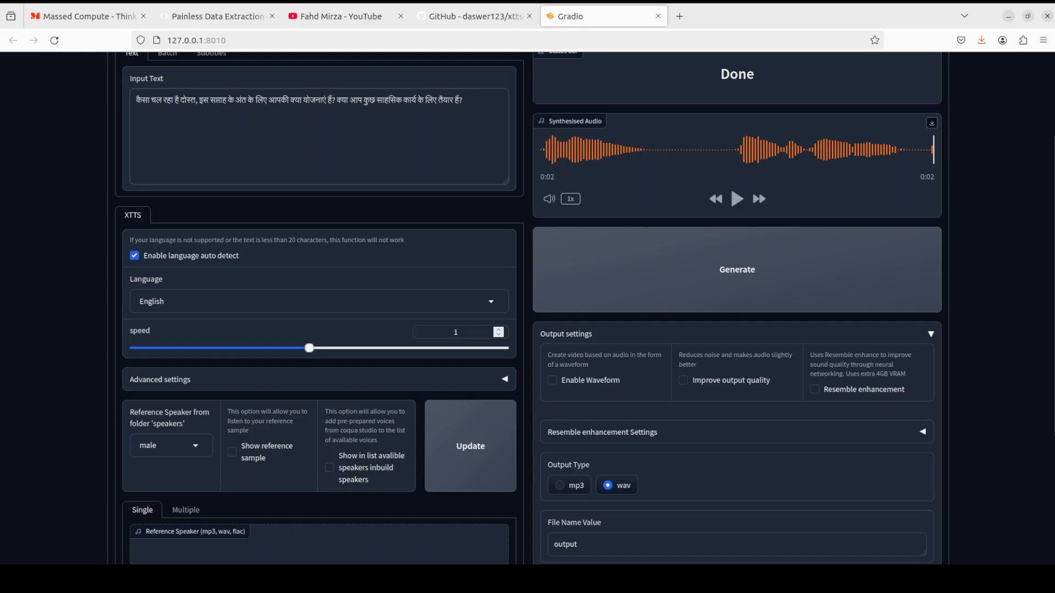
pyautogui.click(737, 269)
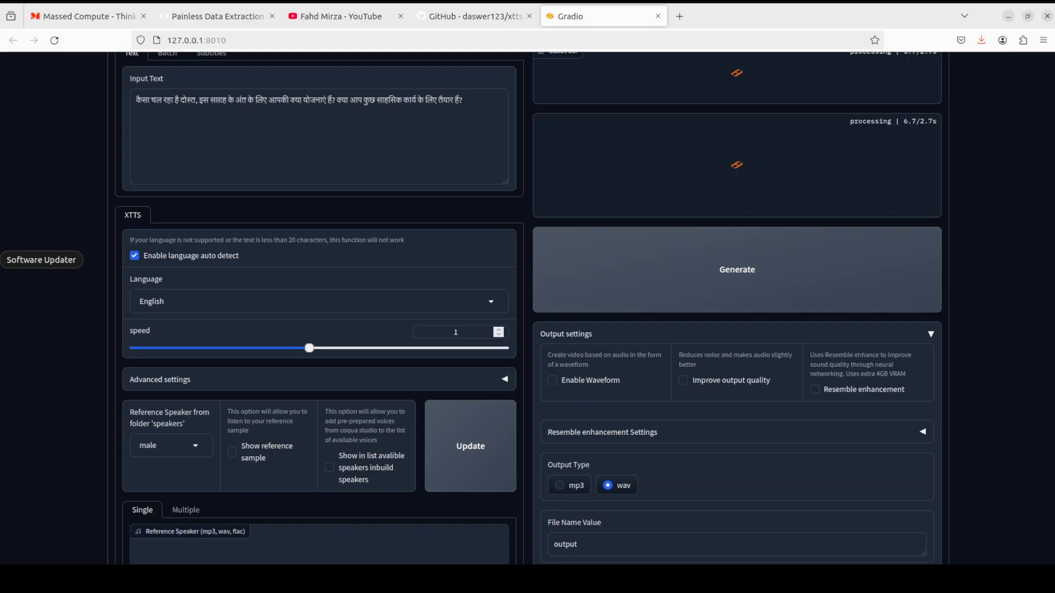
pyautogui.click(216, 15)
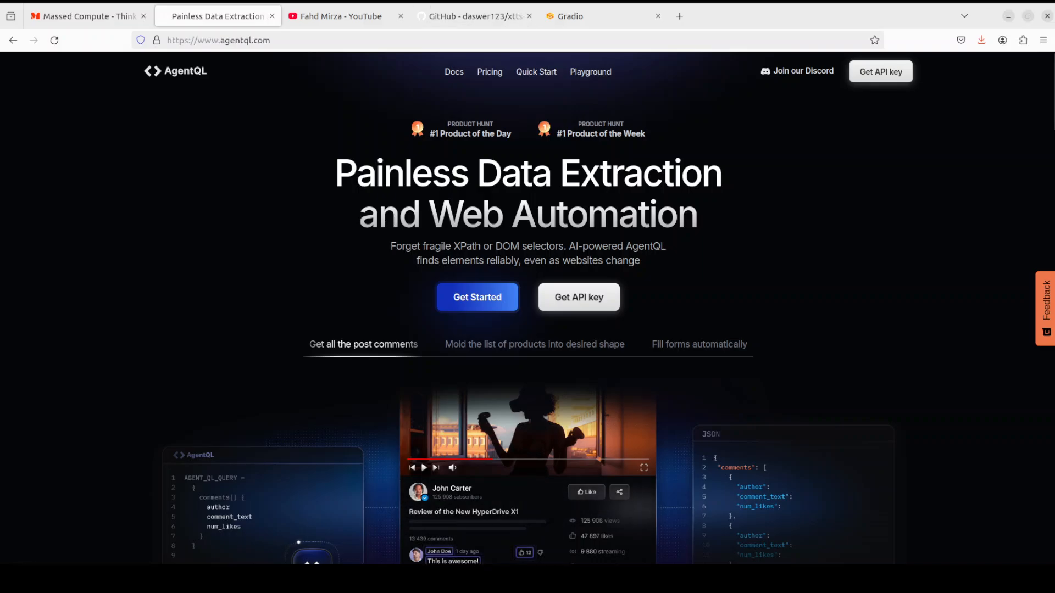
# Step: Return to the XTTS web app and play the generated Hindi audio
pyautogui.click(599, 17)
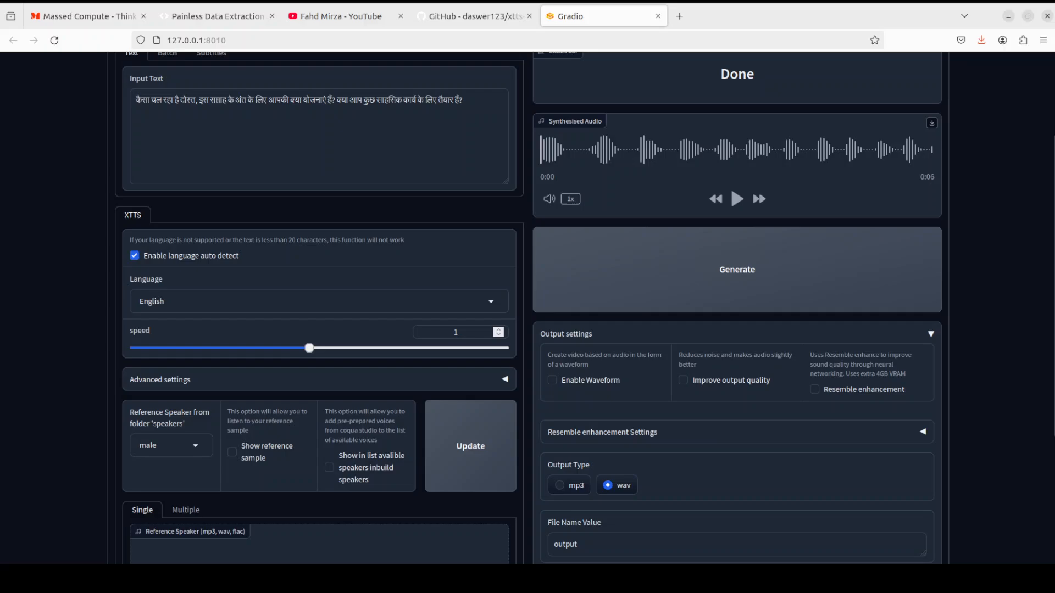
pyautogui.click(737, 199)
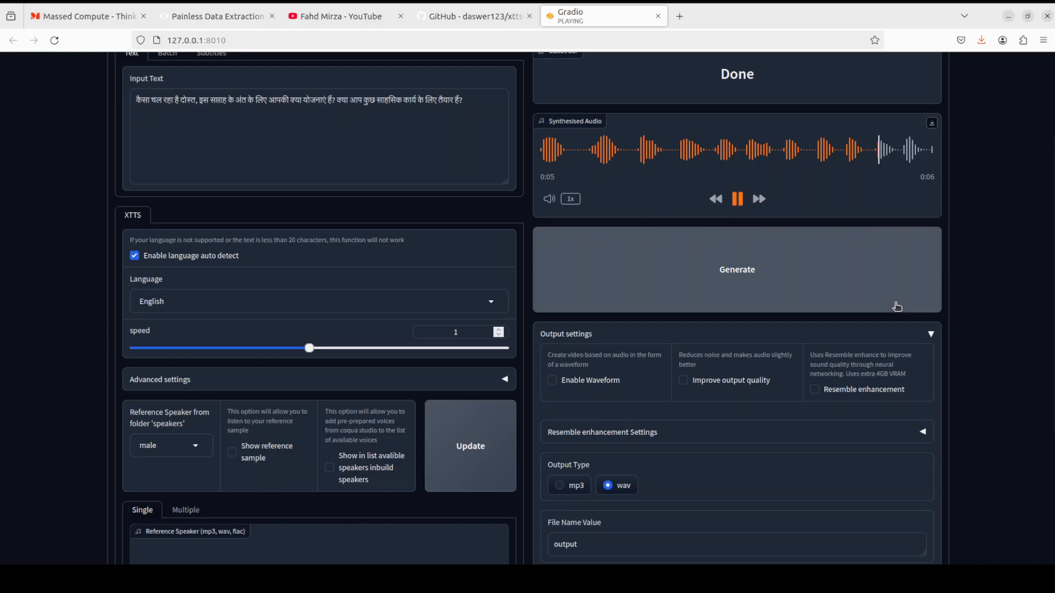
pyautogui.click(736, 199)
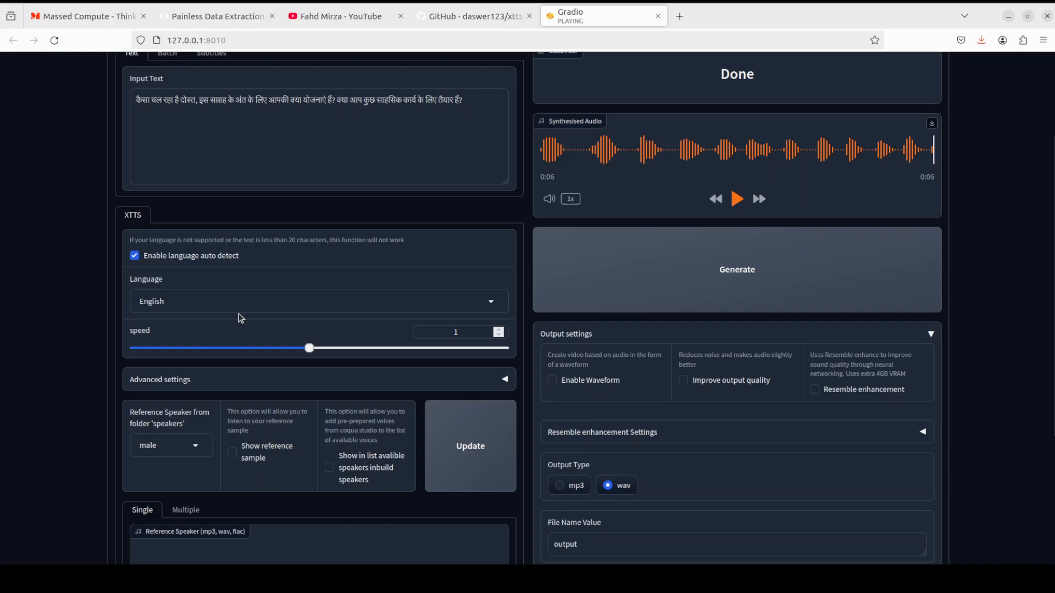
# Step: Set the language to Hindi and regenerate the Hindi speech
pyautogui.click(316, 301)
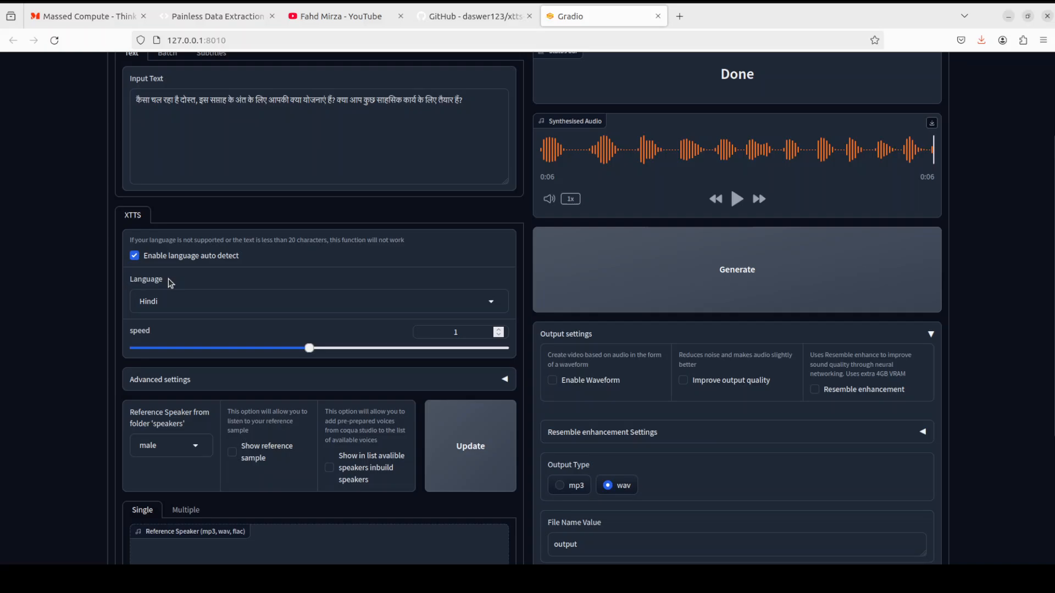
pyautogui.click(469, 446)
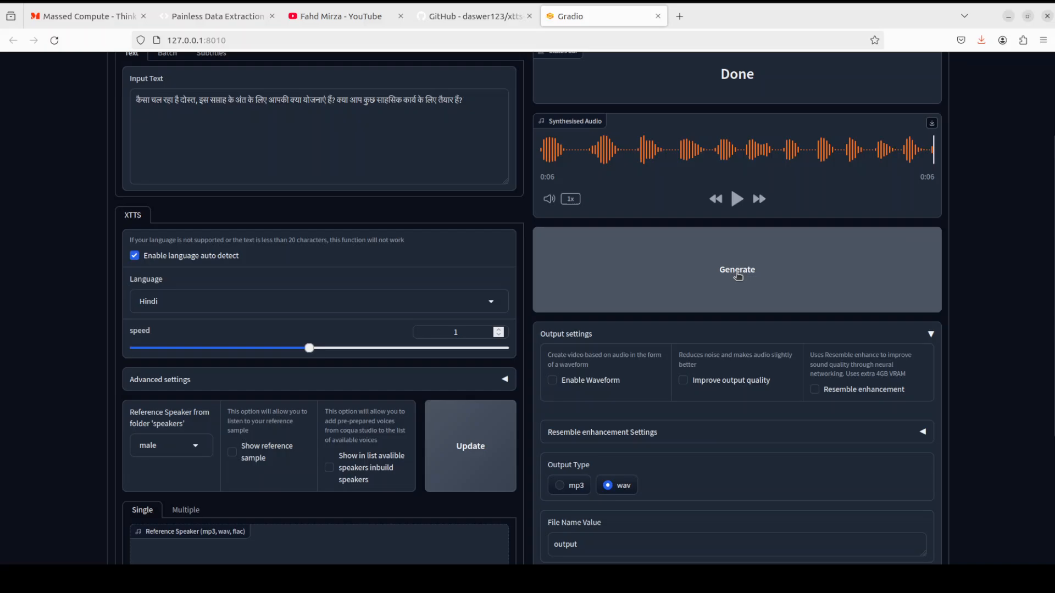
pyautogui.click(736, 270)
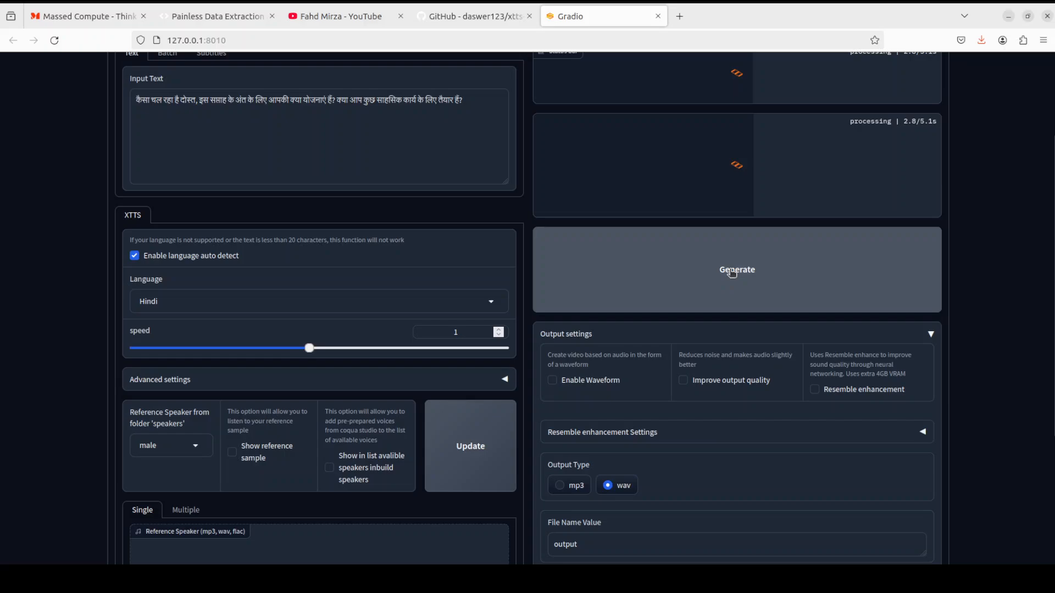
pyautogui.moveTo(3, 141)
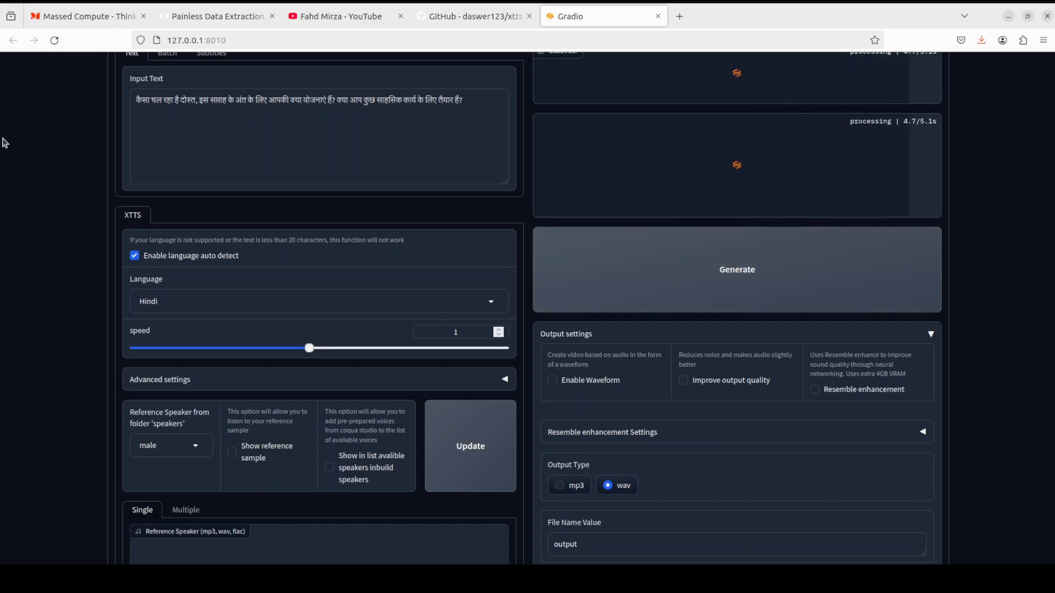
pyautogui.moveTo(400, 312)
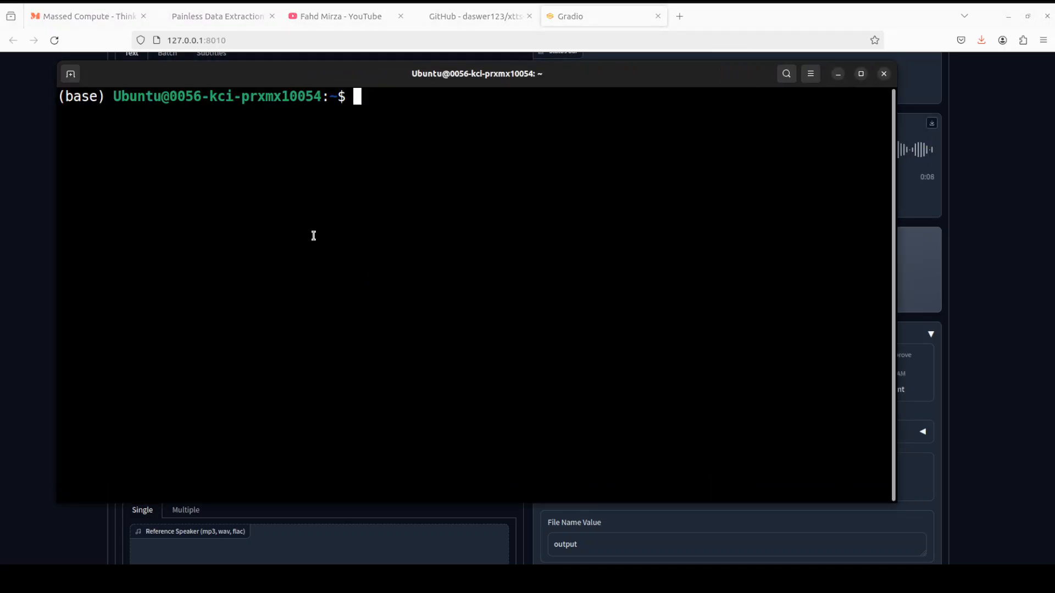
# Step: Run nvidia-smi to see about 17 GB of RTX A6000 memory in use, then minimize the terminal
pyautogui.write('nvidia-smi')
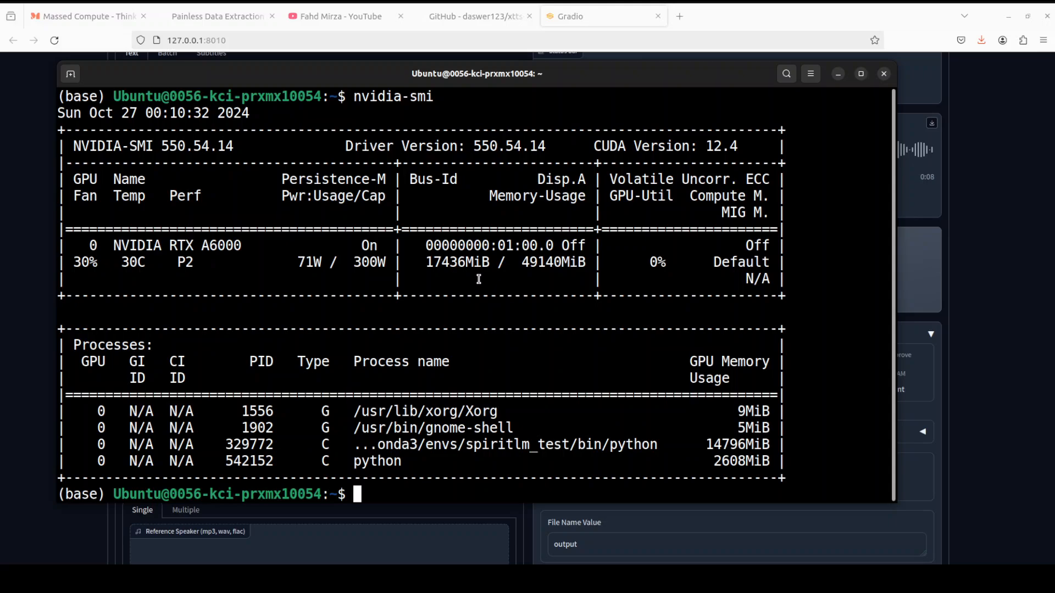
pyautogui.moveTo(479, 275)
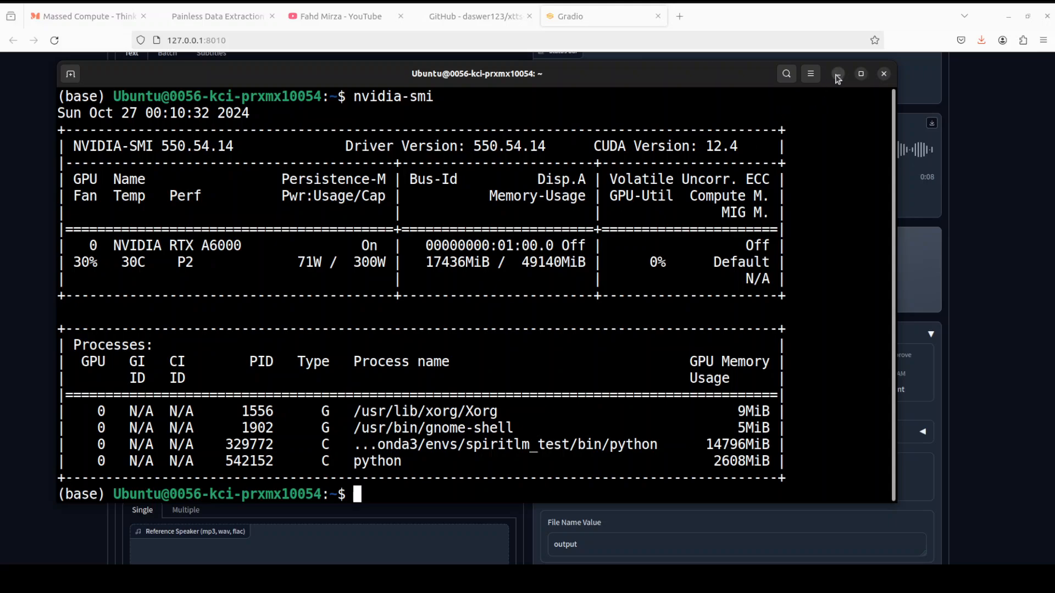
pyautogui.moveTo(837, 77)
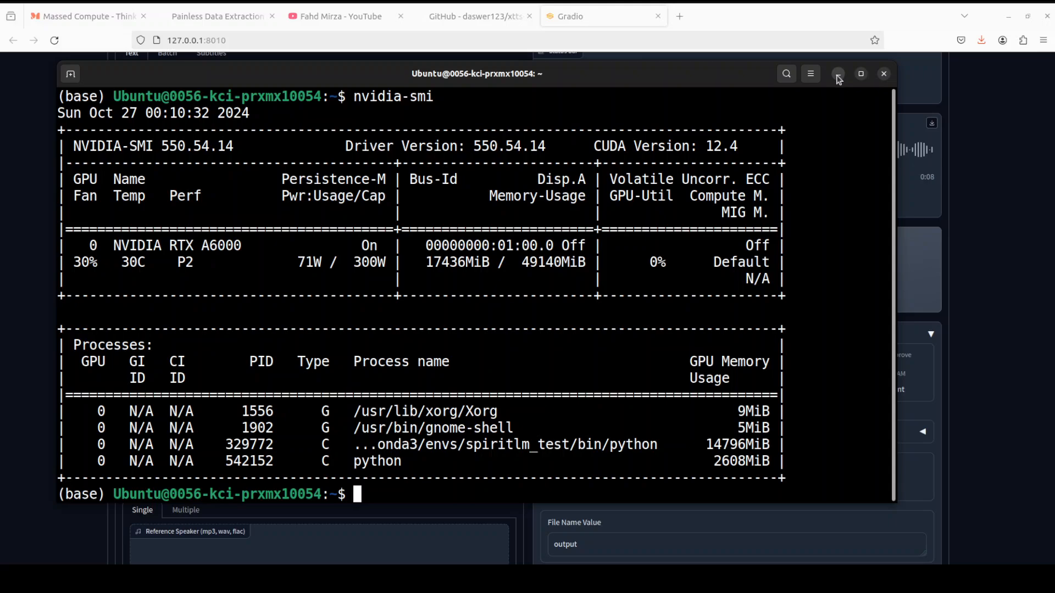
pyautogui.click(839, 74)
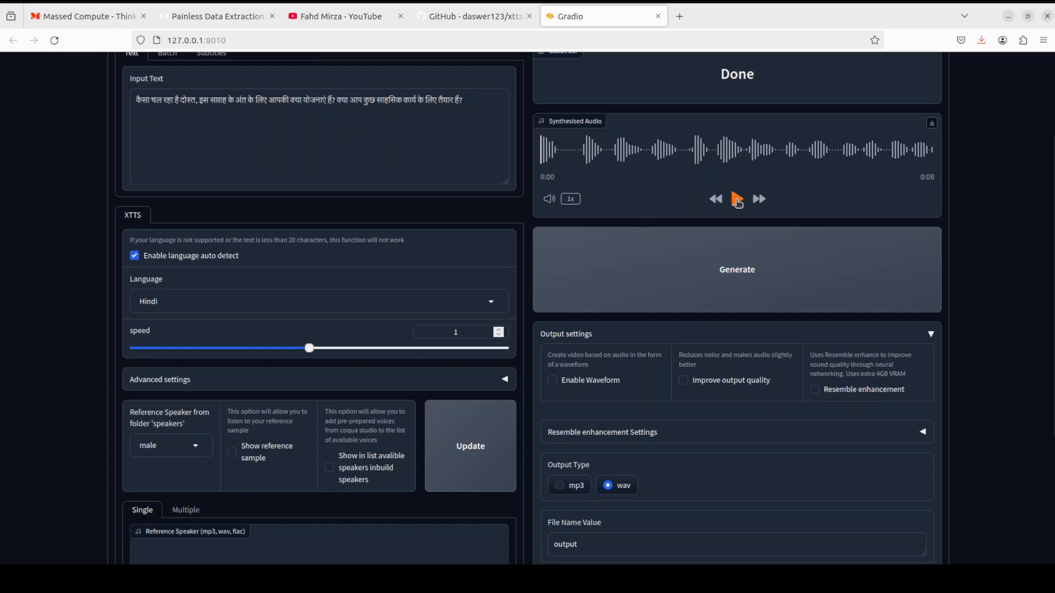
# Step: Listen to the regenerated Hindi audio and move down to the text input
pyautogui.click(736, 198)
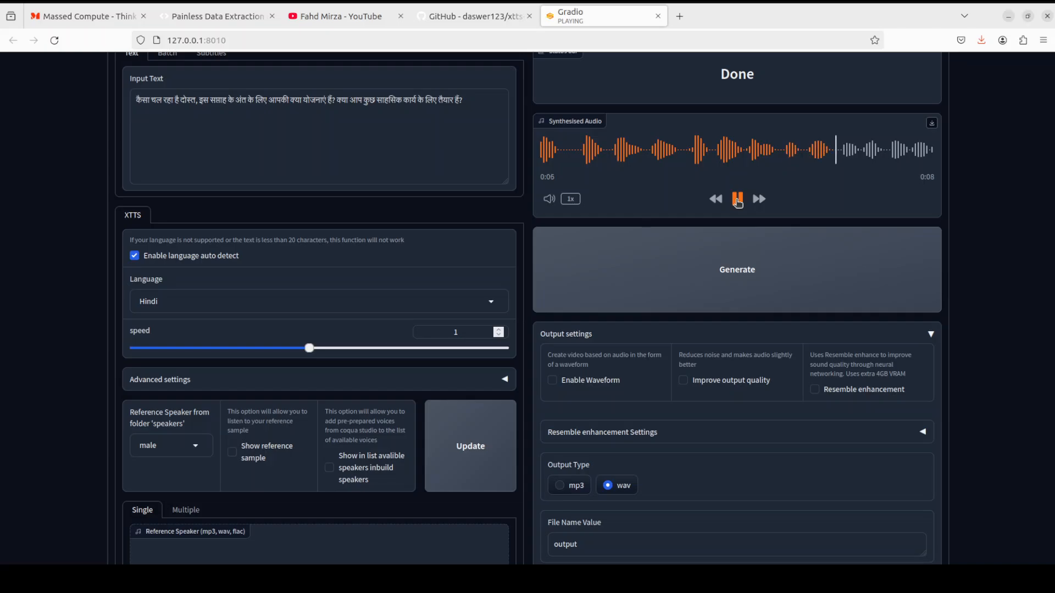
pyautogui.click(737, 199)
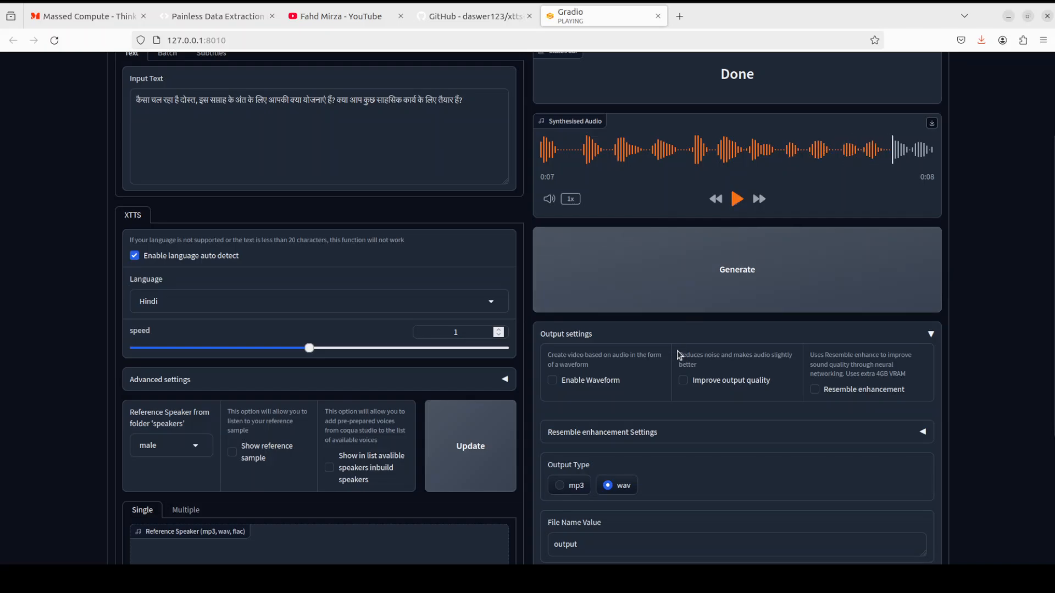
pyautogui.scroll(-3)
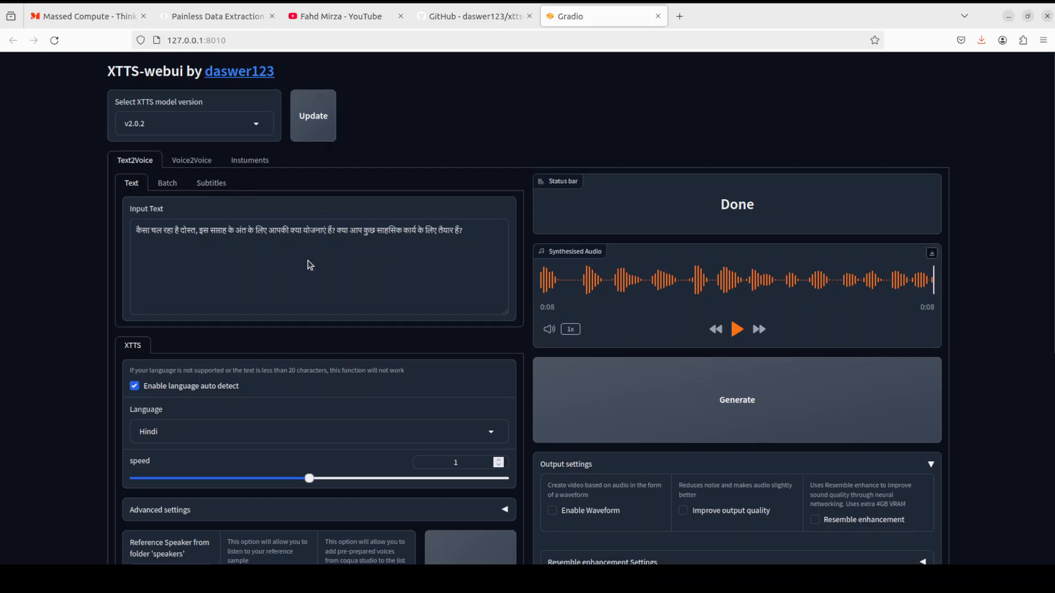
# Step: Generate speech for the Spanish sentence '¿Cómo va amigo, cuáles son tus planes...' and play it back
pyautogui.write('¿Cómo va amigo, cuáles son tus planes para este fin de semana? ¿Te apetece una aventura?')
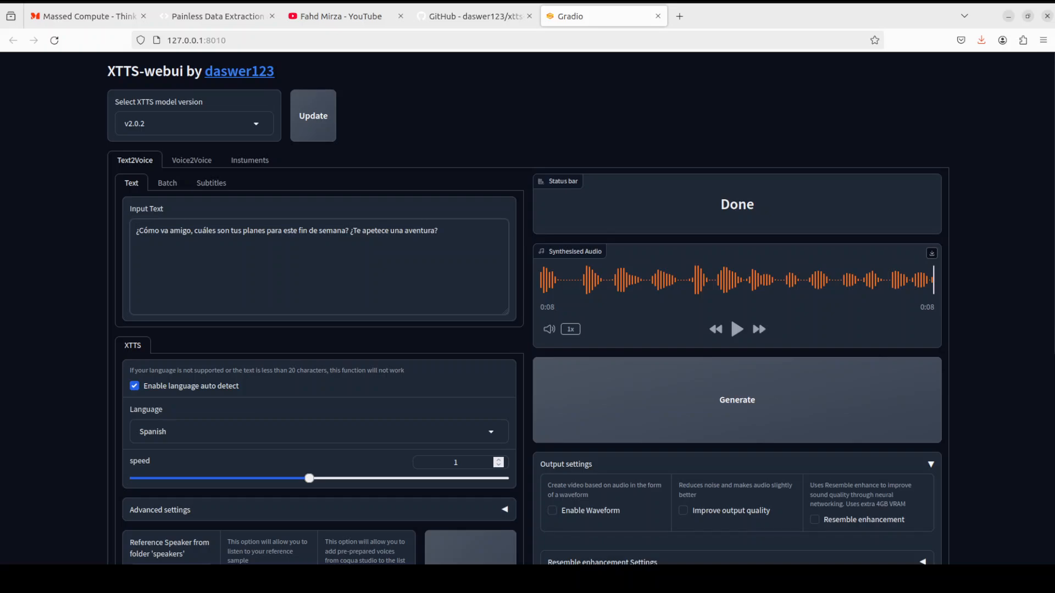
pyautogui.click(736, 400)
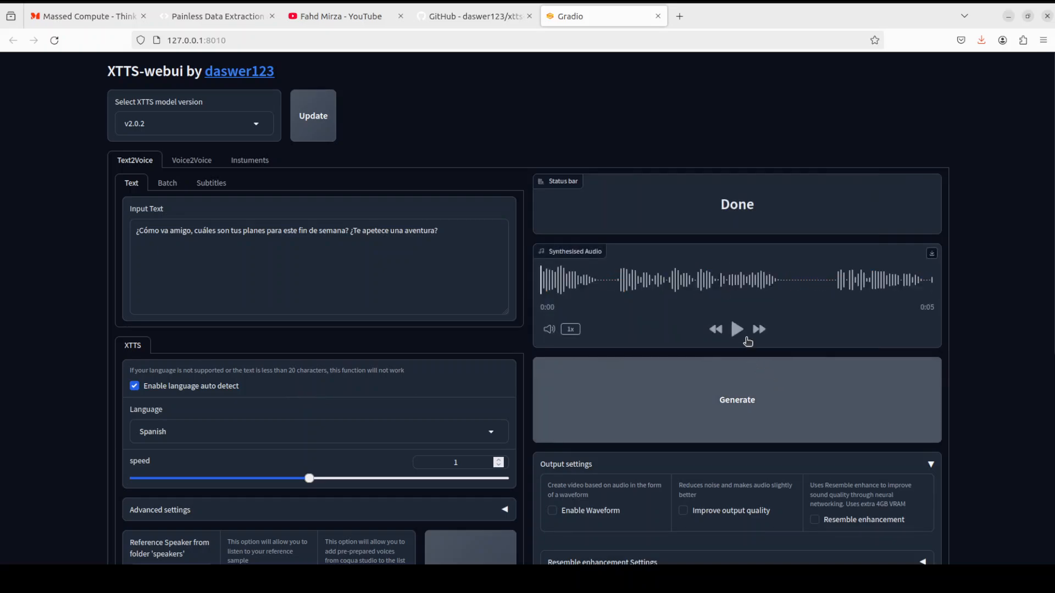
pyautogui.click(736, 328)
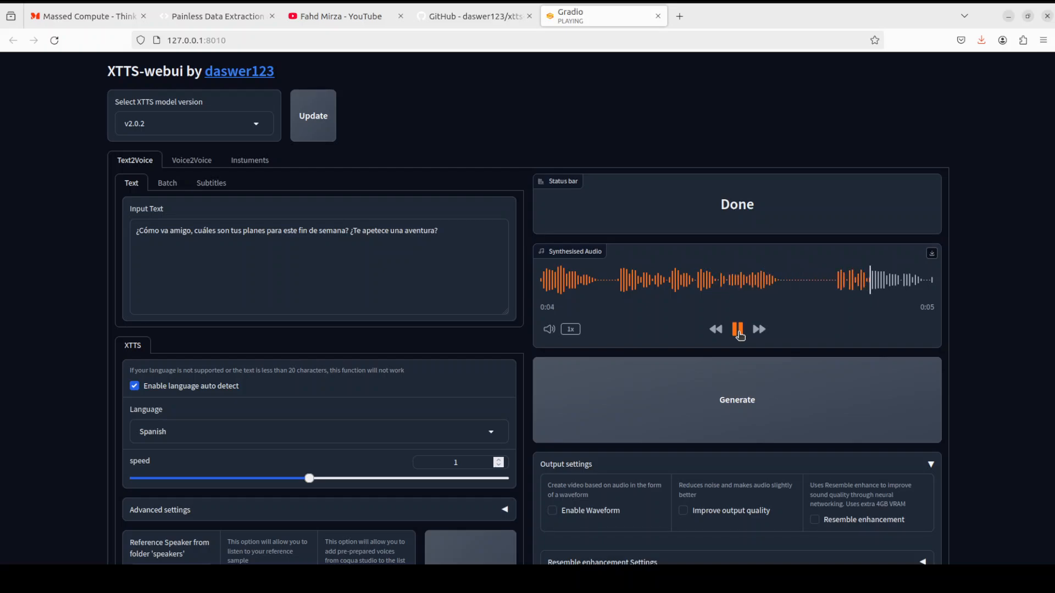
pyautogui.click(736, 329)
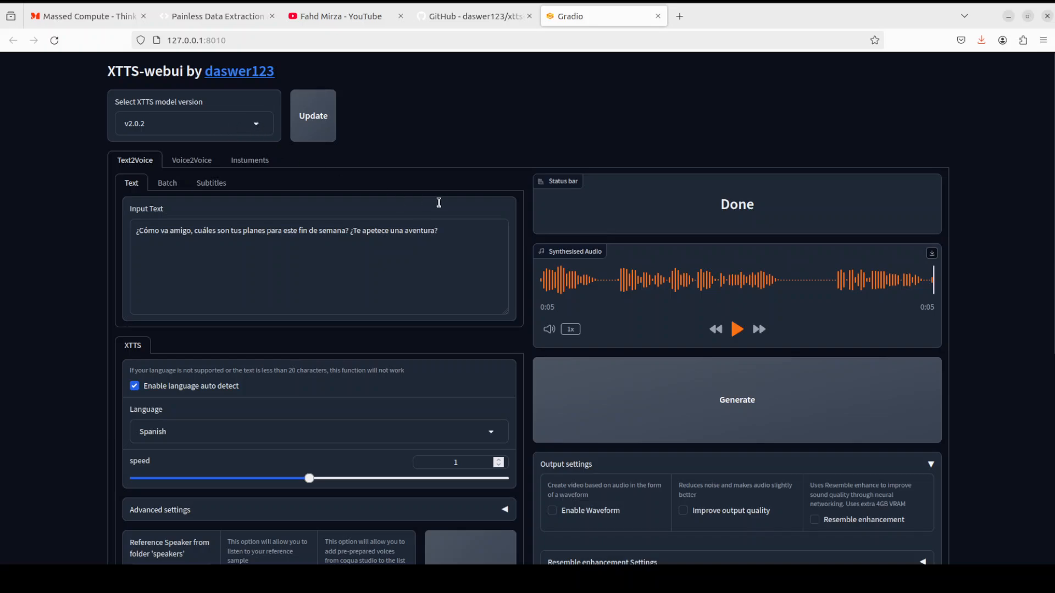
pyautogui.moveTo(438, 202)
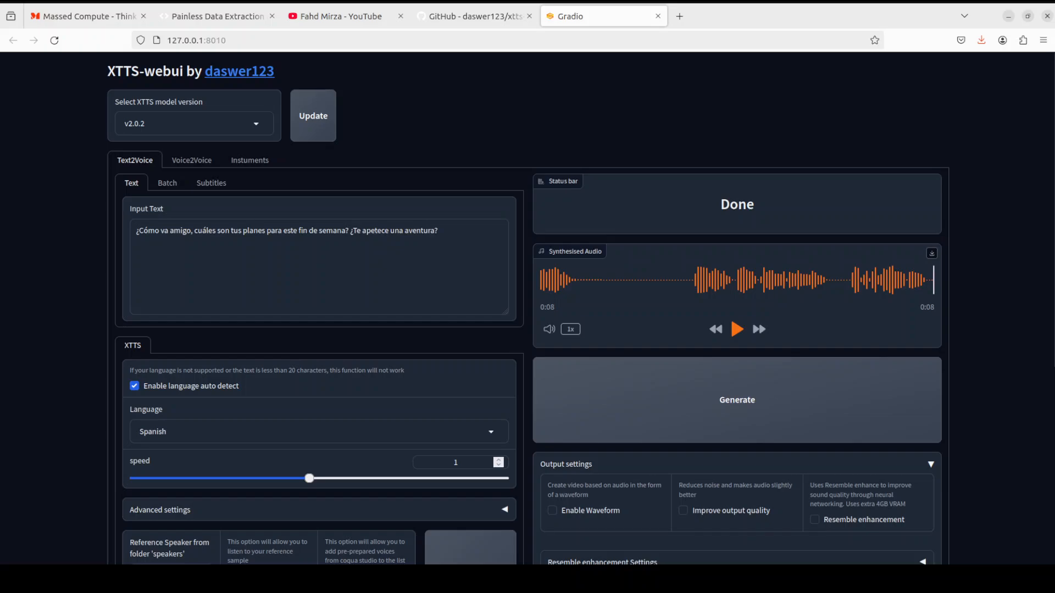
# Step: Listen to the uploaded reference voice sample
pyautogui.scroll(-3)
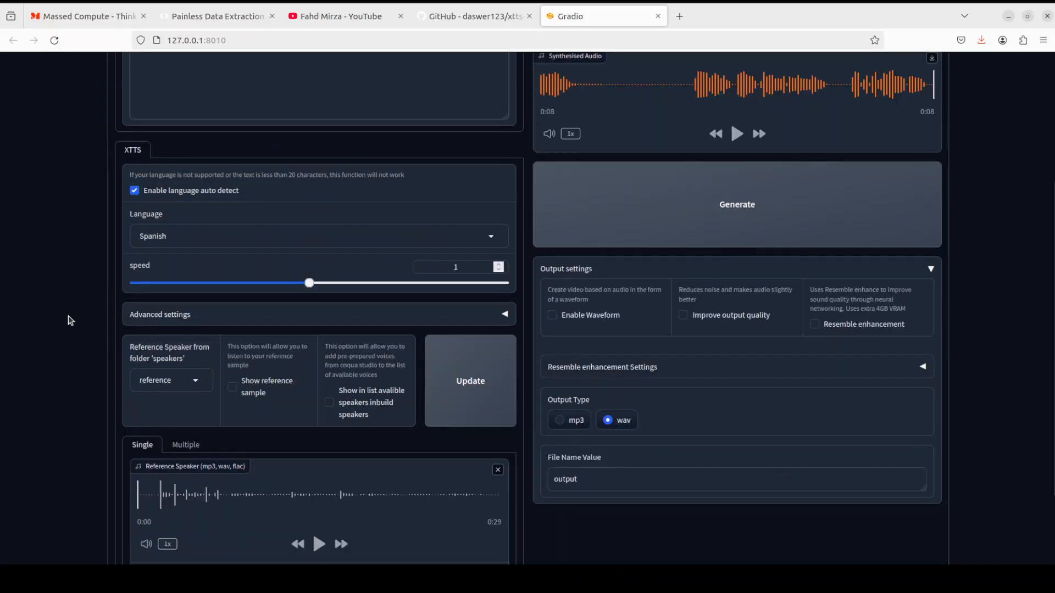
pyautogui.scroll(-3)
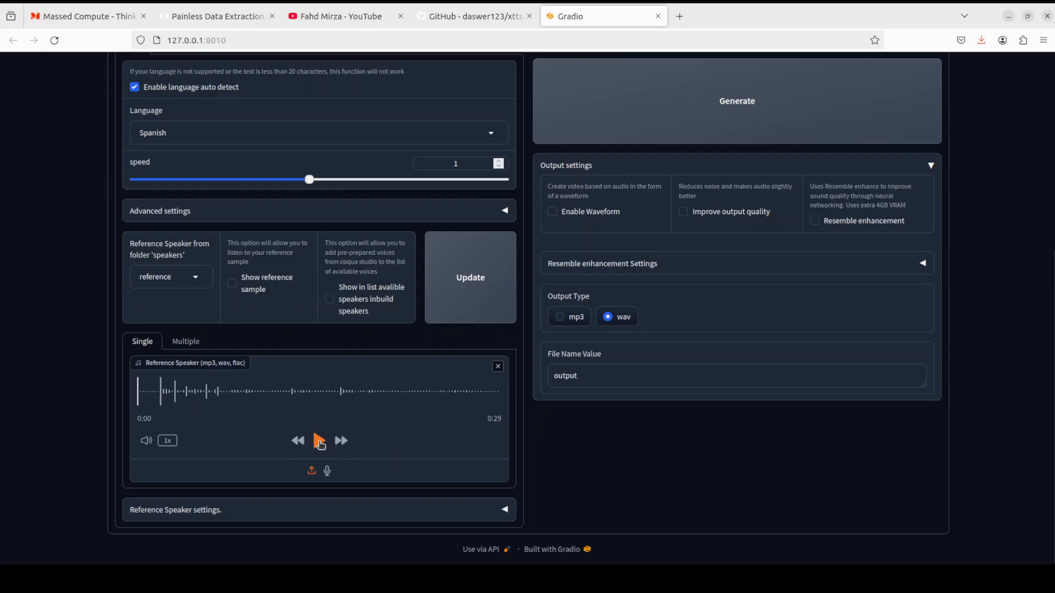
pyautogui.click(319, 441)
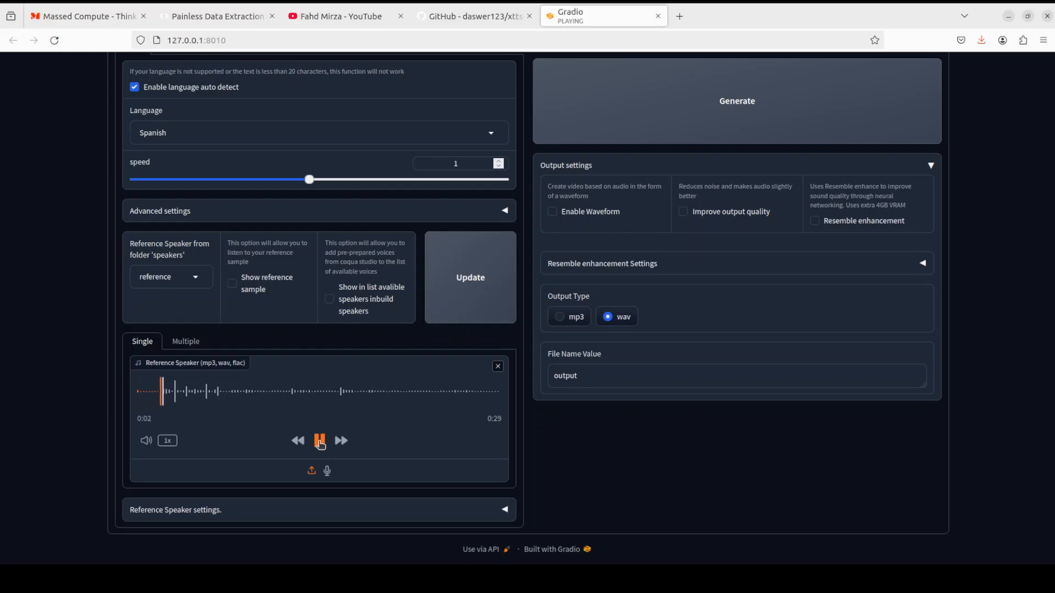
pyautogui.click(318, 440)
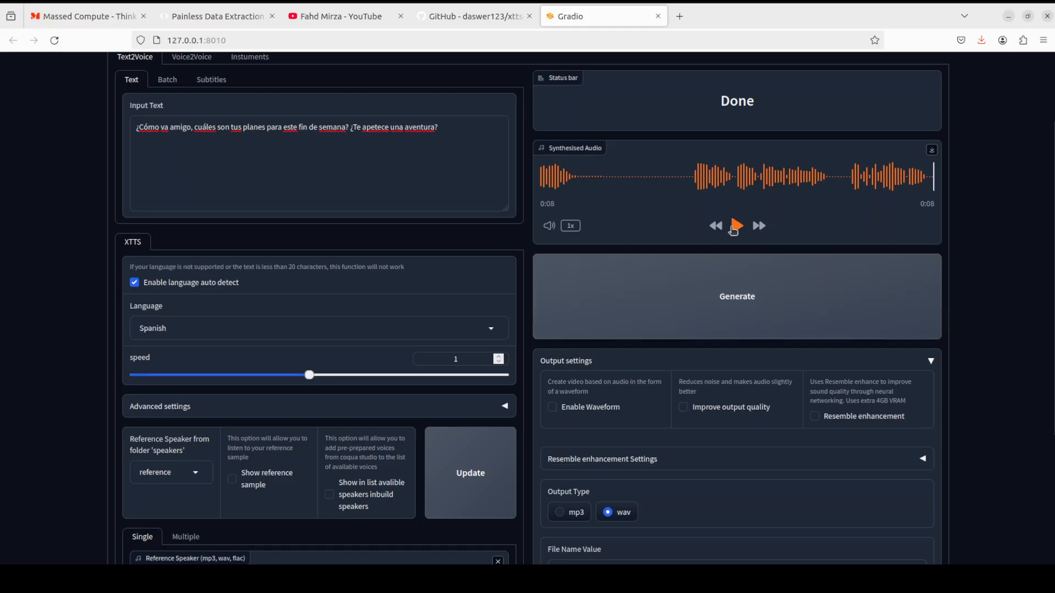
# Step: Play the voice-cloned Spanish output and reset to an empty Text2Voice form
pyautogui.click(735, 225)
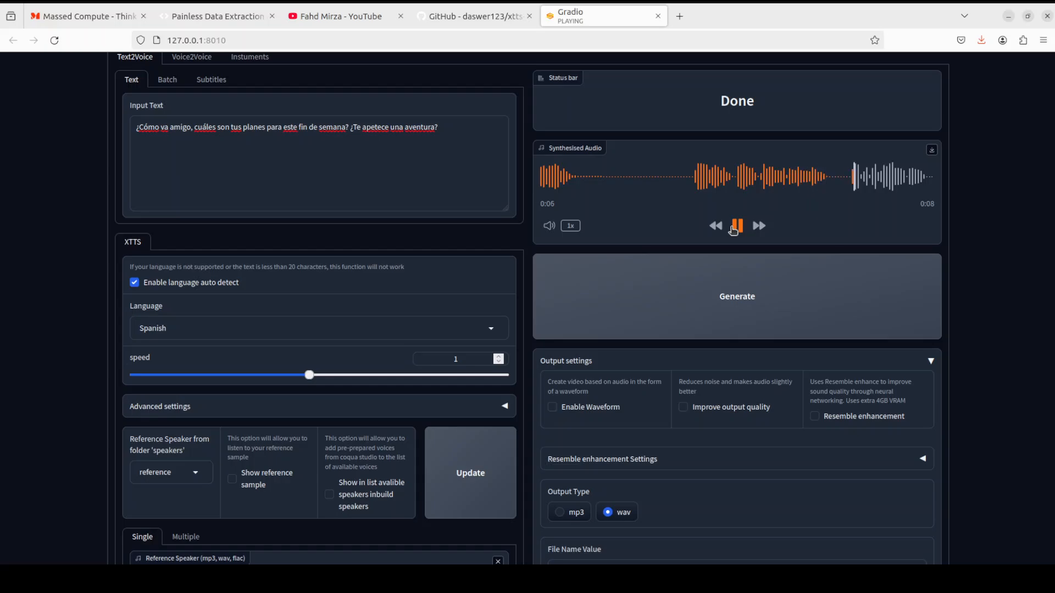
pyautogui.click(736, 225)
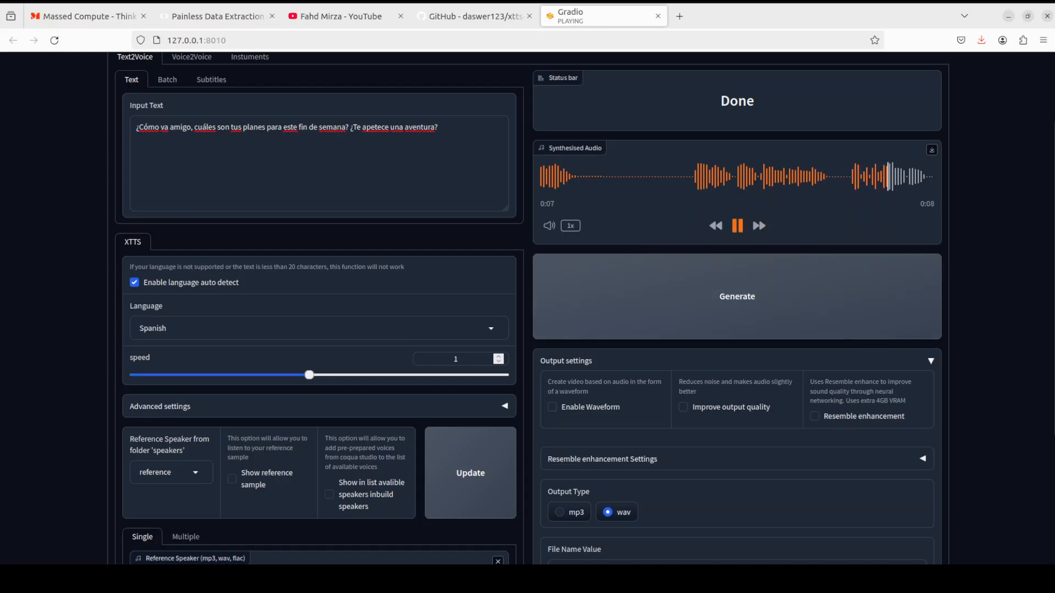
pyautogui.click(737, 225)
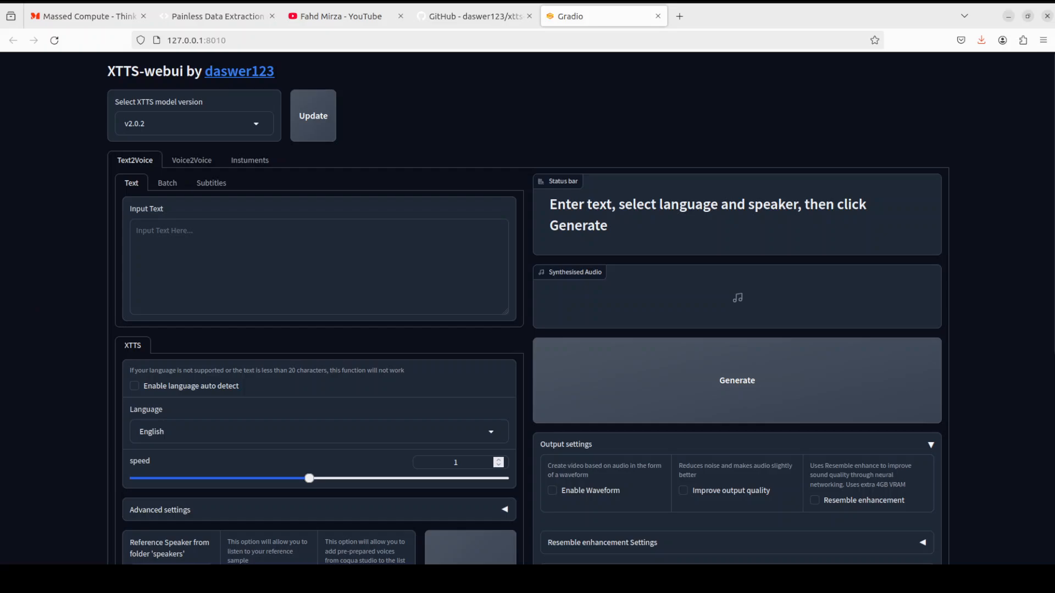
# Step: Switch to Voice2Voice and confirm the target language is ru
pyautogui.click(191, 161)
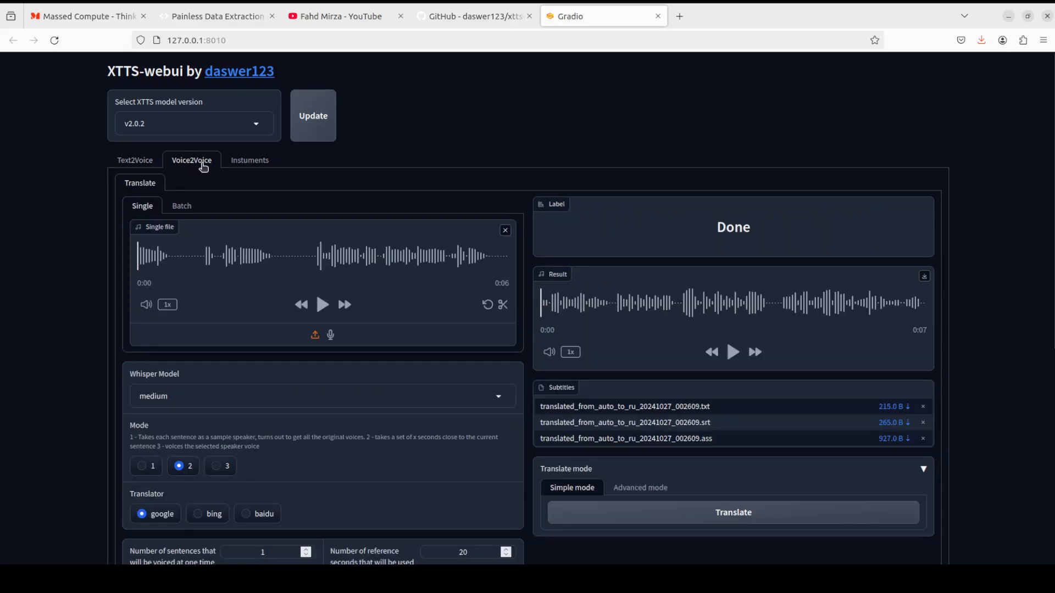
pyautogui.moveTo(329, 320)
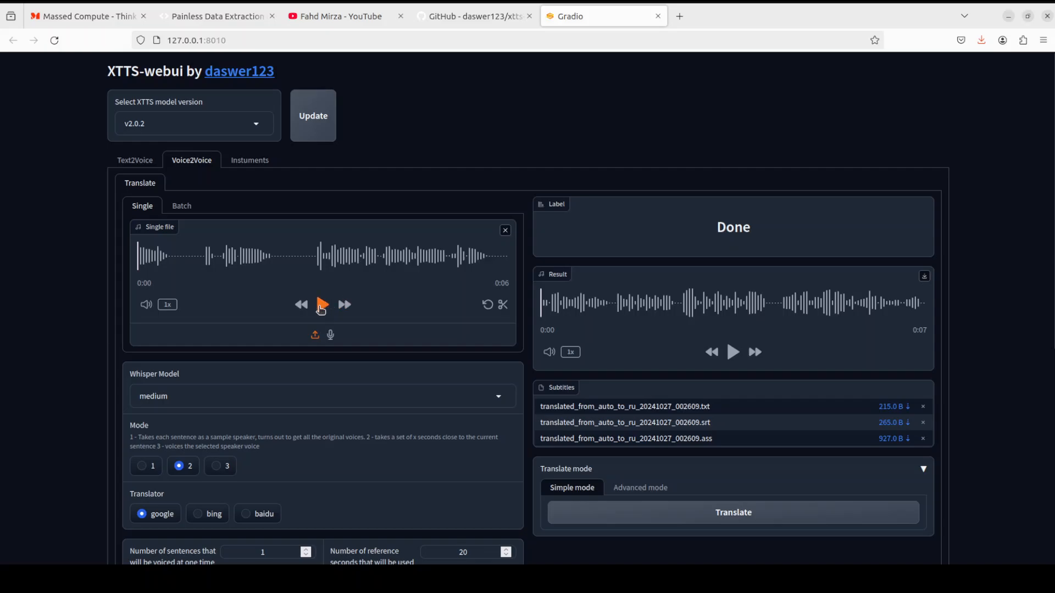
pyautogui.scroll(-3)
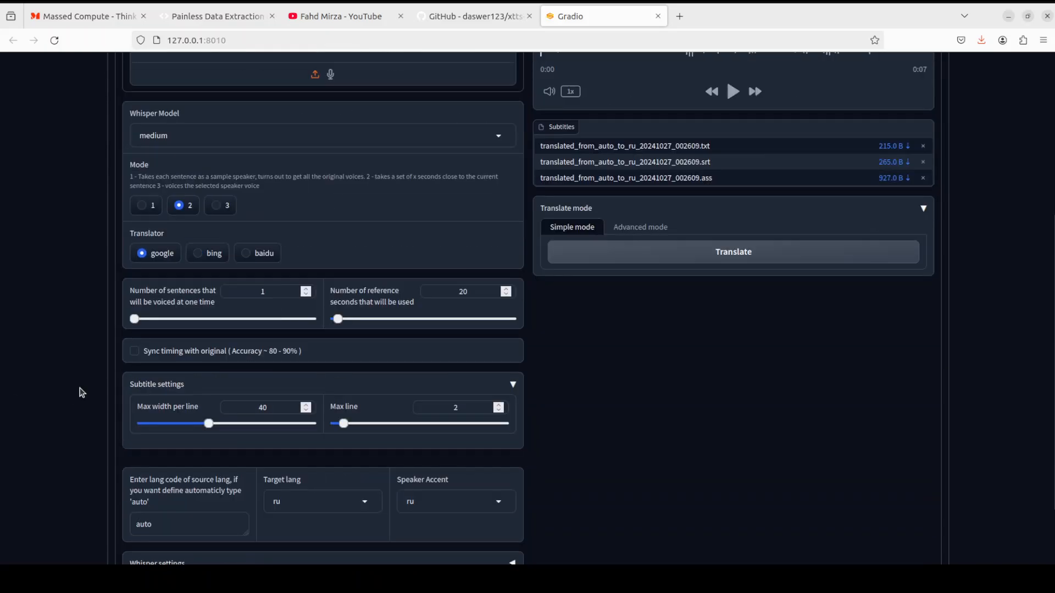
pyautogui.scroll(-3)
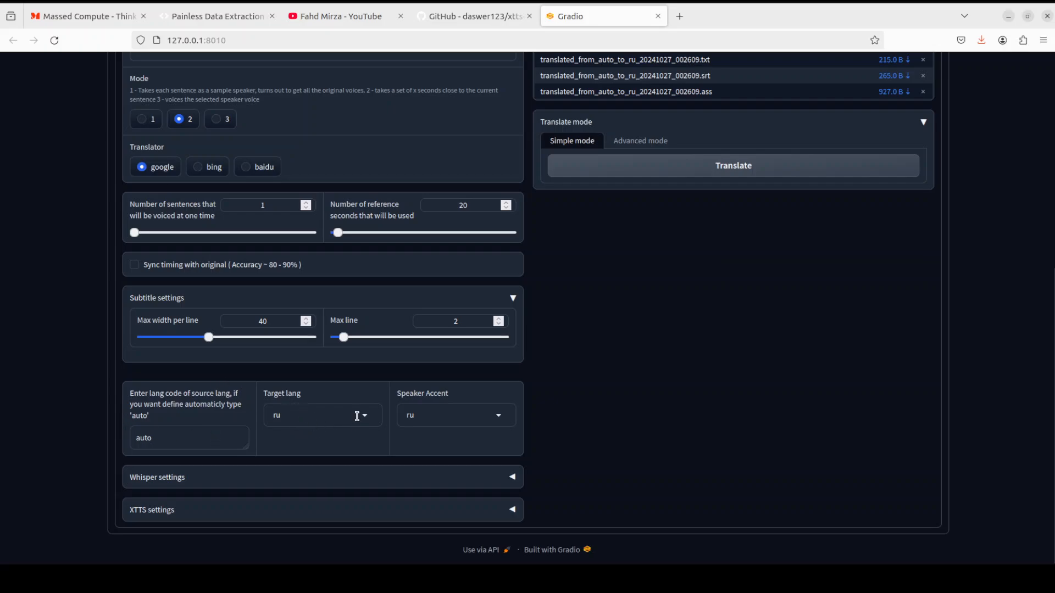
pyautogui.click(322, 415)
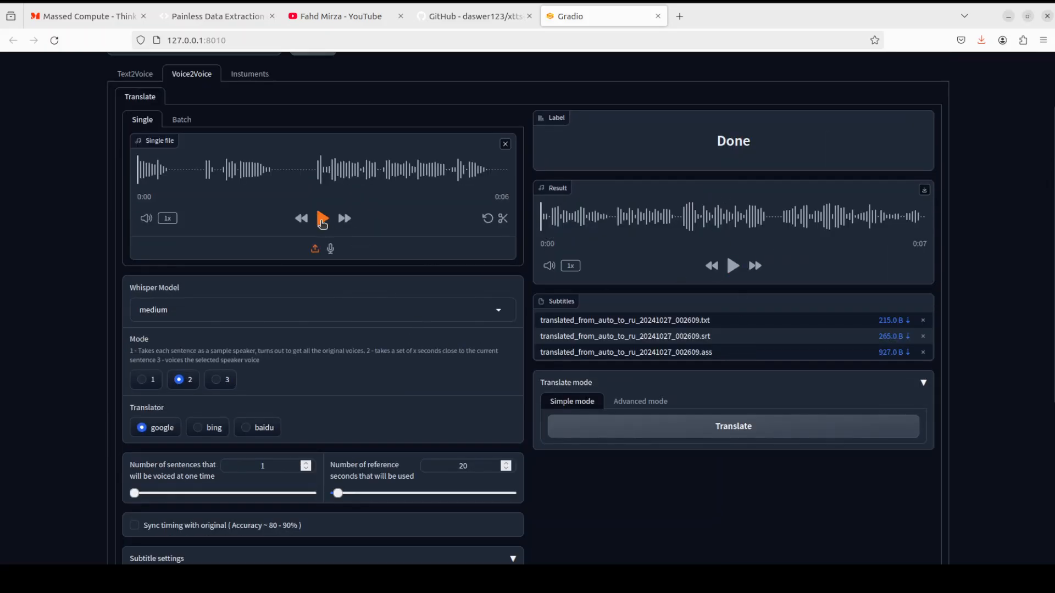
# Step: Play the original uploaded clip and the translated Russian result with its subtitle files
pyautogui.click(322, 217)
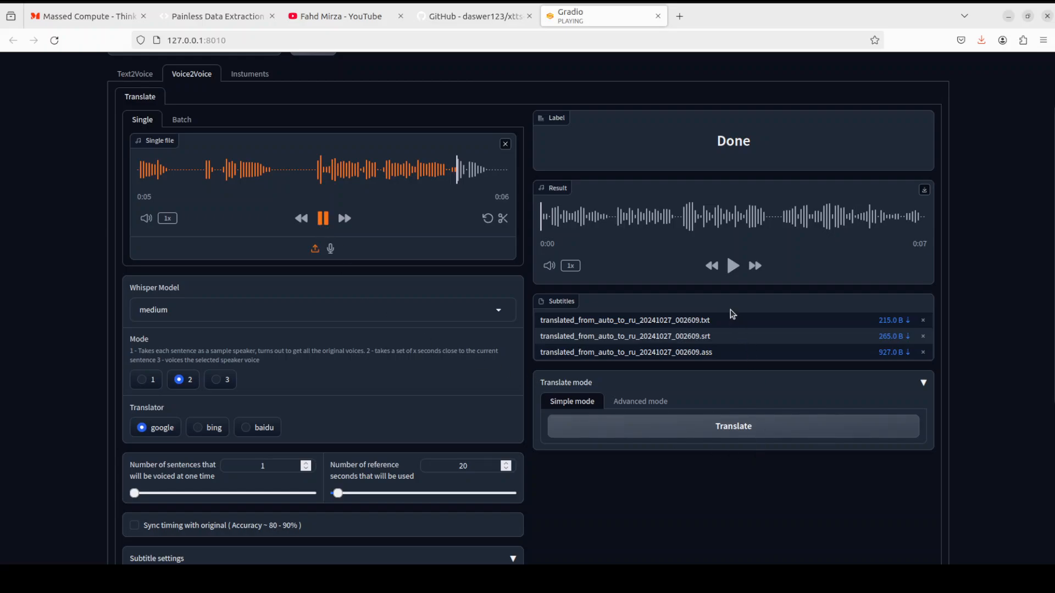
pyautogui.click(733, 265)
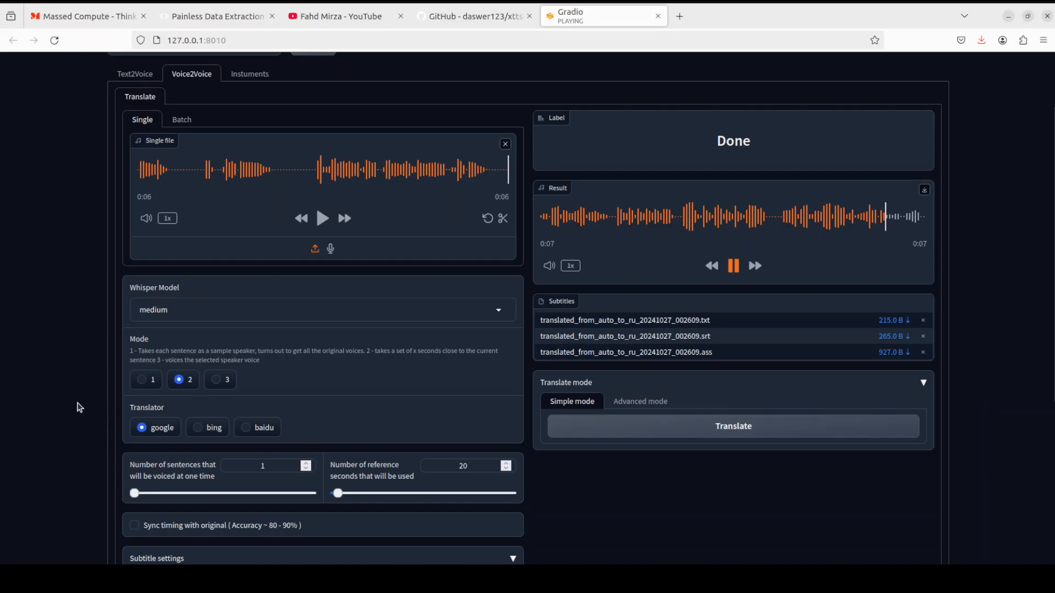
pyautogui.click(733, 265)
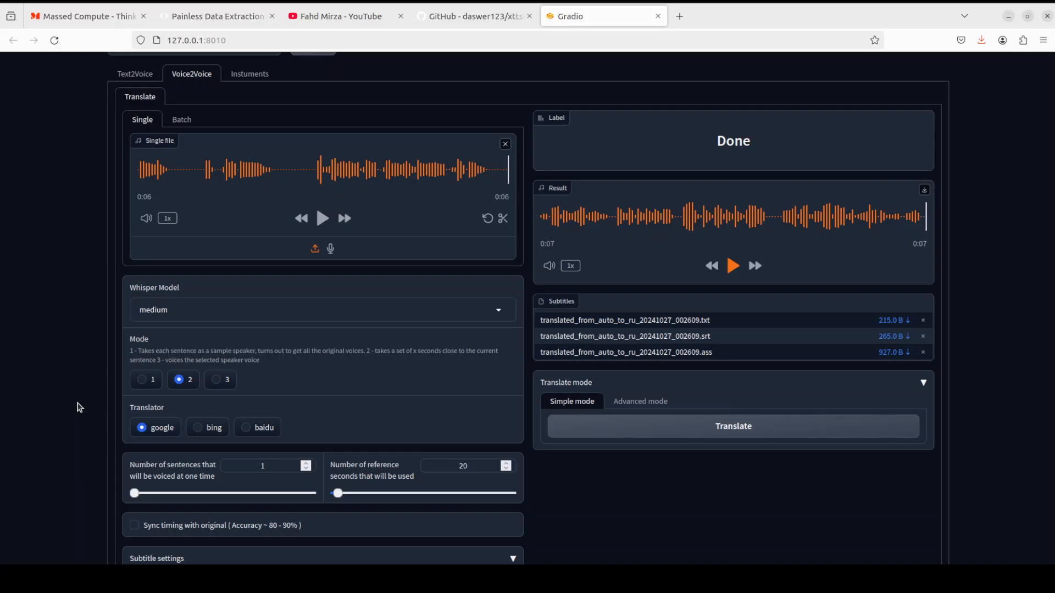
pyautogui.scroll(-3)
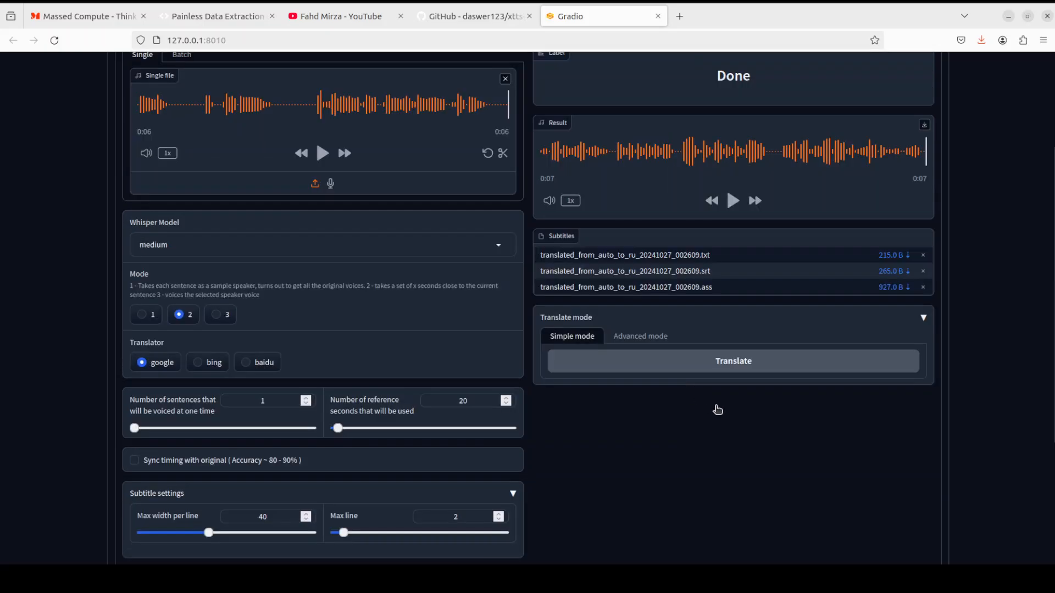
# Step: Show the XTTS server log with detected Spanish speech and word-level timestamps
pyautogui.click(731, 361)
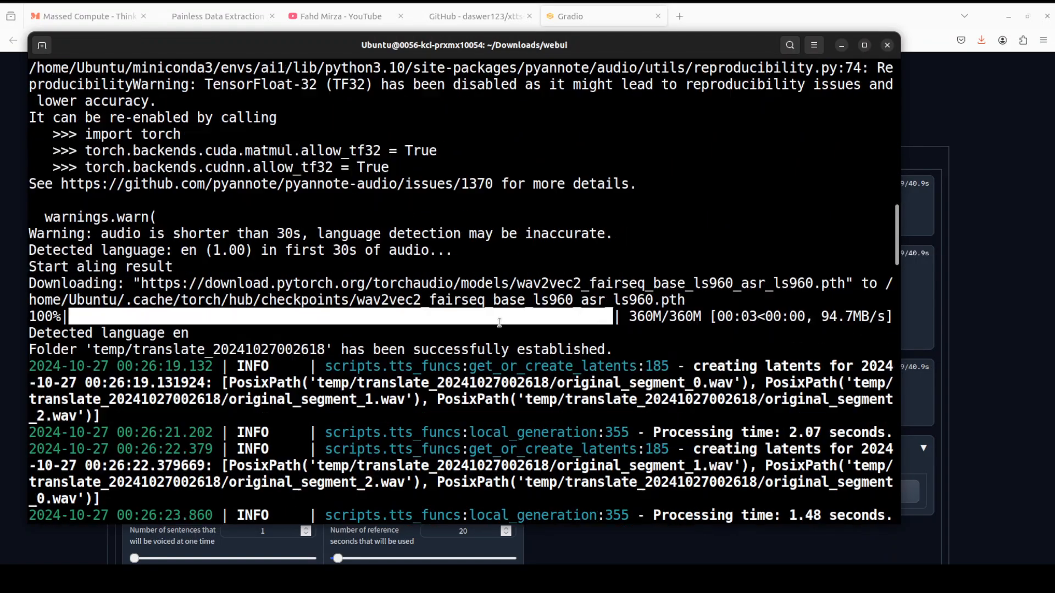
pyautogui.scroll(-3)
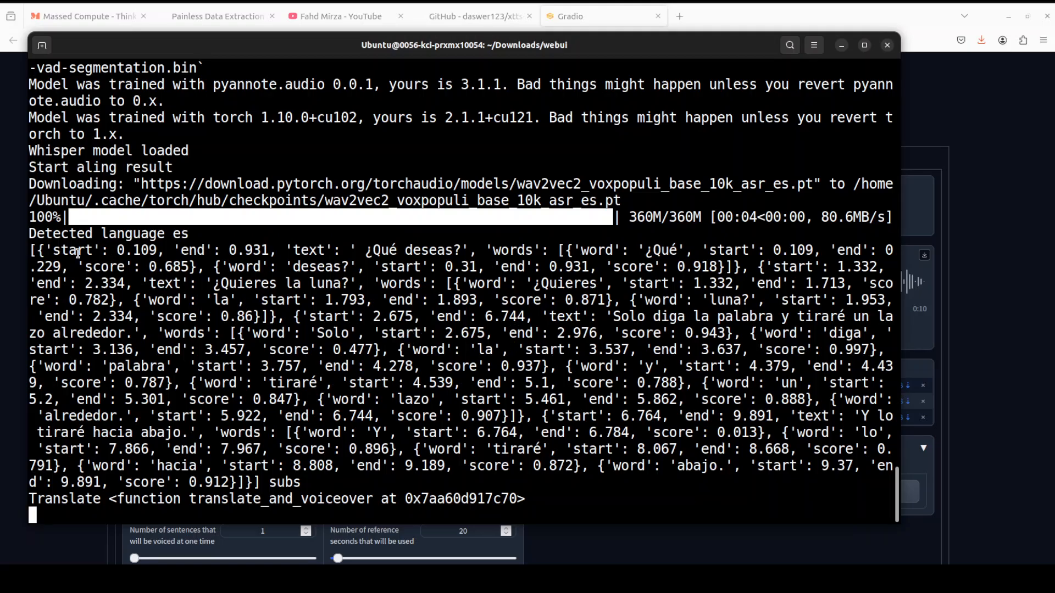
pyautogui.moveTo(187, 240)
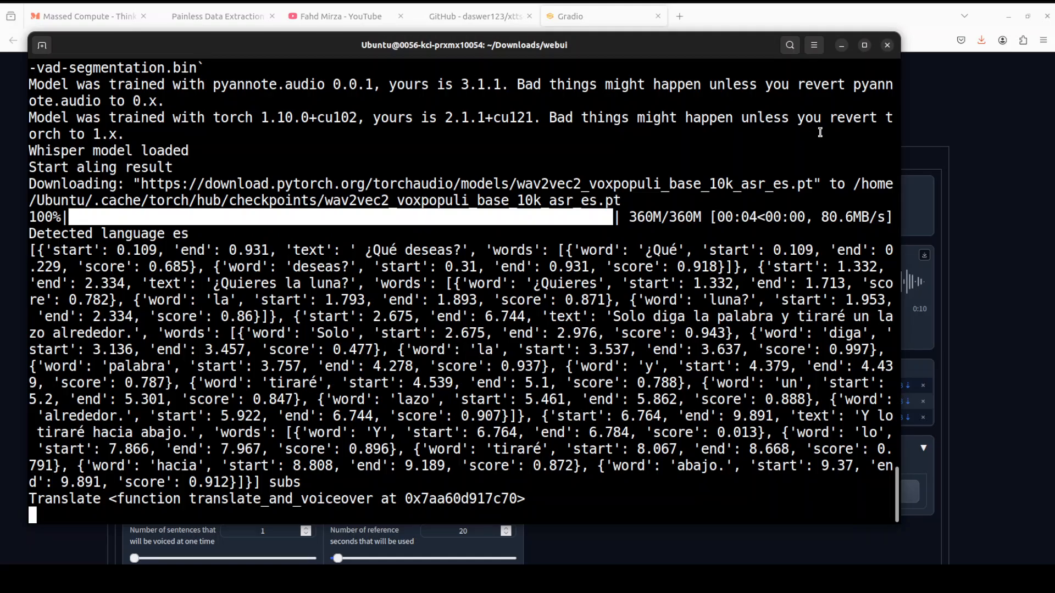
pyautogui.moveTo(846, 55)
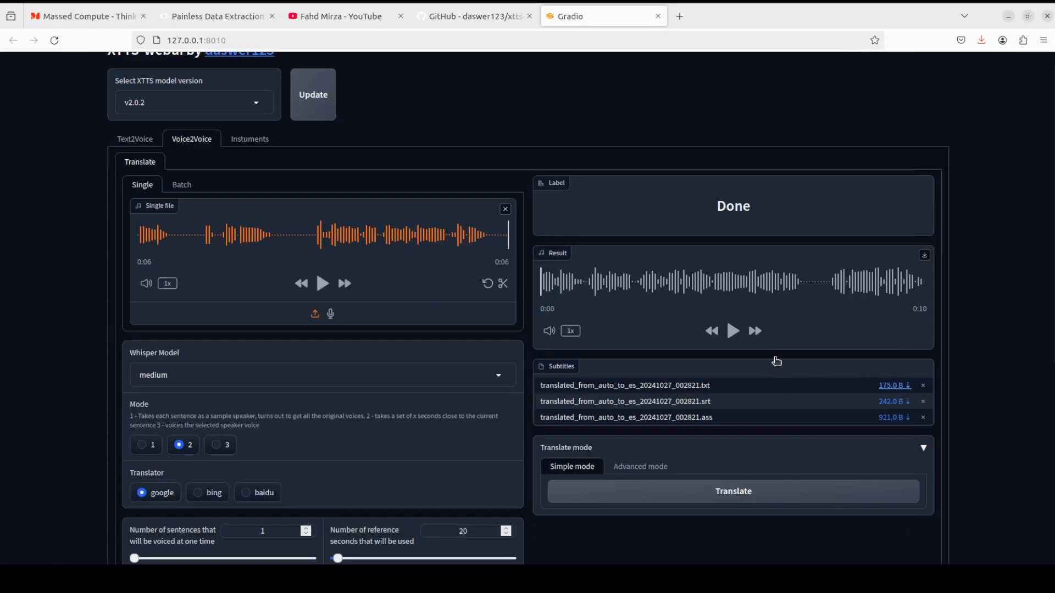
# Step: Play the 10-second translated Spanish result audio through to its end
pyautogui.click(733, 331)
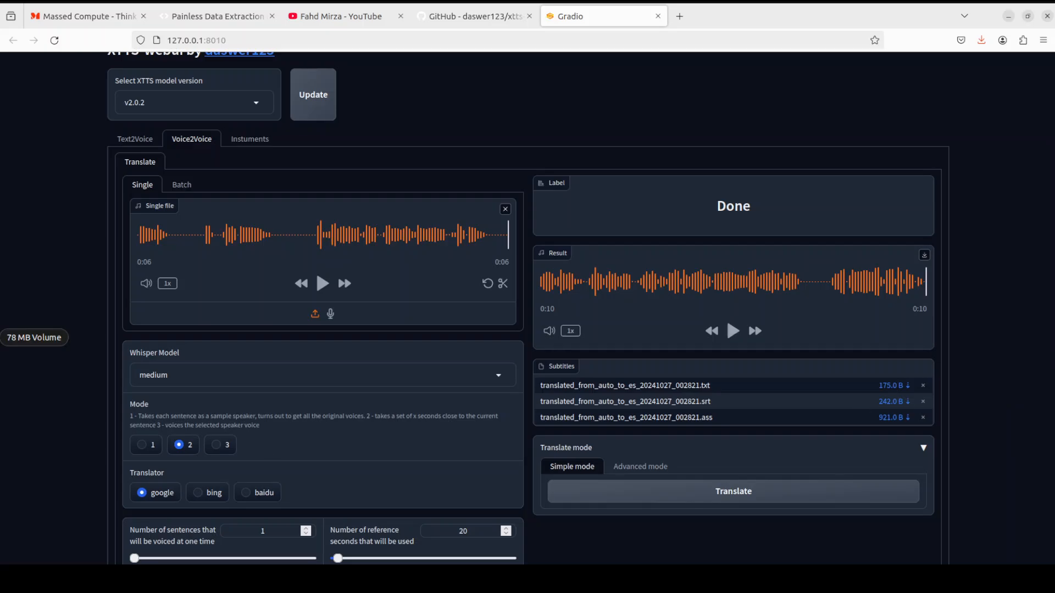
# Step: Switch to the Instruments enhancer and browse the upload picker to Home > images
pyautogui.click(249, 139)
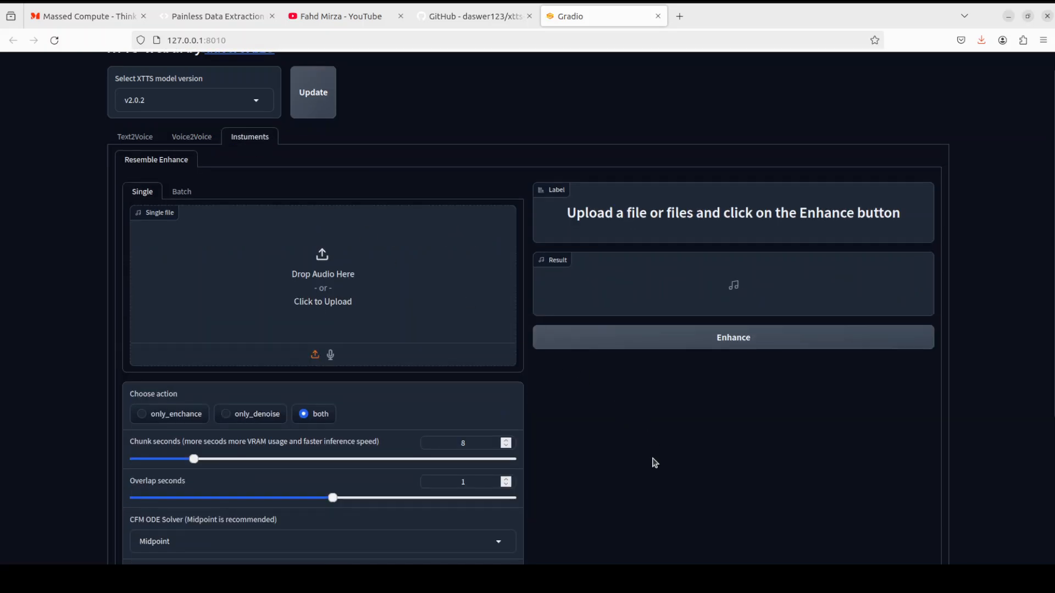
pyautogui.scroll(-3)
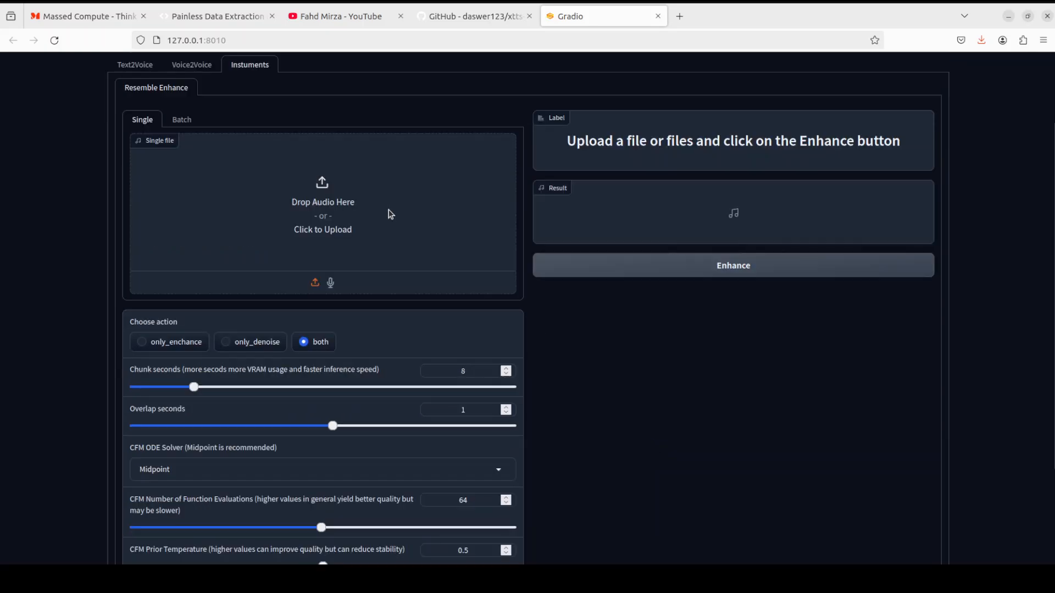
pyautogui.click(322, 215)
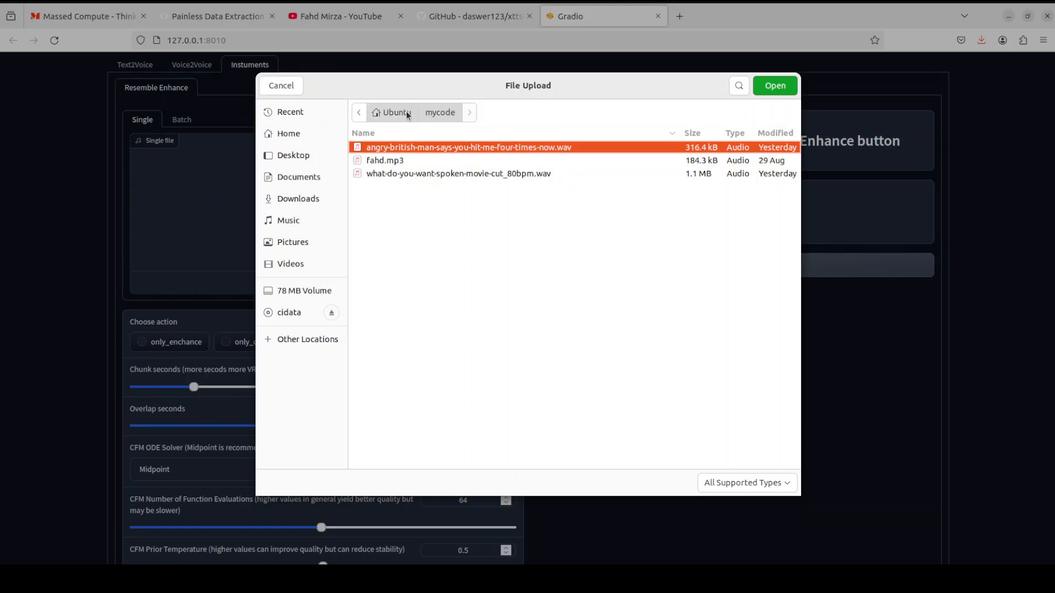
pyautogui.click(287, 133)
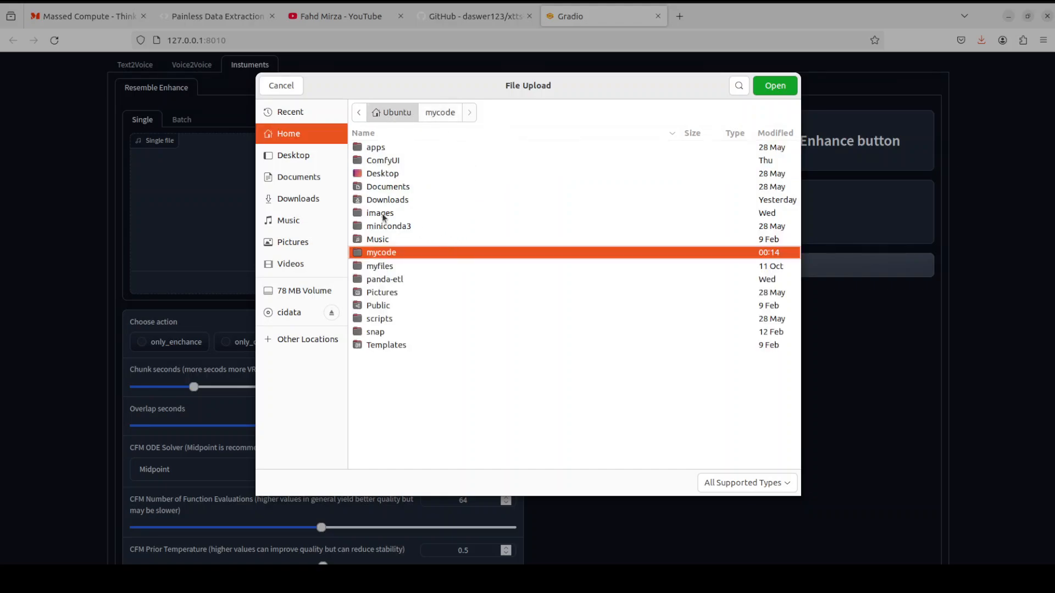
pyautogui.doubleClick(379, 266)
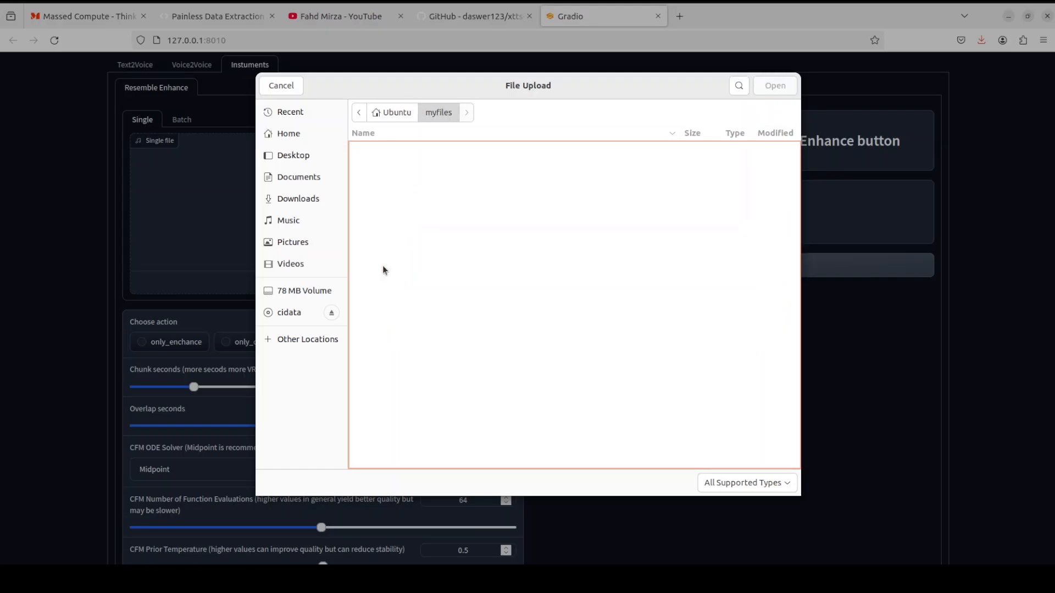
pyautogui.click(287, 133)
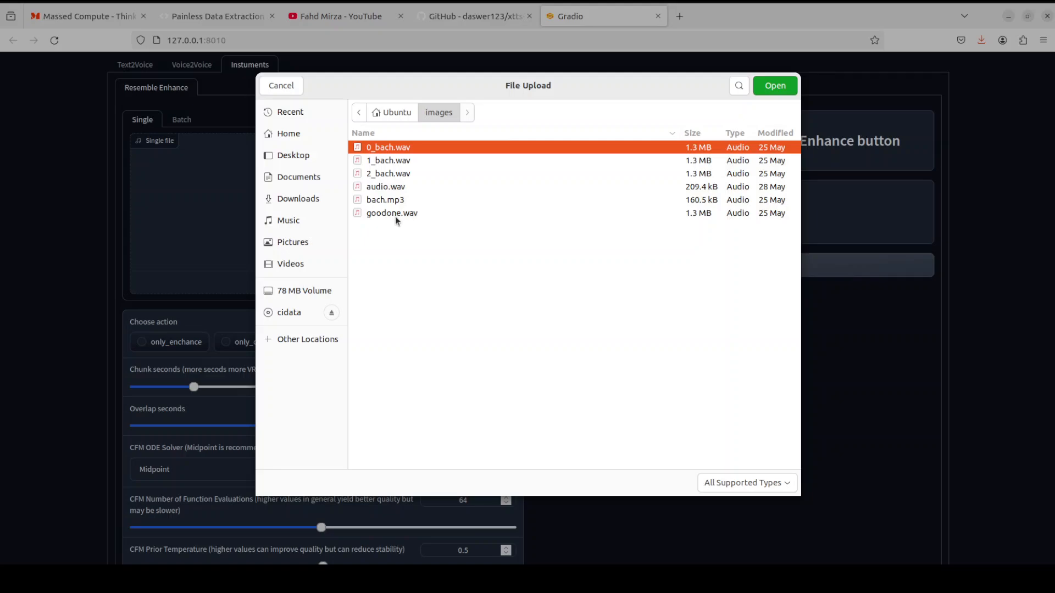
pyautogui.moveTo(393, 174)
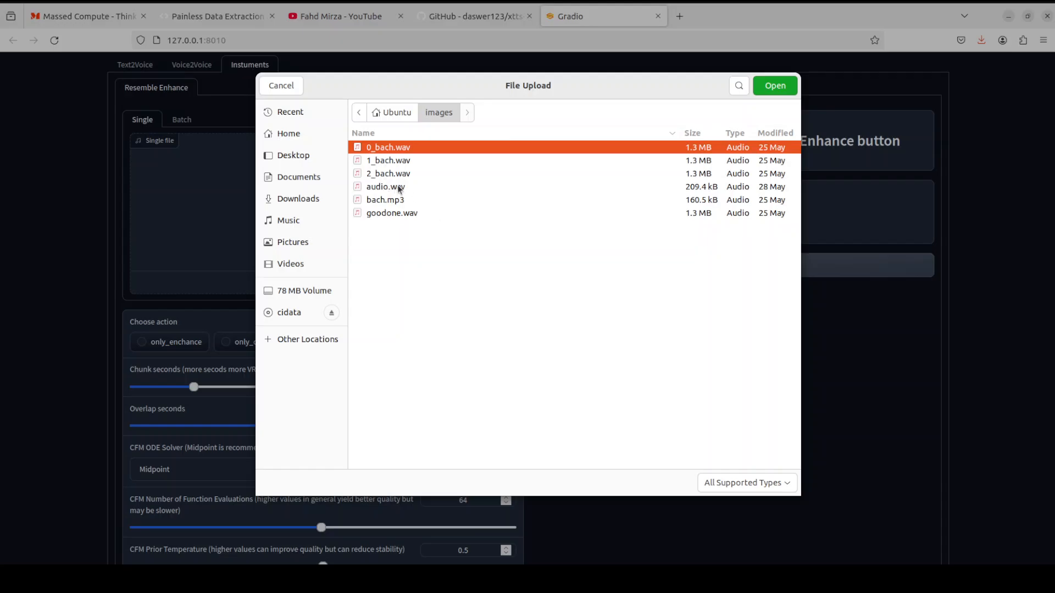
# Step: Upload 1_bach.wav and preview its first few seconds
pyautogui.click(387, 160)
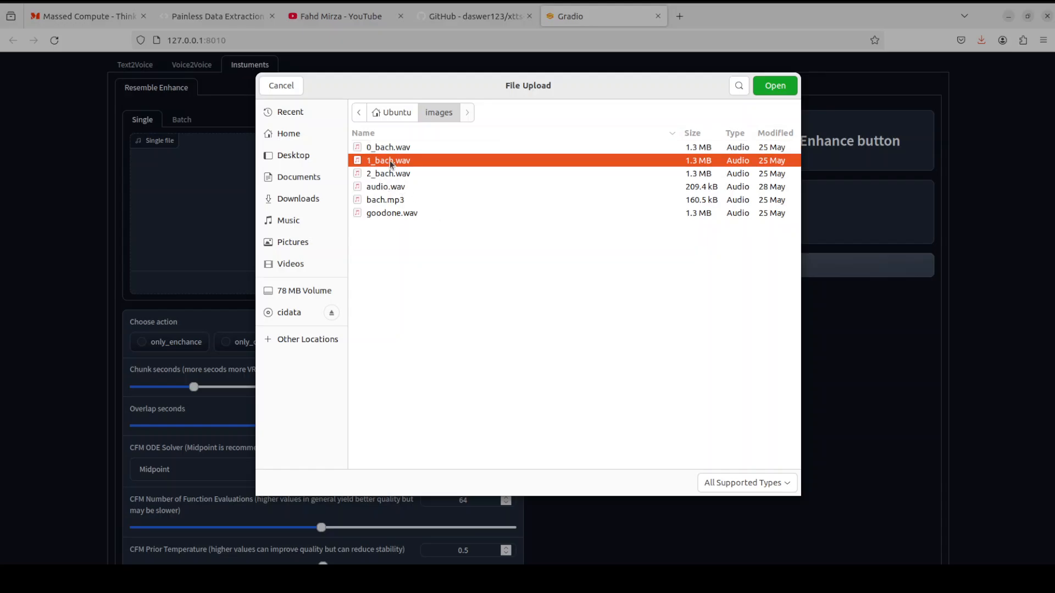
pyautogui.click(774, 86)
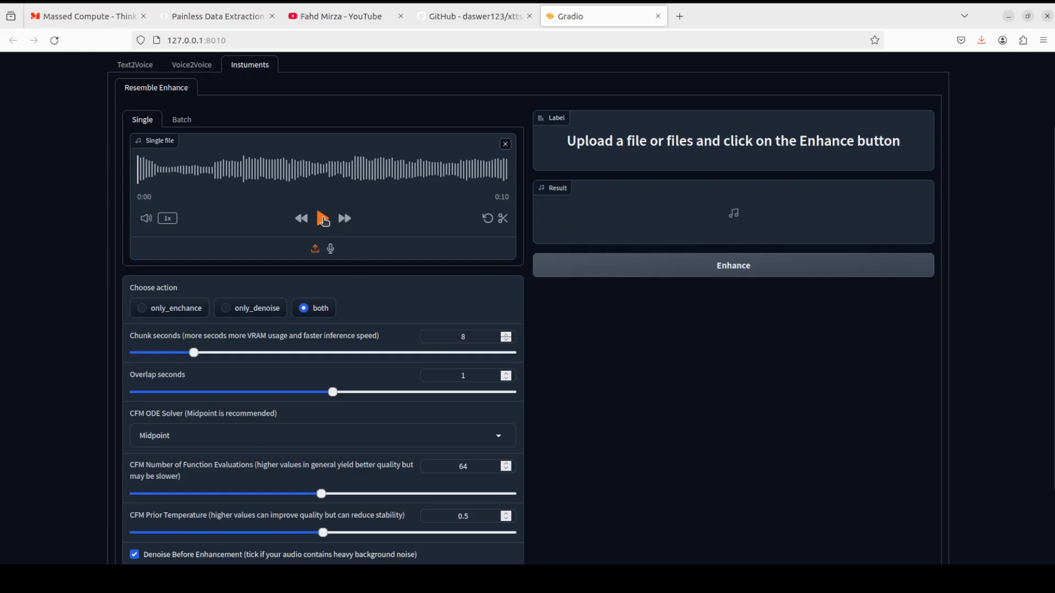
pyautogui.click(323, 218)
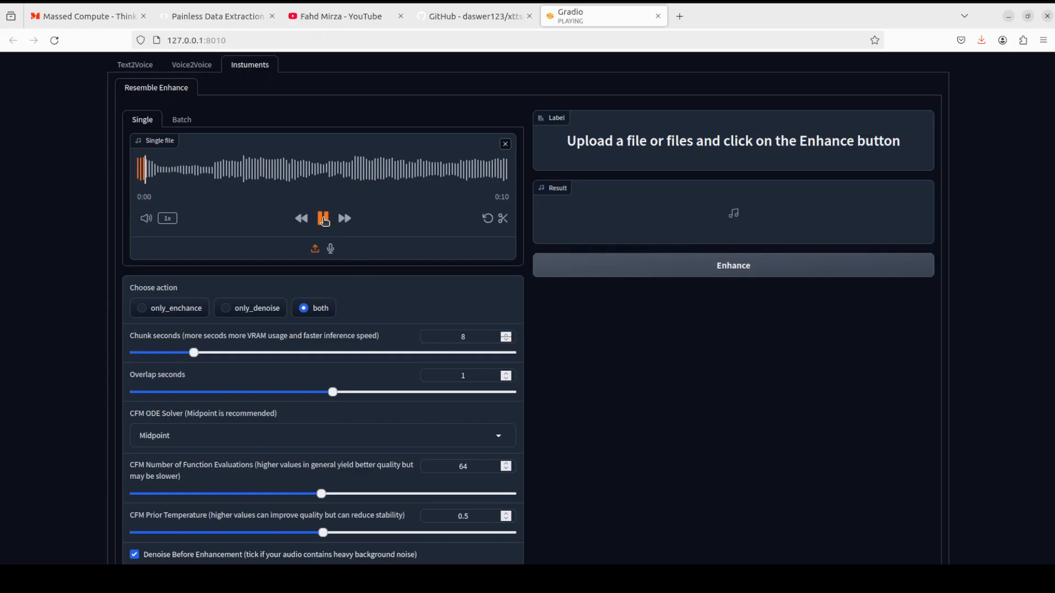
pyautogui.click(322, 217)
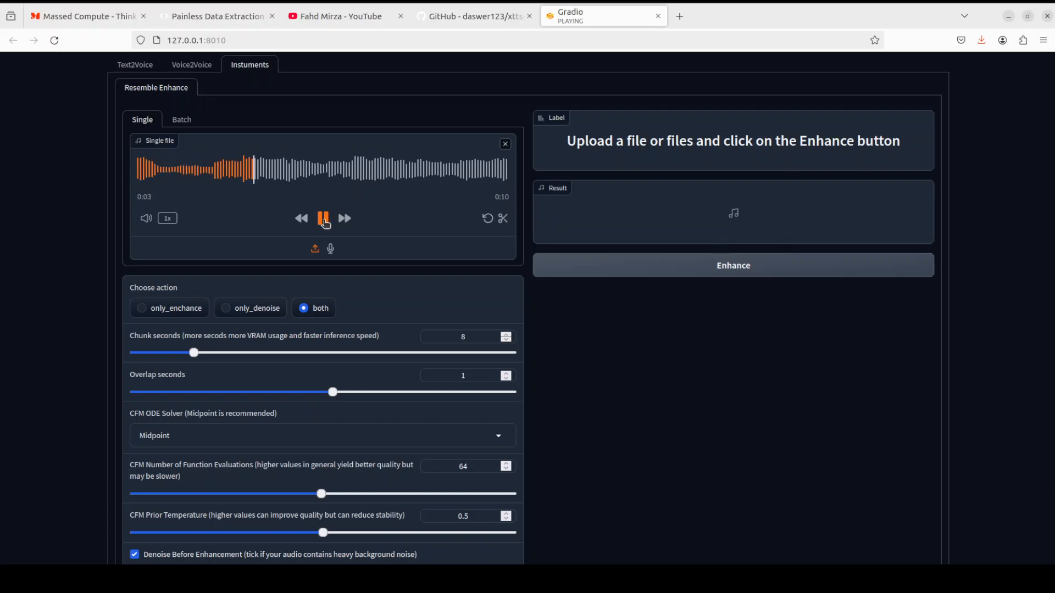
pyautogui.click(321, 218)
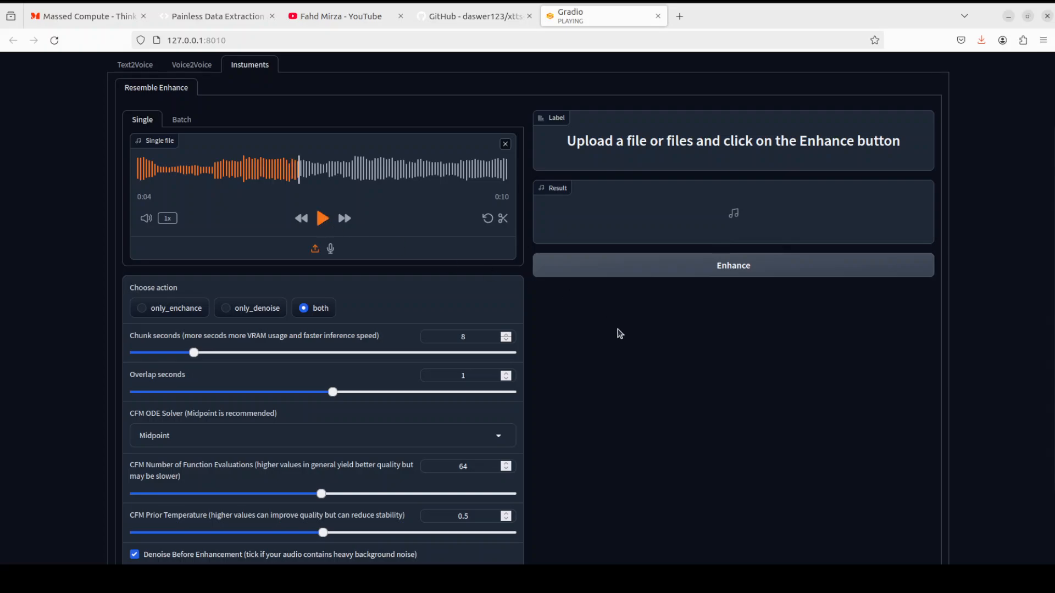
pyautogui.moveTo(658, 275)
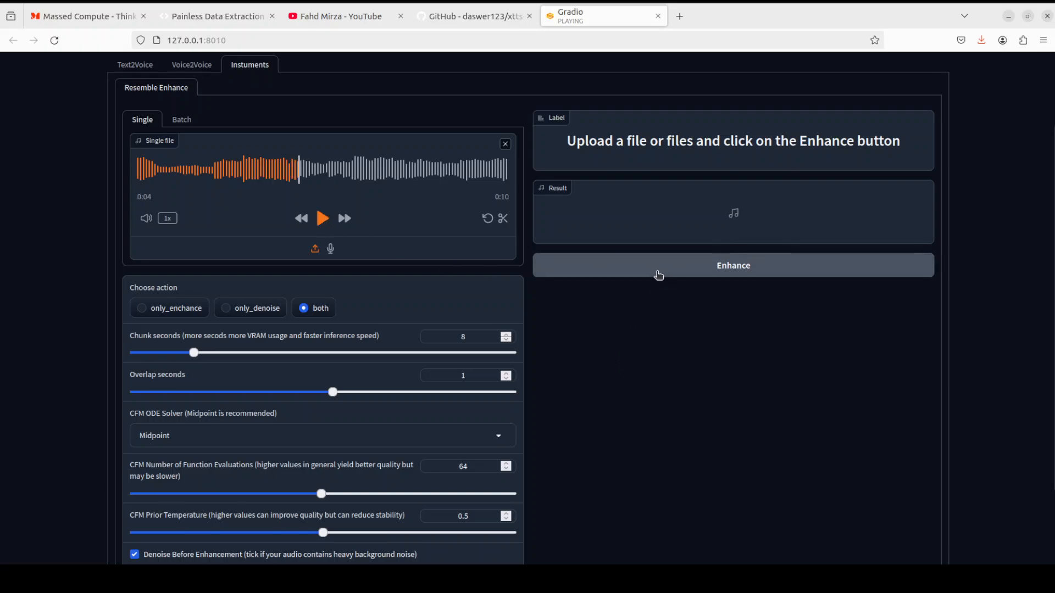
# Step: Run enhancement, which fails with a tabulate ImportError, and stop the server with Ctrl+C
pyautogui.click(731, 264)
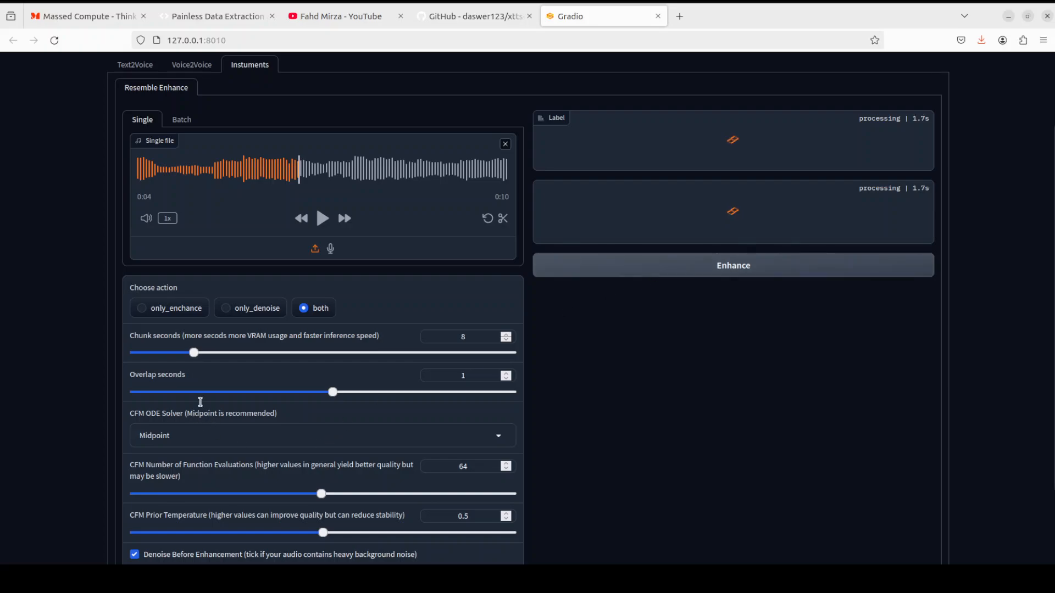
pyautogui.moveTo(244, 432)
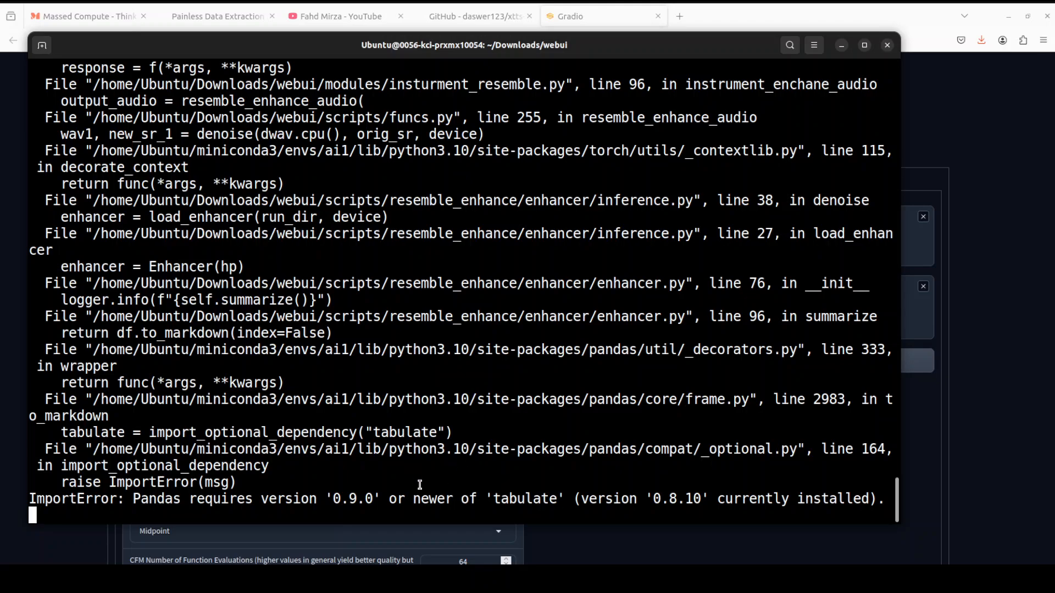
pyautogui.press('ctrl+c')
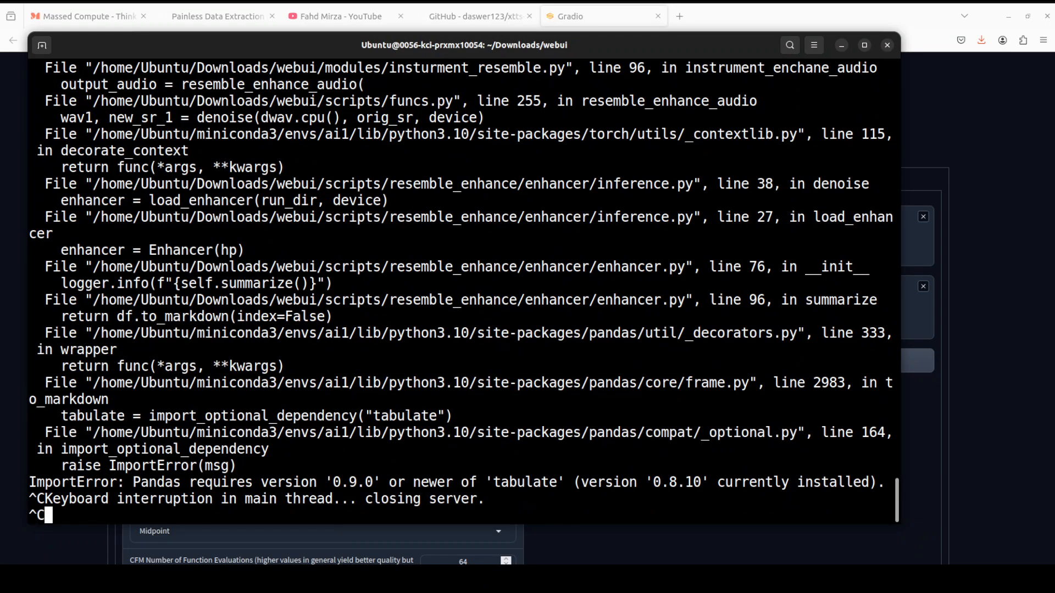
# Step: Run pip install -U pandas and relaunch the web UI with python app.py
pyautogui.write('pip')
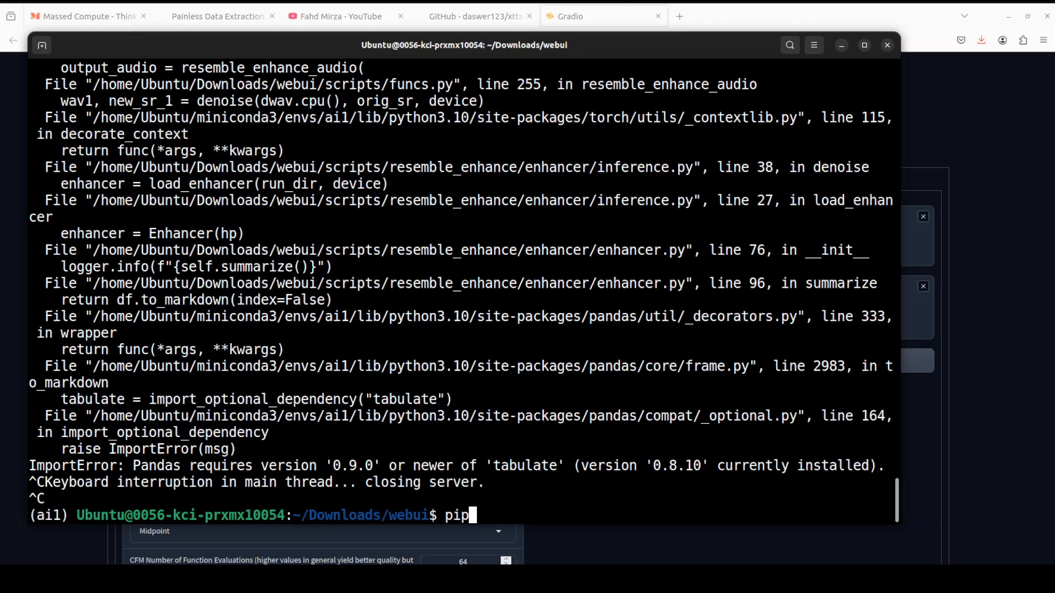
pyautogui.write('install')
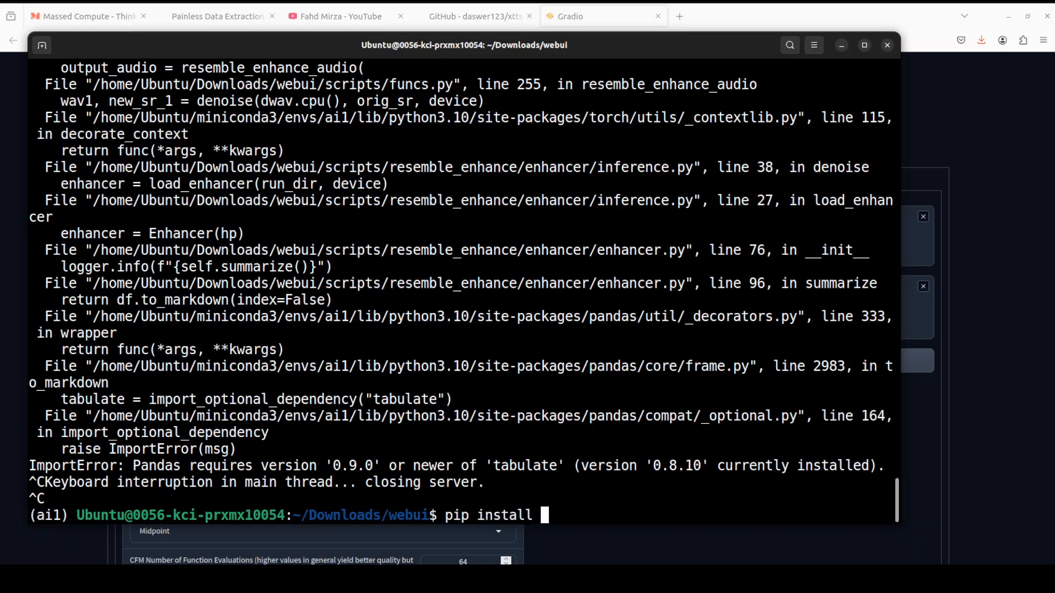
pyautogui.write('-U pandas')
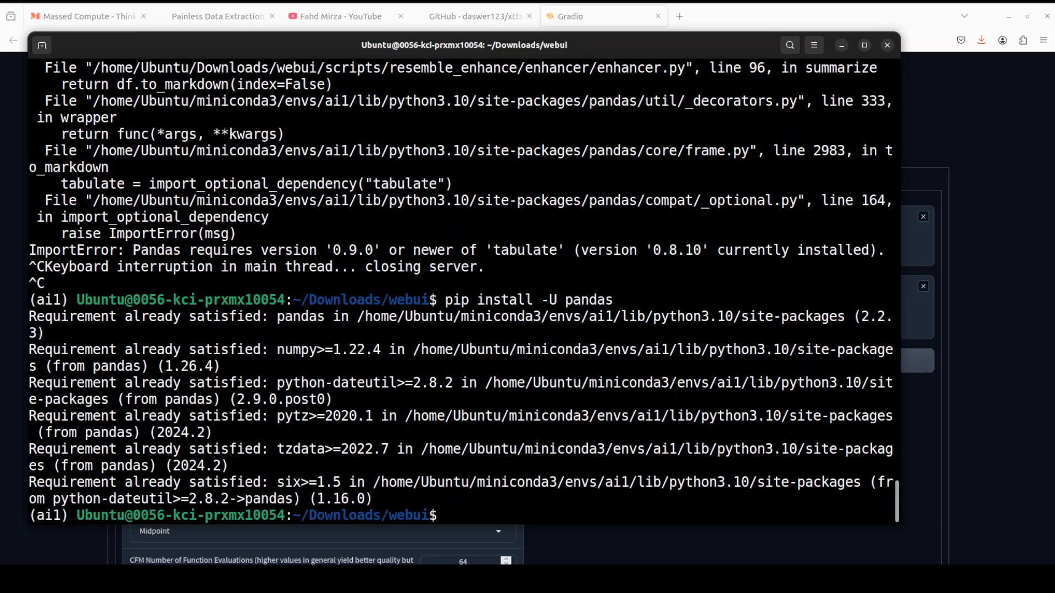
pyautogui.write('python app.py')
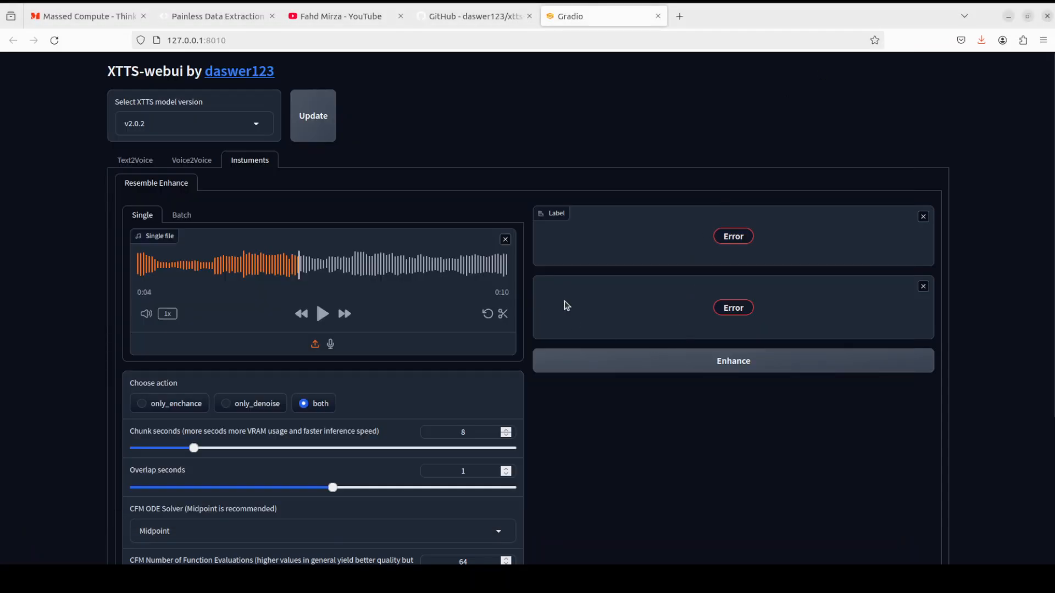
pyautogui.moveTo(561, 268)
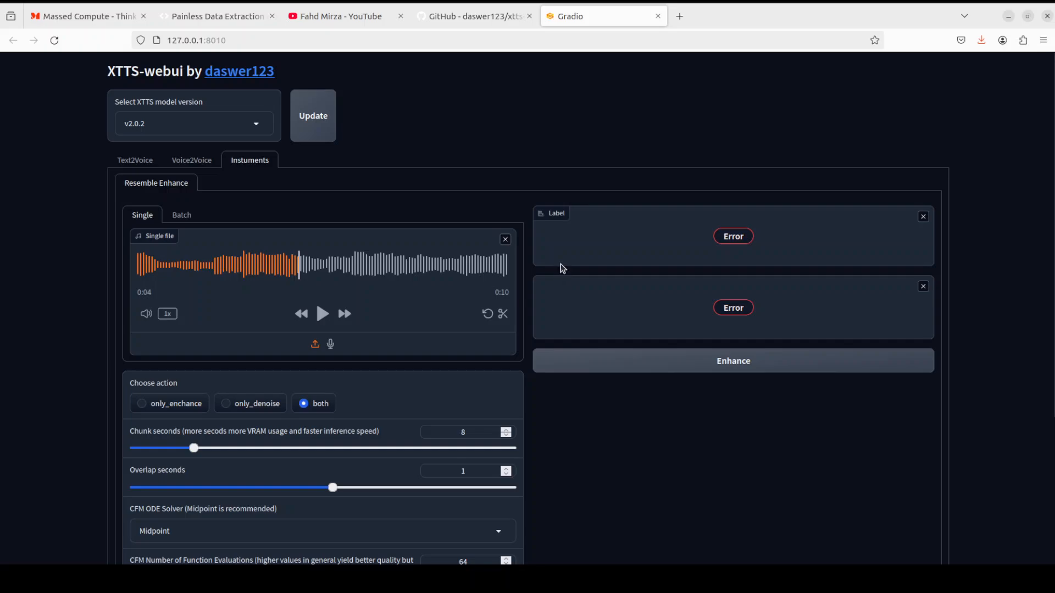
pyautogui.moveTo(211, 198)
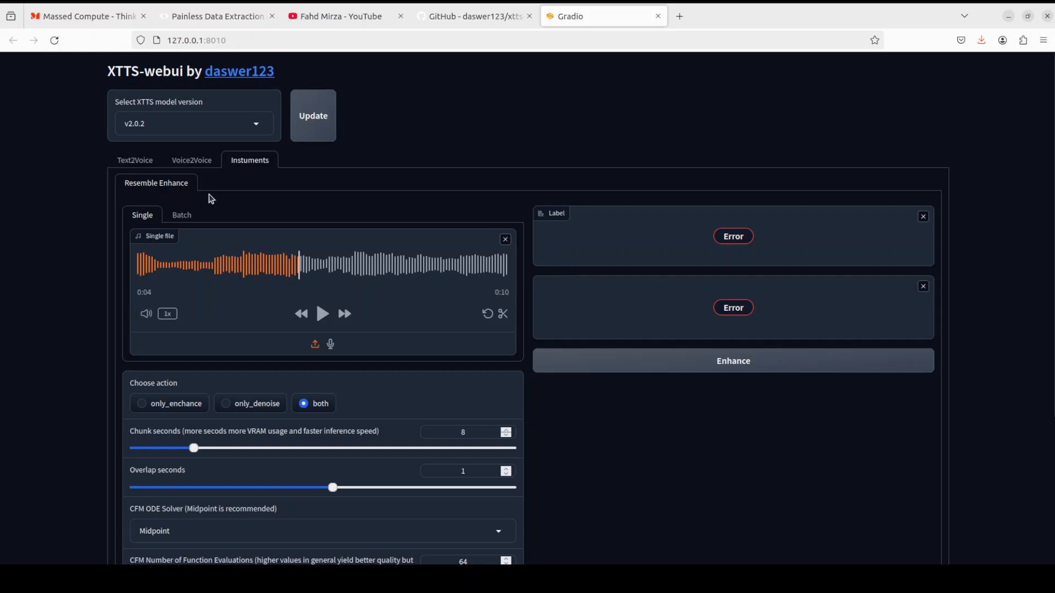
# Step: Leave the failed Instruments results for the empty Text2Voice page
pyautogui.click(134, 161)
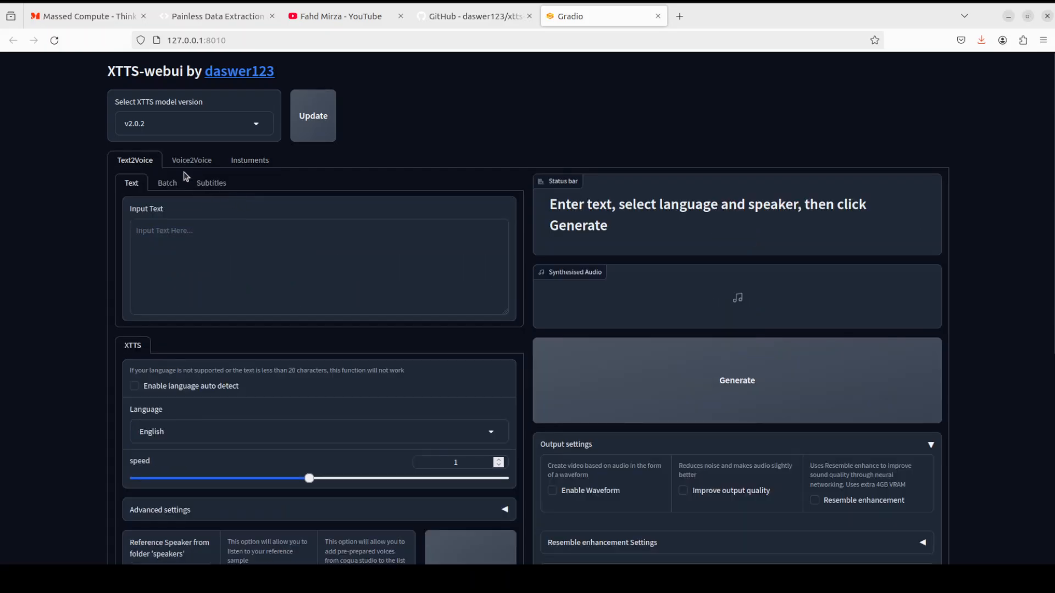
pyautogui.moveTo(504, 220)
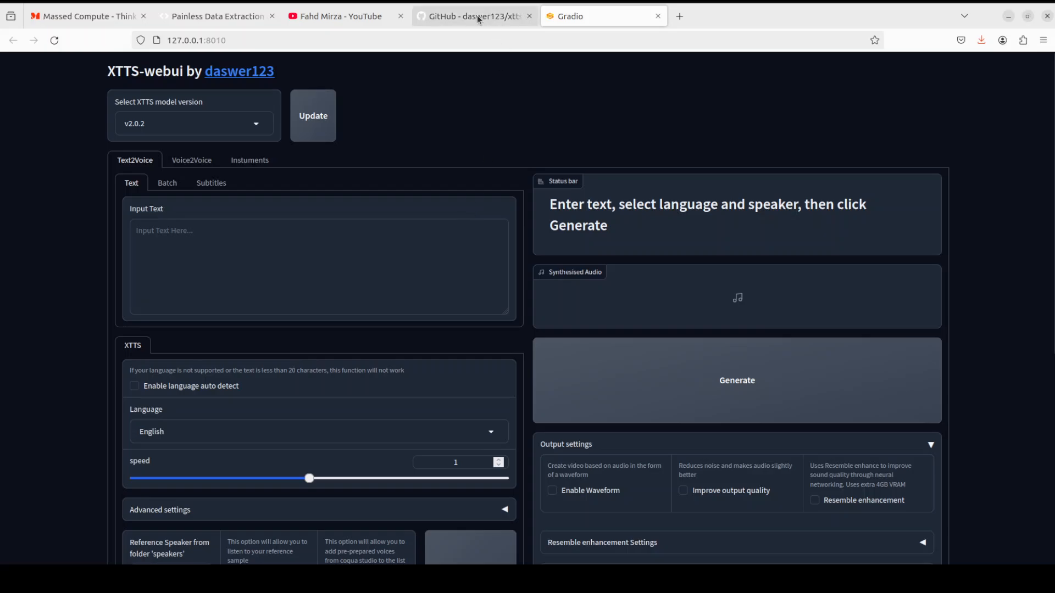
# Step: Show the XTTS-WebUI GitHub README, then end on the Fahd Mirza YouTube channel page
pyautogui.click(471, 16)
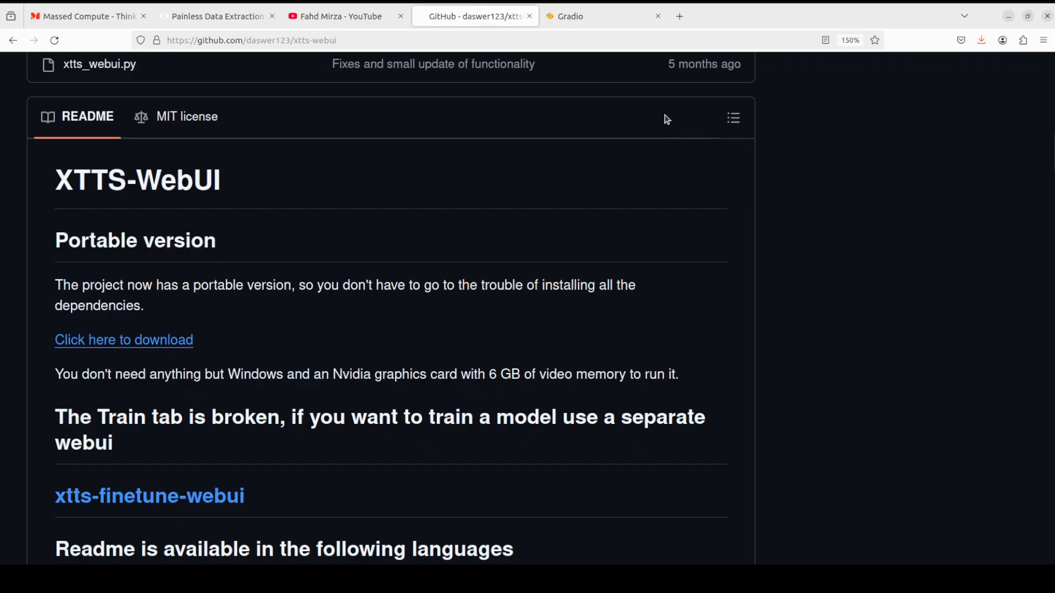
pyautogui.click(340, 17)
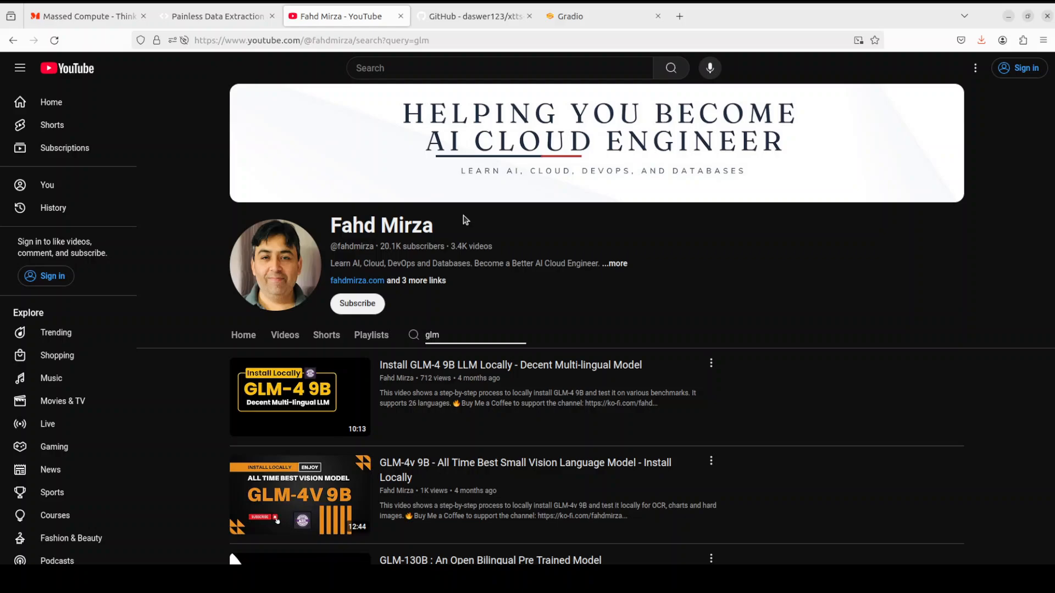
pyautogui.moveTo(468, 220)
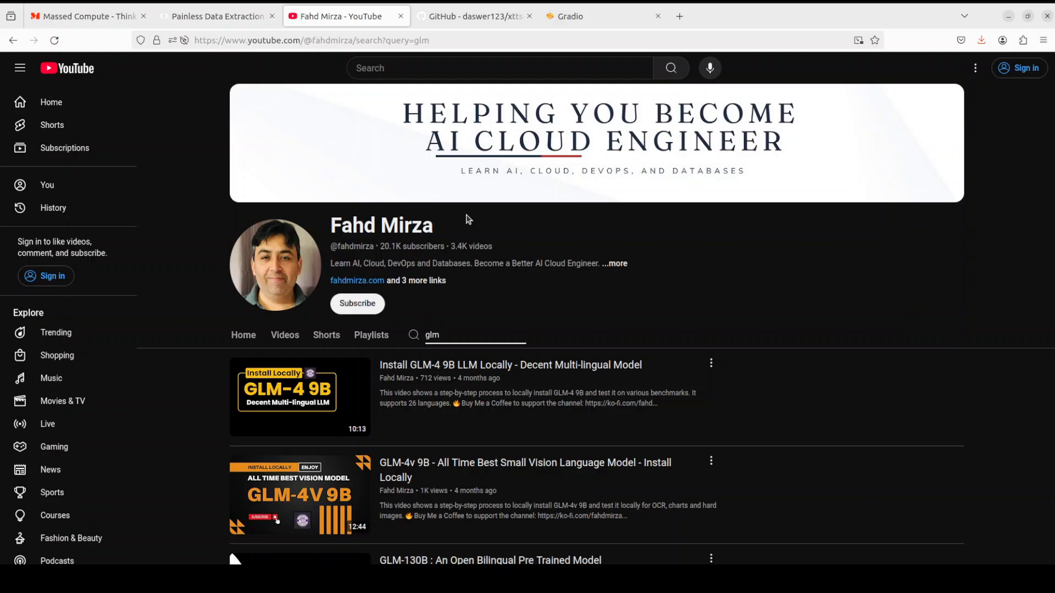